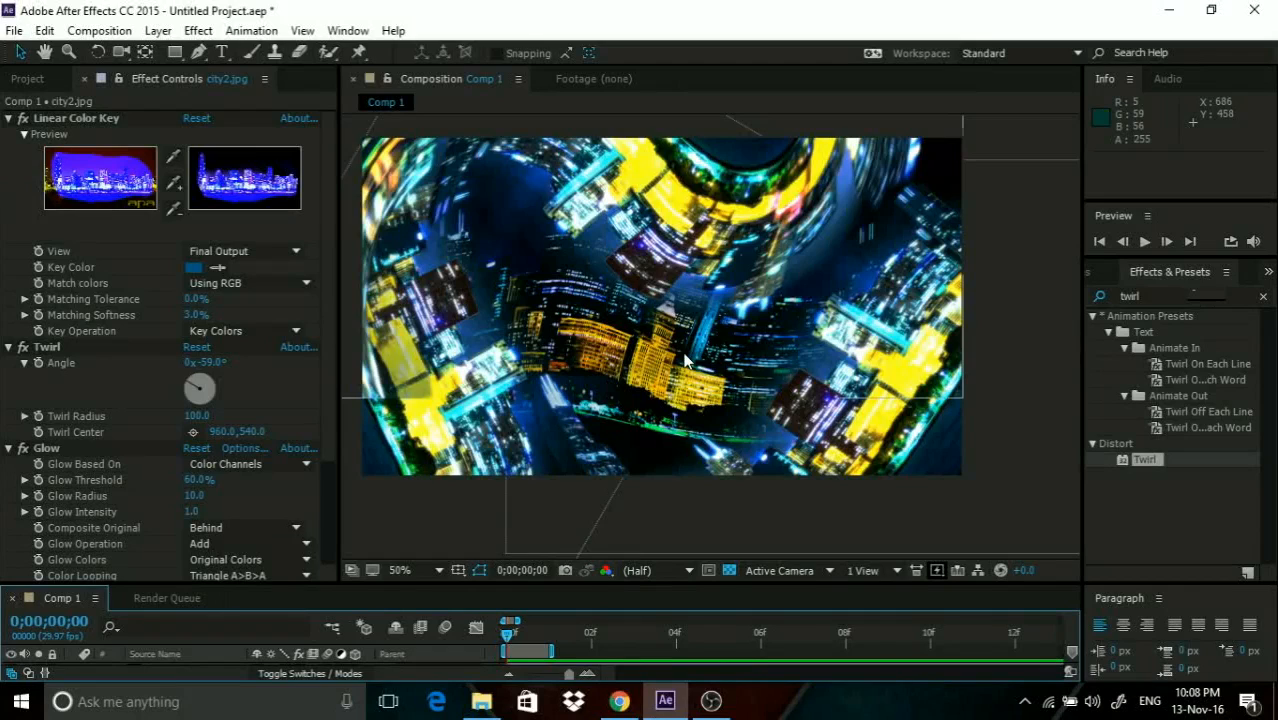
{"action": "mouse_move", "coordinate": [732, 320]}
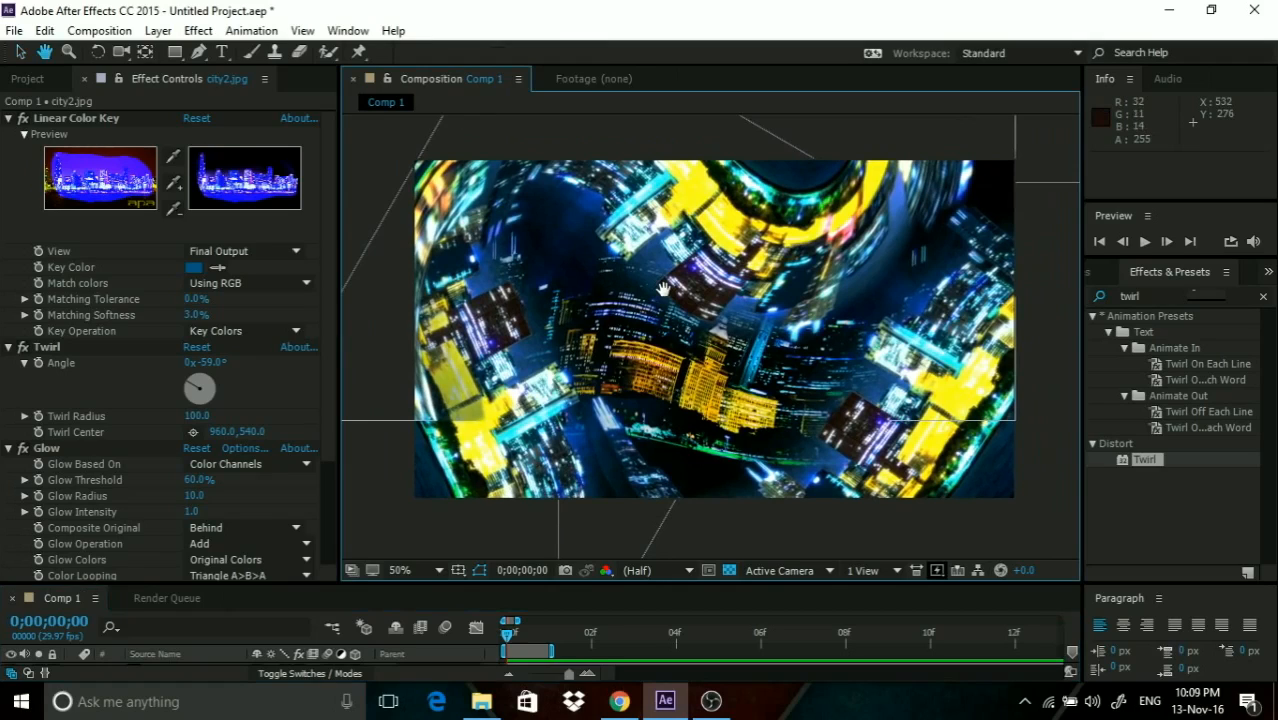
{"action": "mouse_move", "coordinate": [752, 290]}
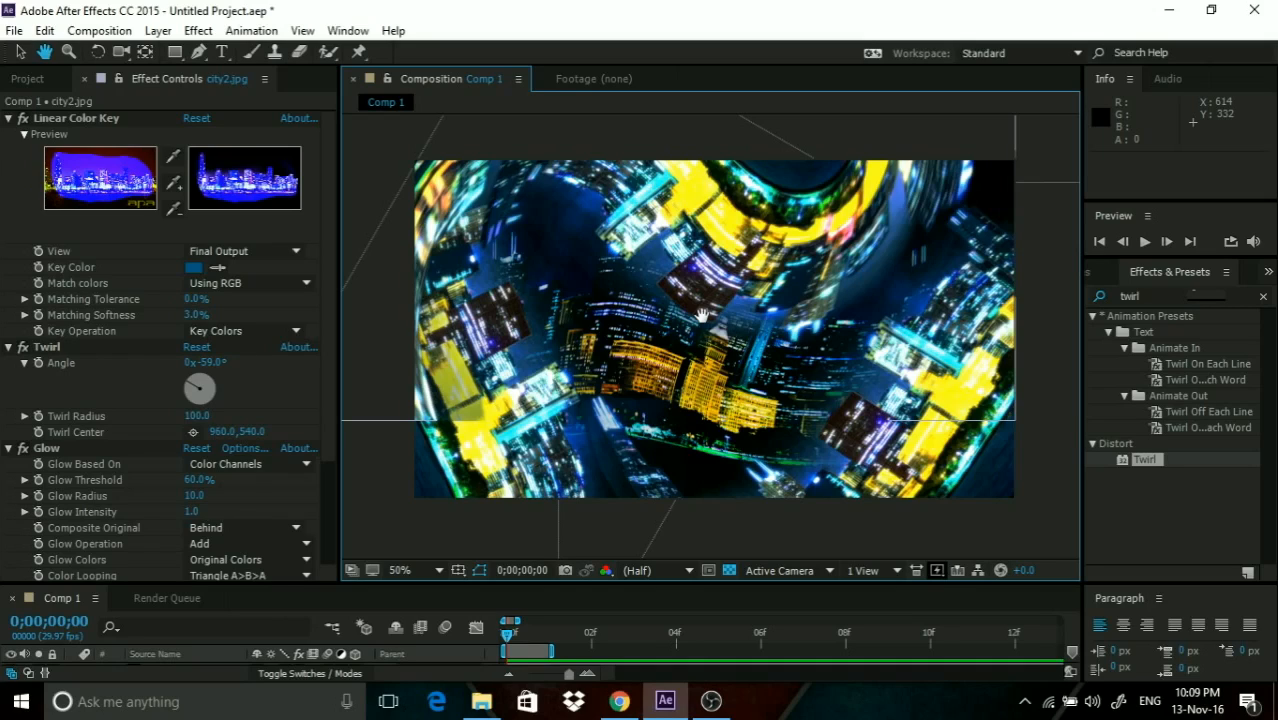
{"action": "mouse_move", "coordinate": [816, 370]}
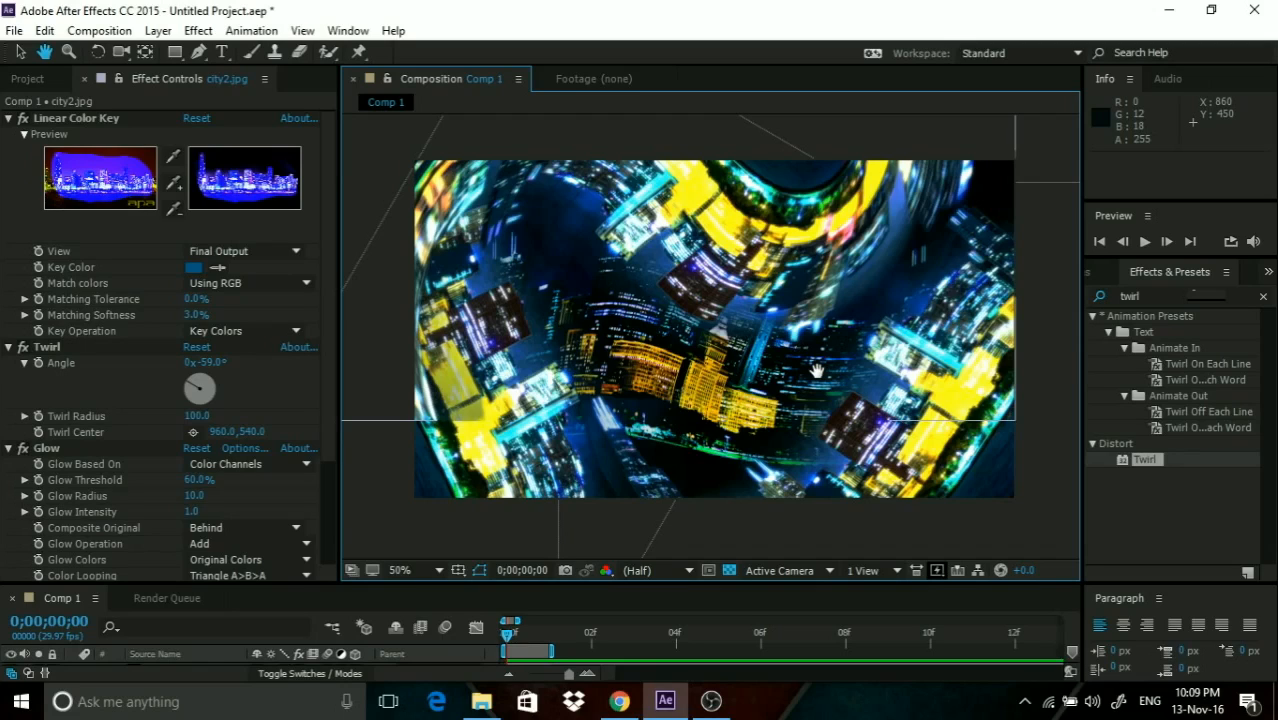
{"action": "mouse_move", "coordinate": [870, 570]}
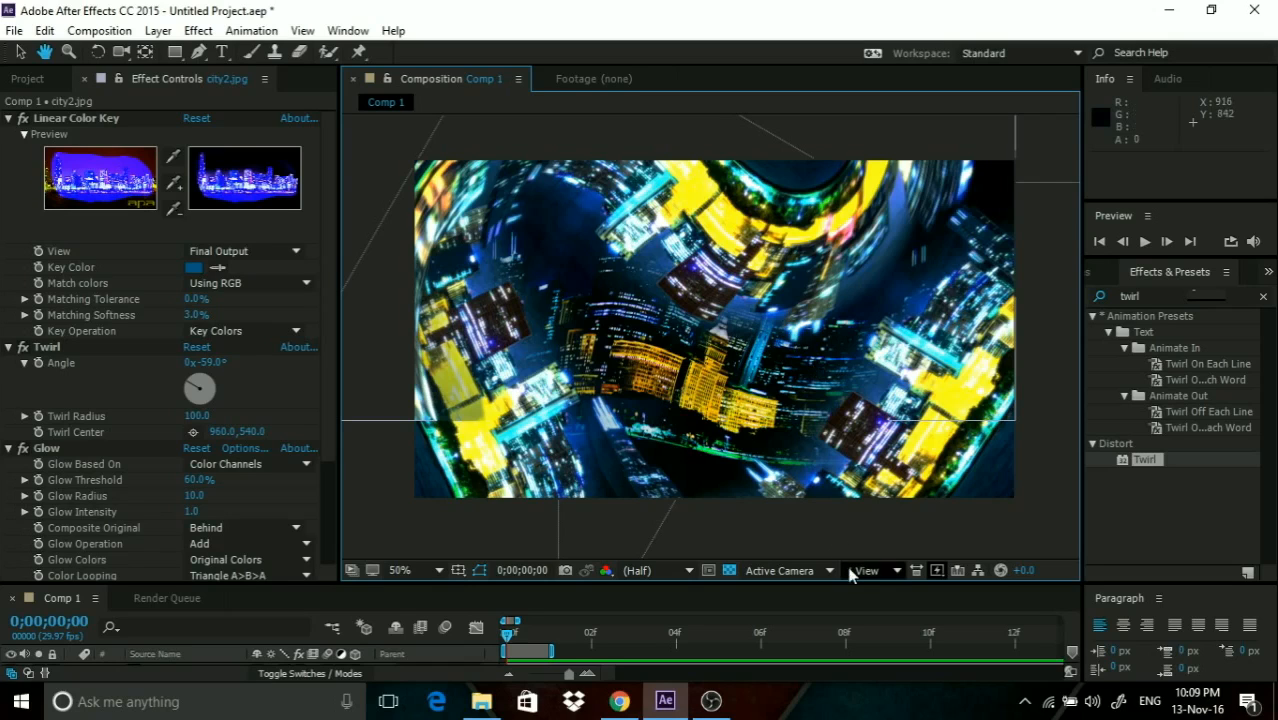
Check the composition at several zoom levels before leaving After Effects.
{"action": "left_click", "coordinate": [412, 570]}
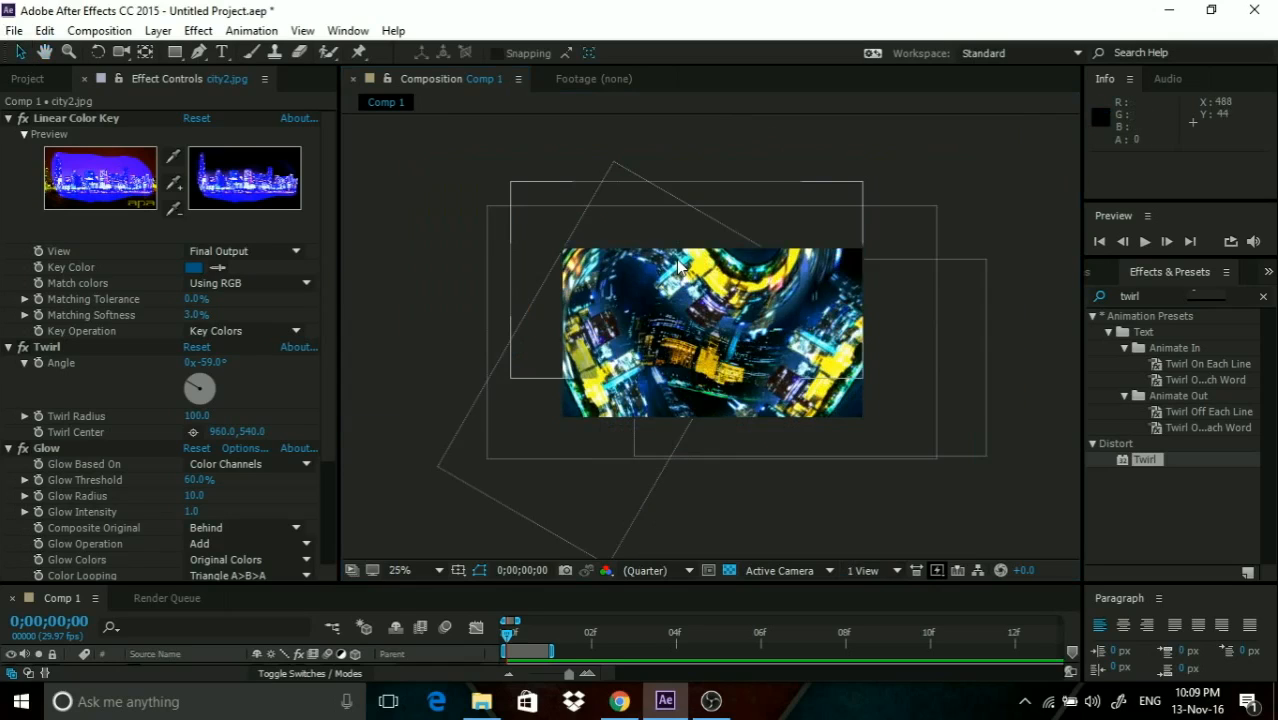
{"action": "left_click", "coordinate": [404, 570]}
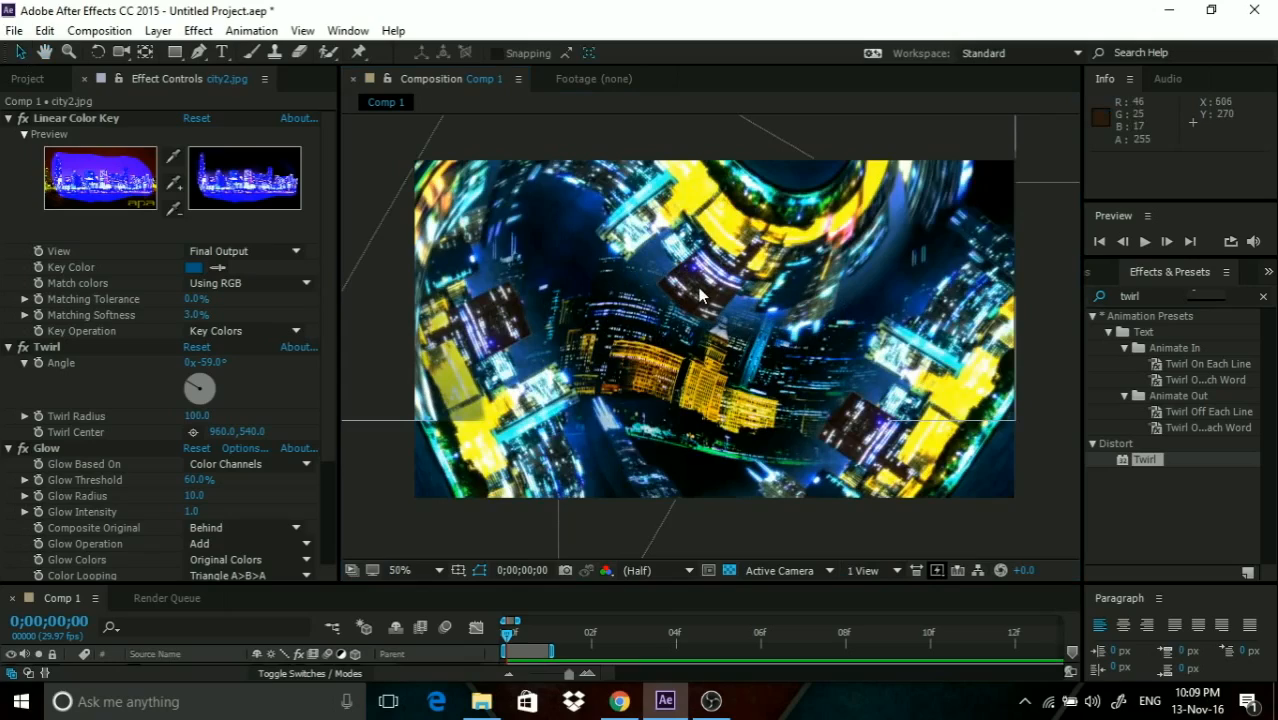
{"action": "left_click", "coordinate": [398, 570]}
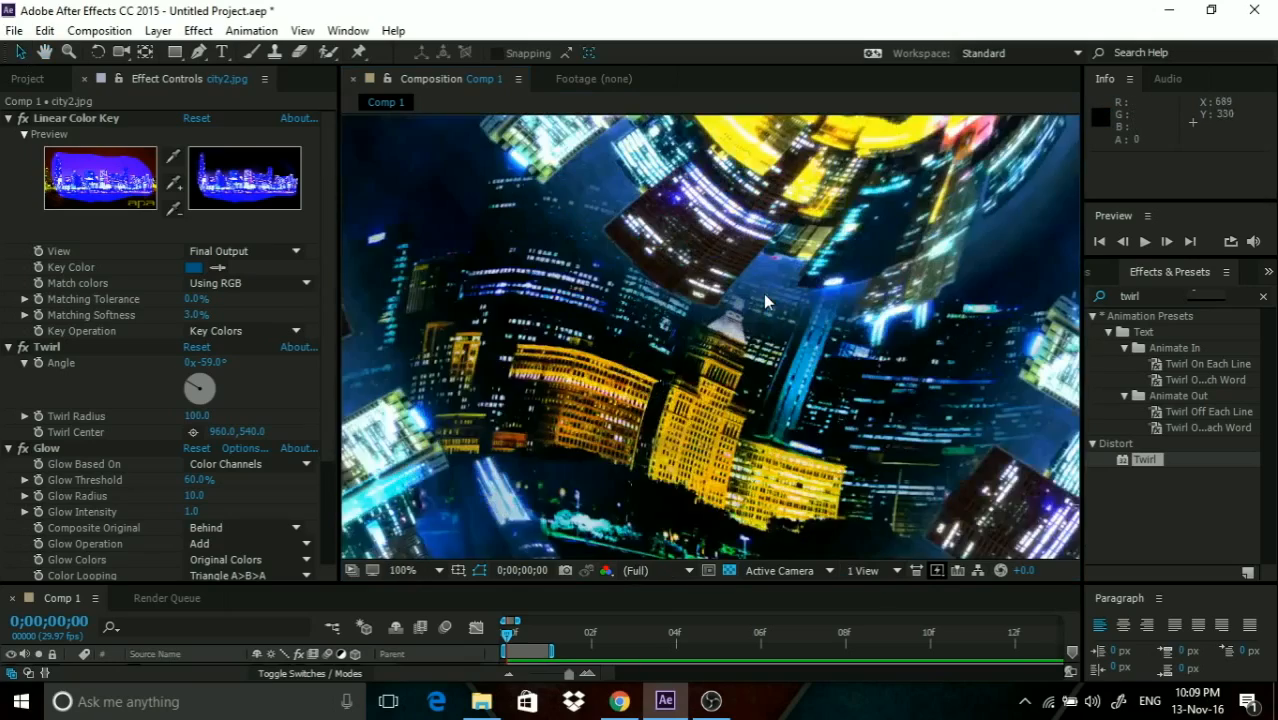
{"action": "left_click", "coordinate": [400, 570]}
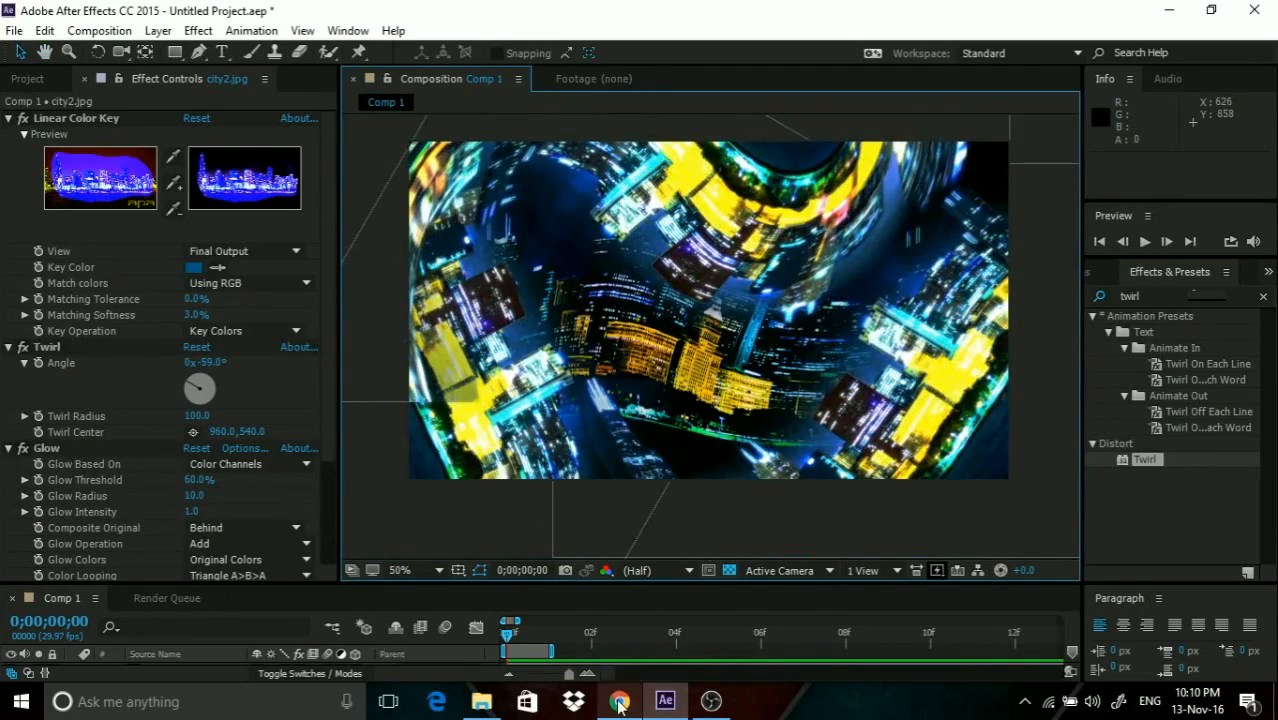
Switch to Chrome and flip between the HD city-scene results and the skyline image tab.
{"action": "left_click", "coordinate": [620, 700]}
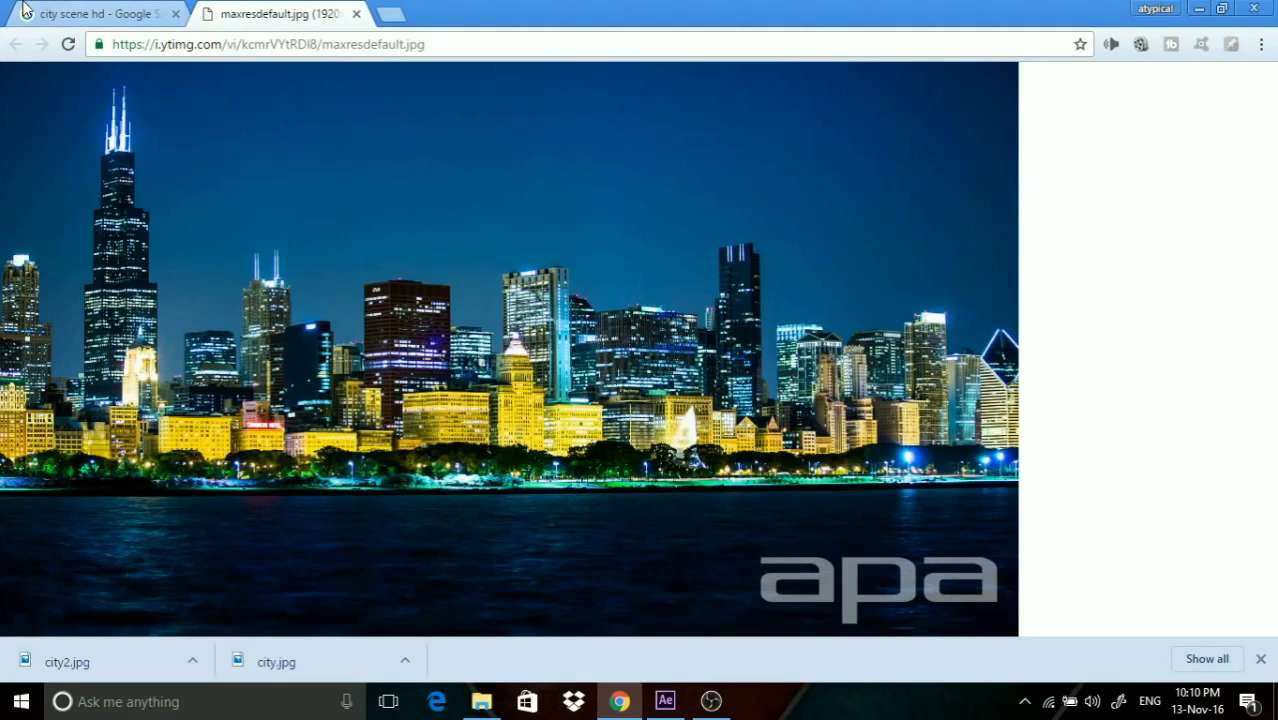
{"action": "left_click", "coordinate": [96, 12]}
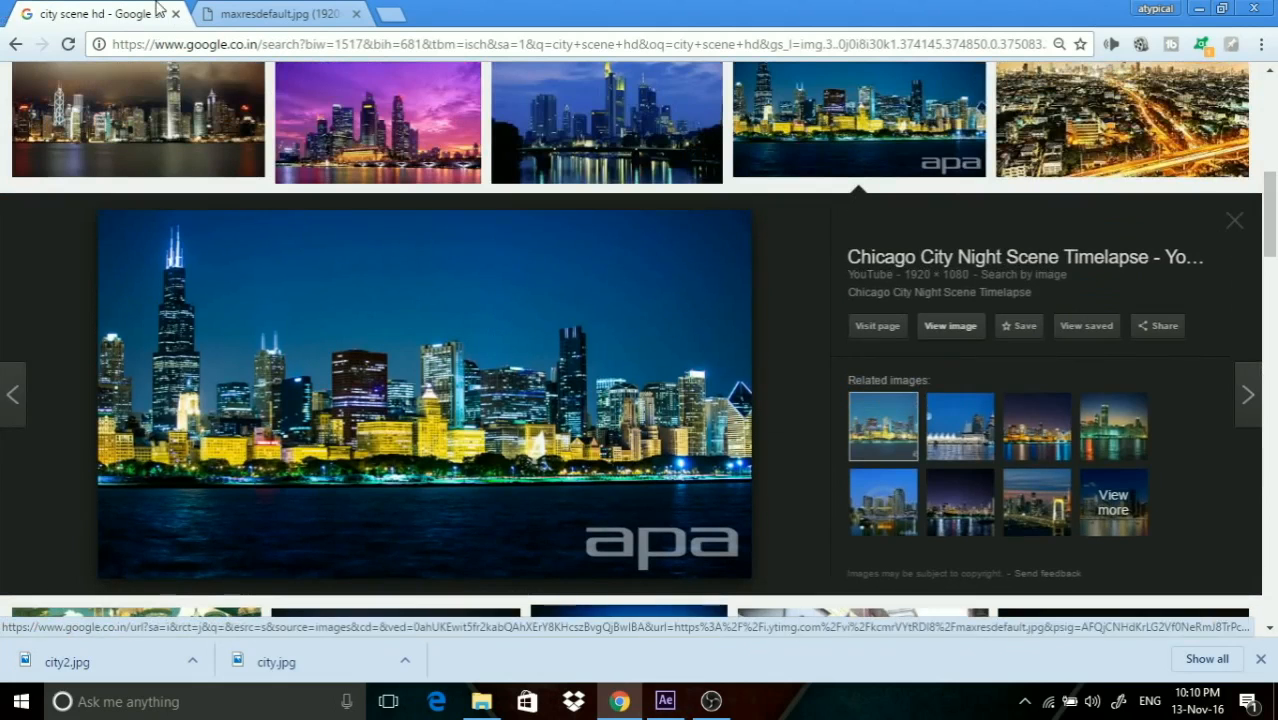
{"action": "left_click", "coordinate": [948, 324]}
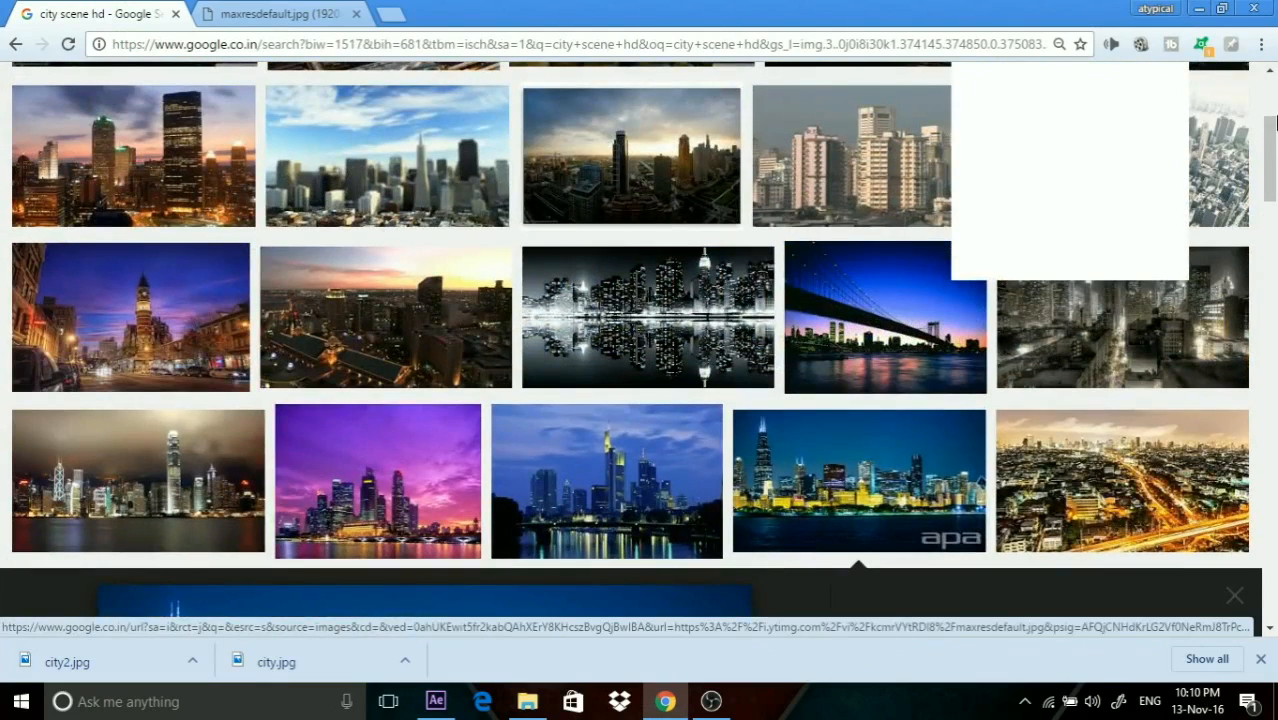
{"action": "left_click", "coordinate": [280, 12]}
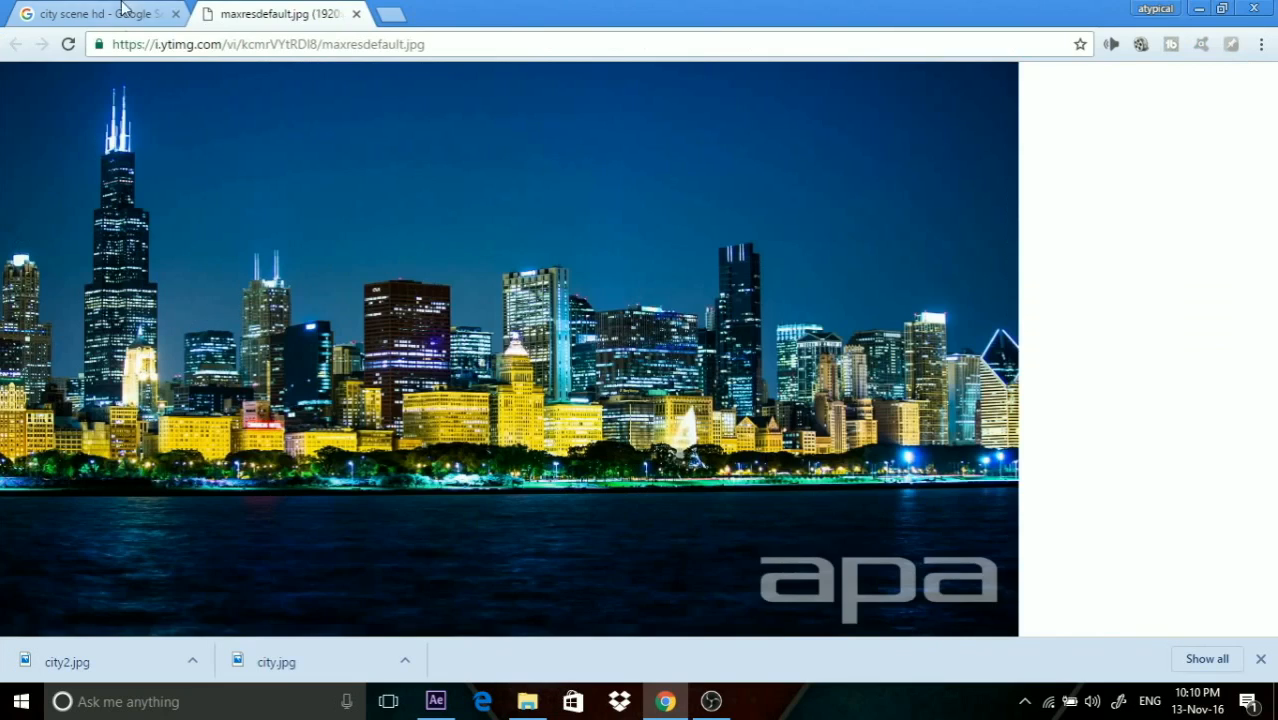
{"action": "left_click", "coordinate": [90, 12]}
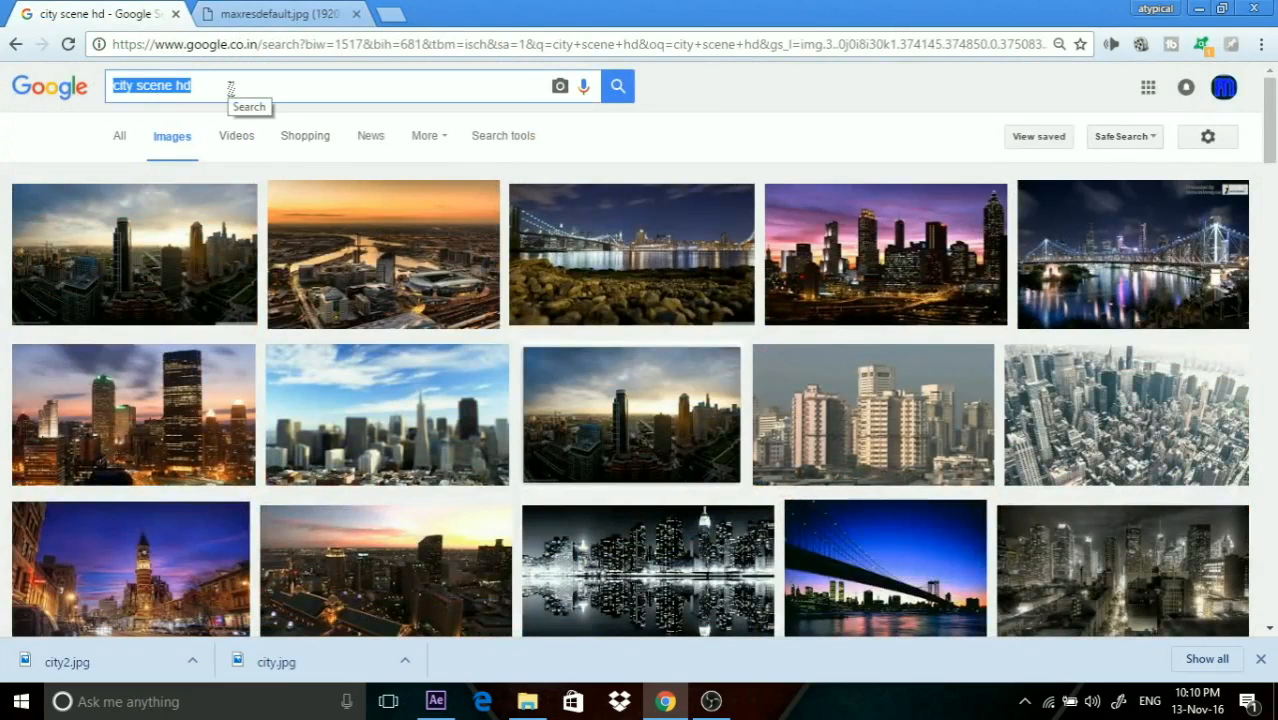
{"action": "scroll", "scroll_direction": "down", "scroll_amount": 3}
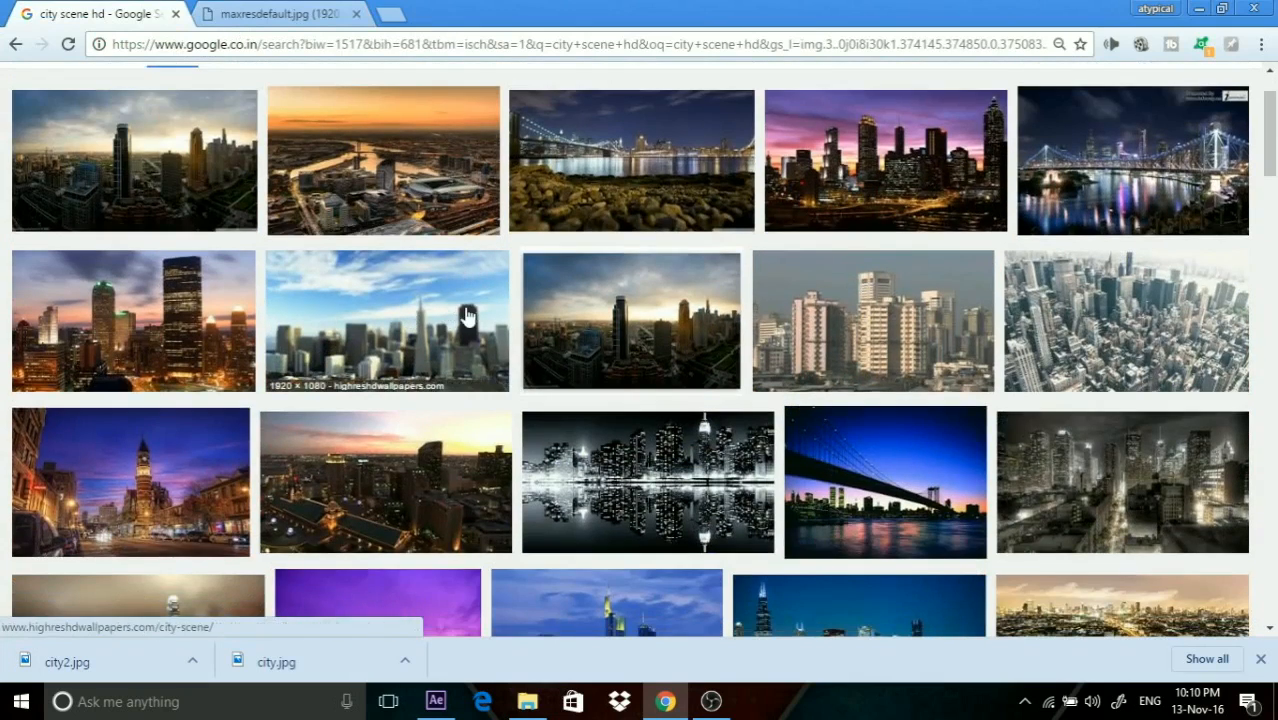
{"action": "left_click", "coordinate": [386, 320]}
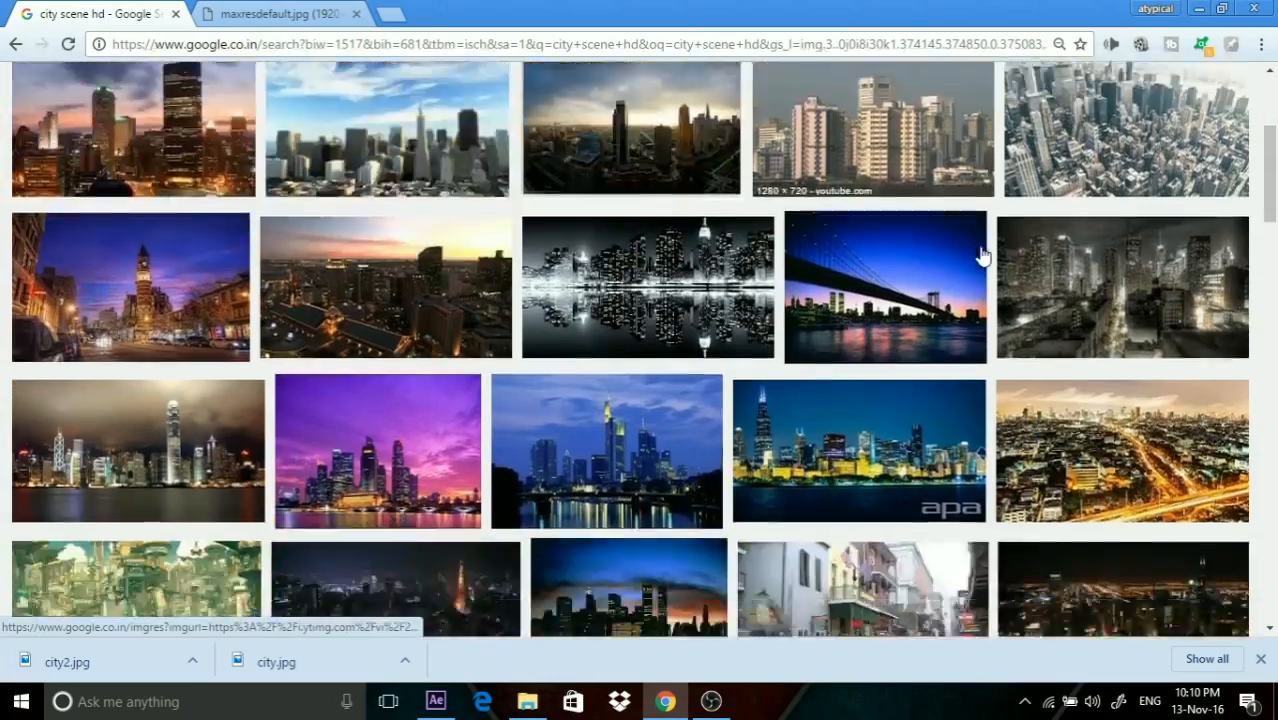
{"action": "left_click", "coordinate": [858, 452]}
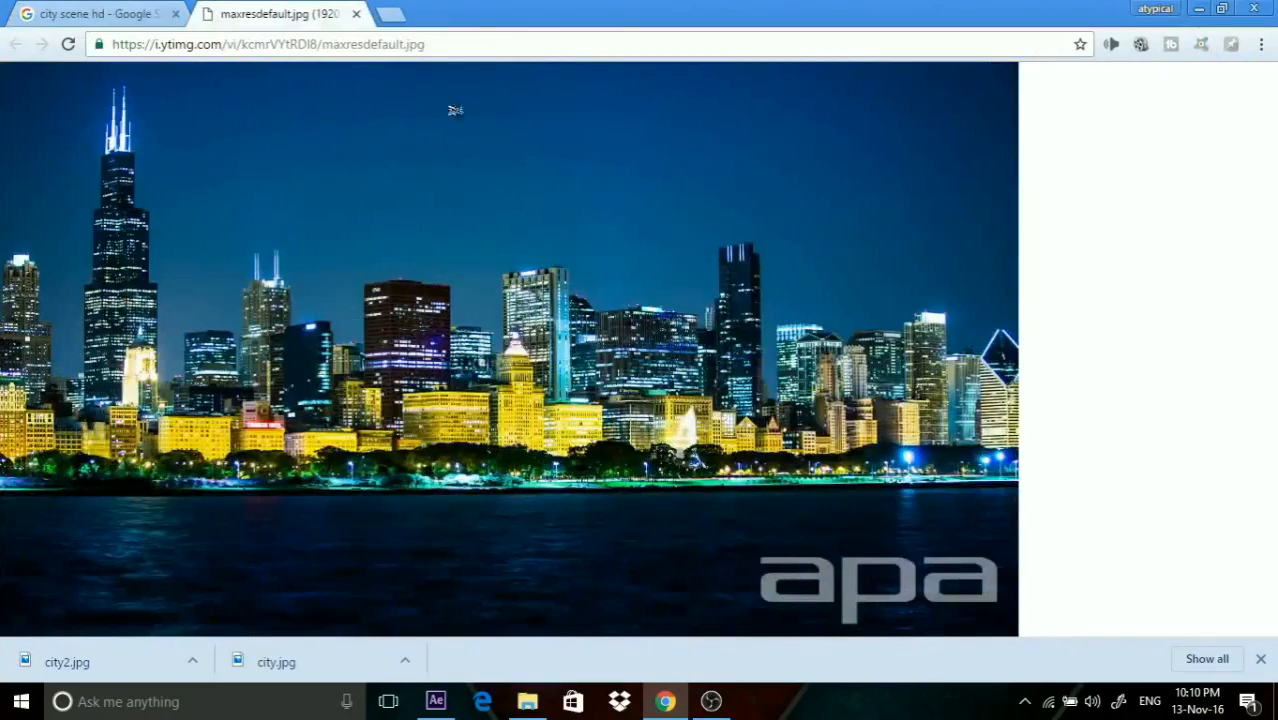
{"action": "mouse_move", "coordinate": [490, 156]}
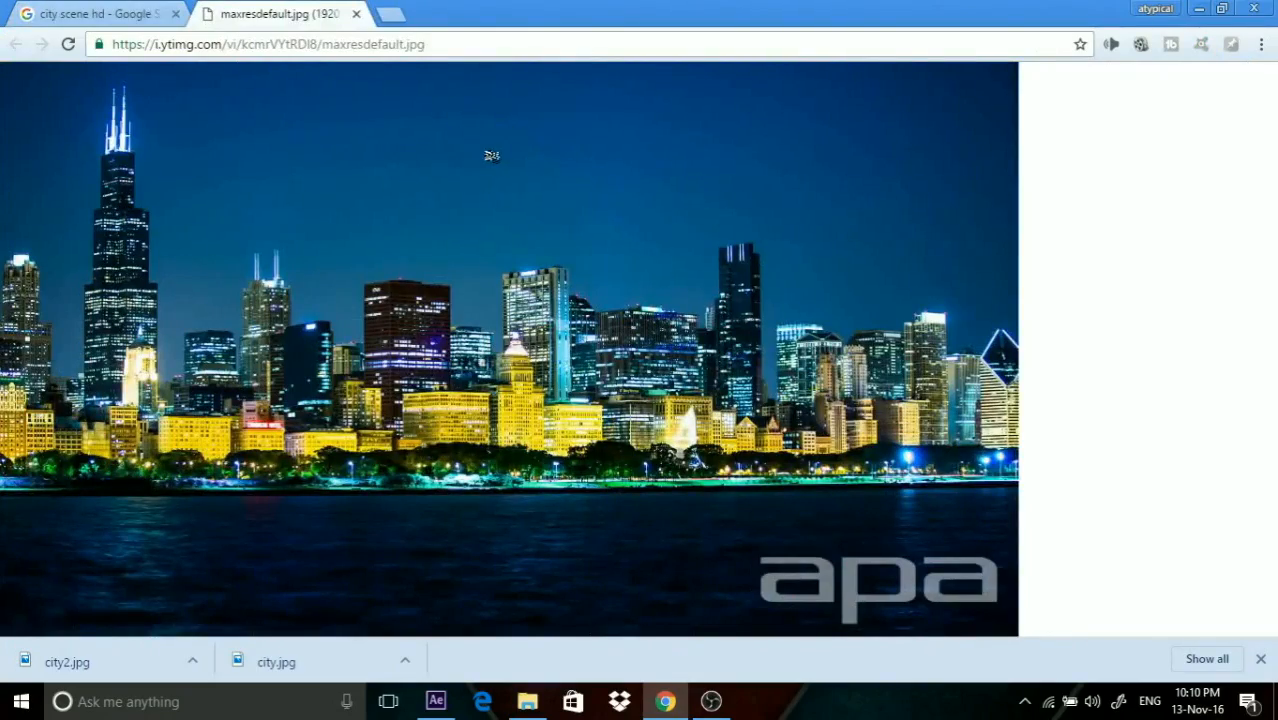
{"action": "mouse_move", "coordinate": [4, 64]}
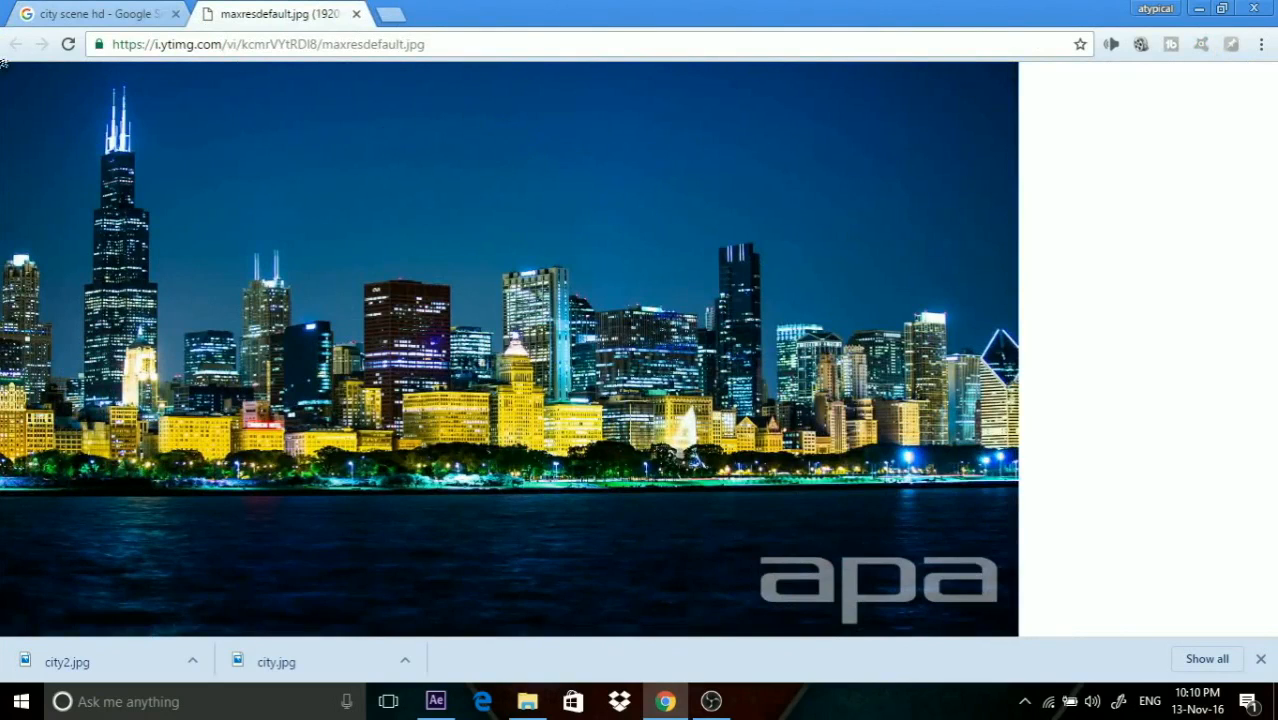
Preview the blue night cityscape and purple panorama results, then return to the Chicago skyline image.
{"action": "left_click", "coordinate": [96, 12]}
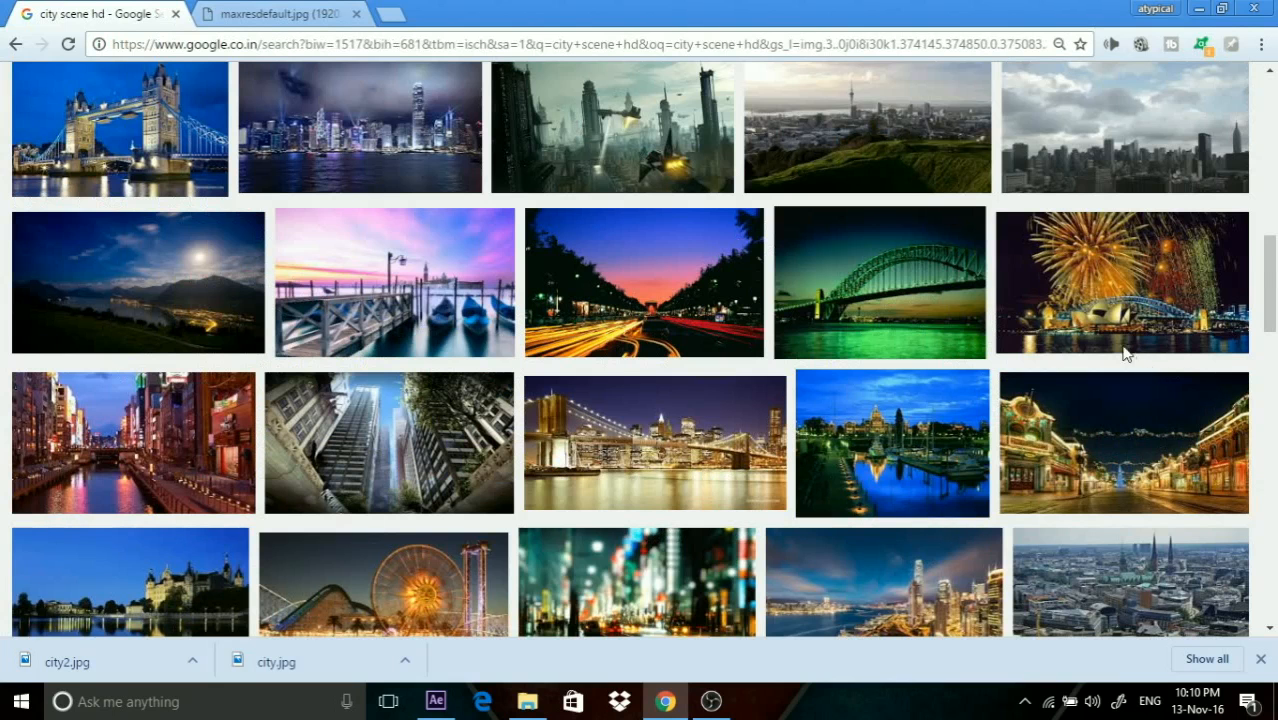
{"action": "scroll", "scroll_direction": "down", "scroll_amount": 3}
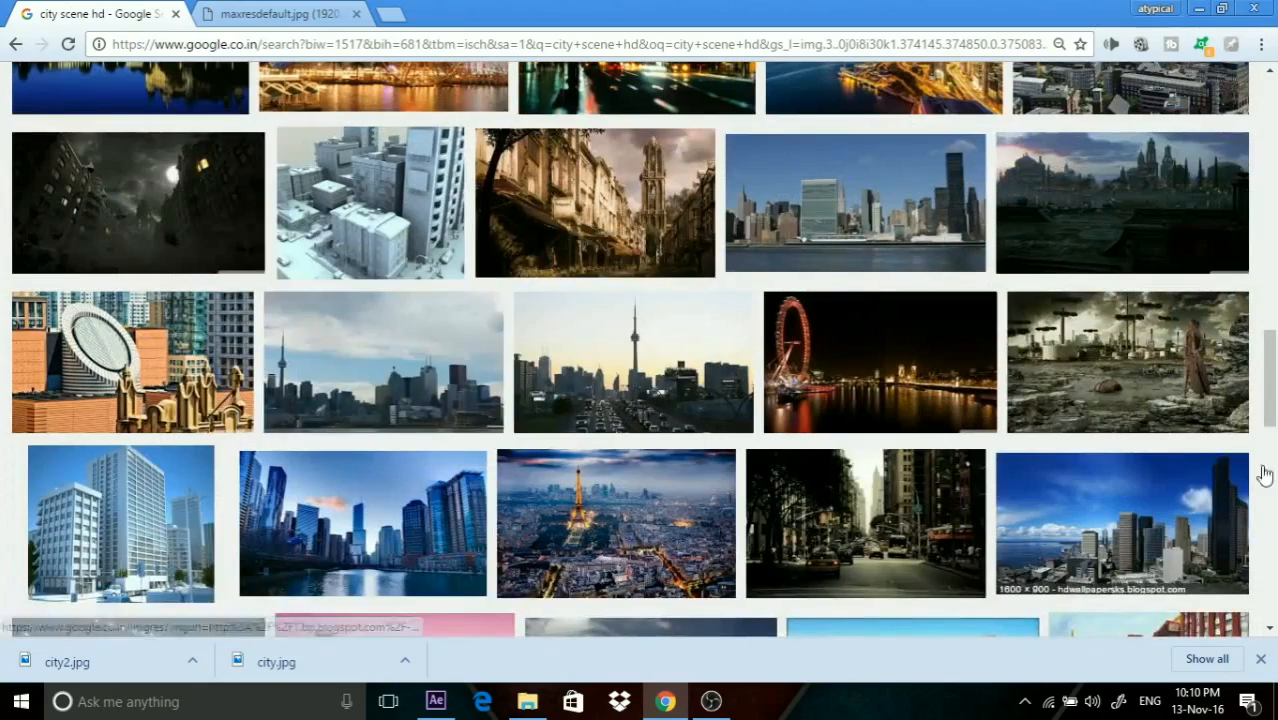
{"action": "scroll", "scroll_direction": "down", "scroll_amount": 3}
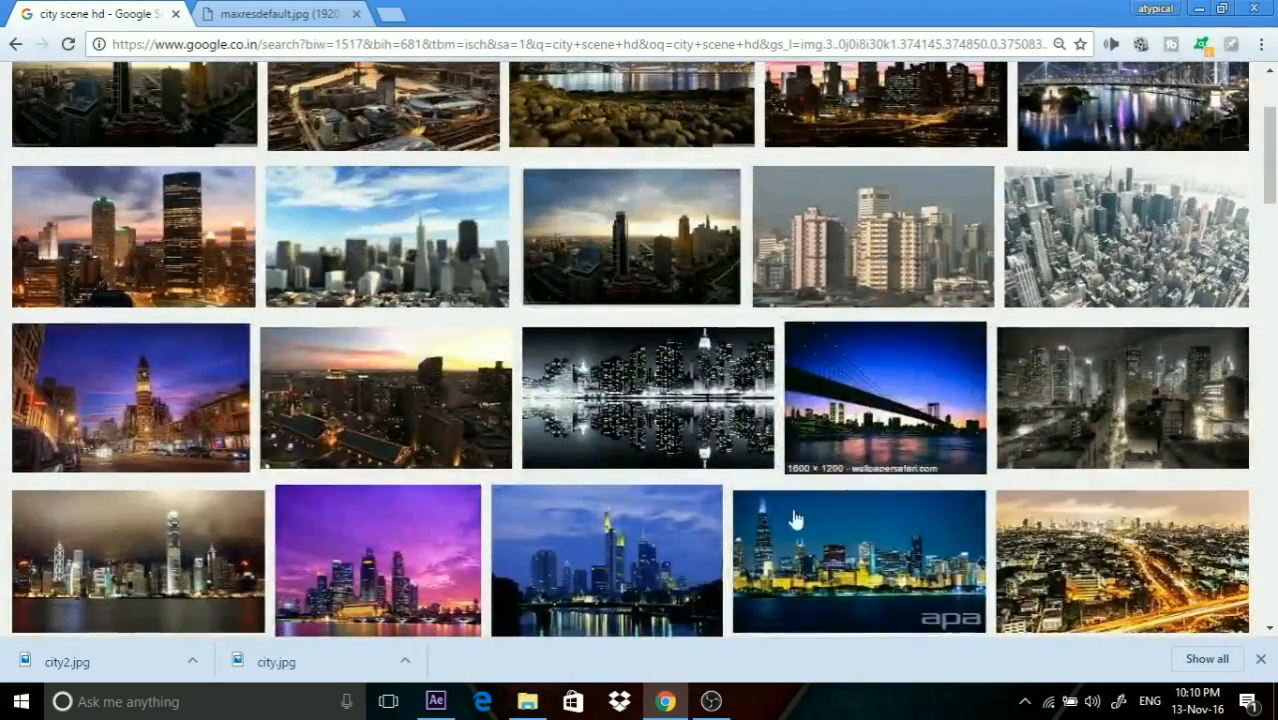
{"action": "left_click", "coordinate": [604, 560]}
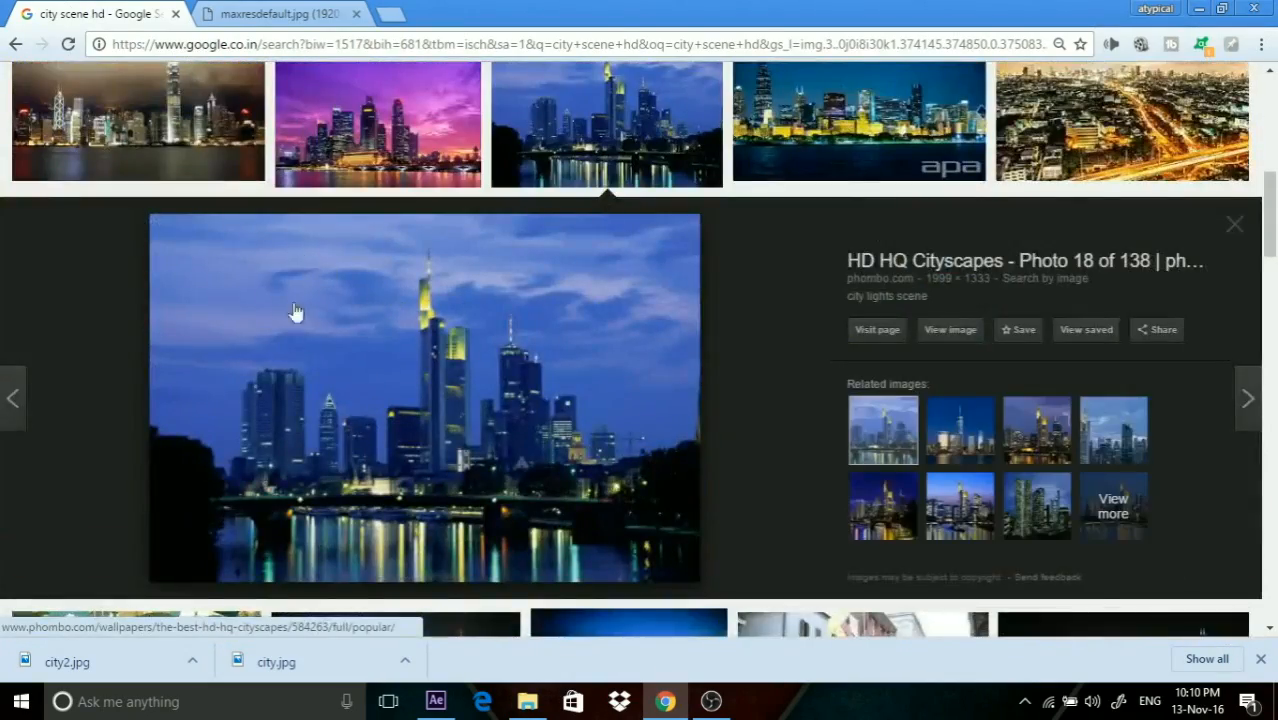
{"action": "left_click", "coordinate": [960, 430]}
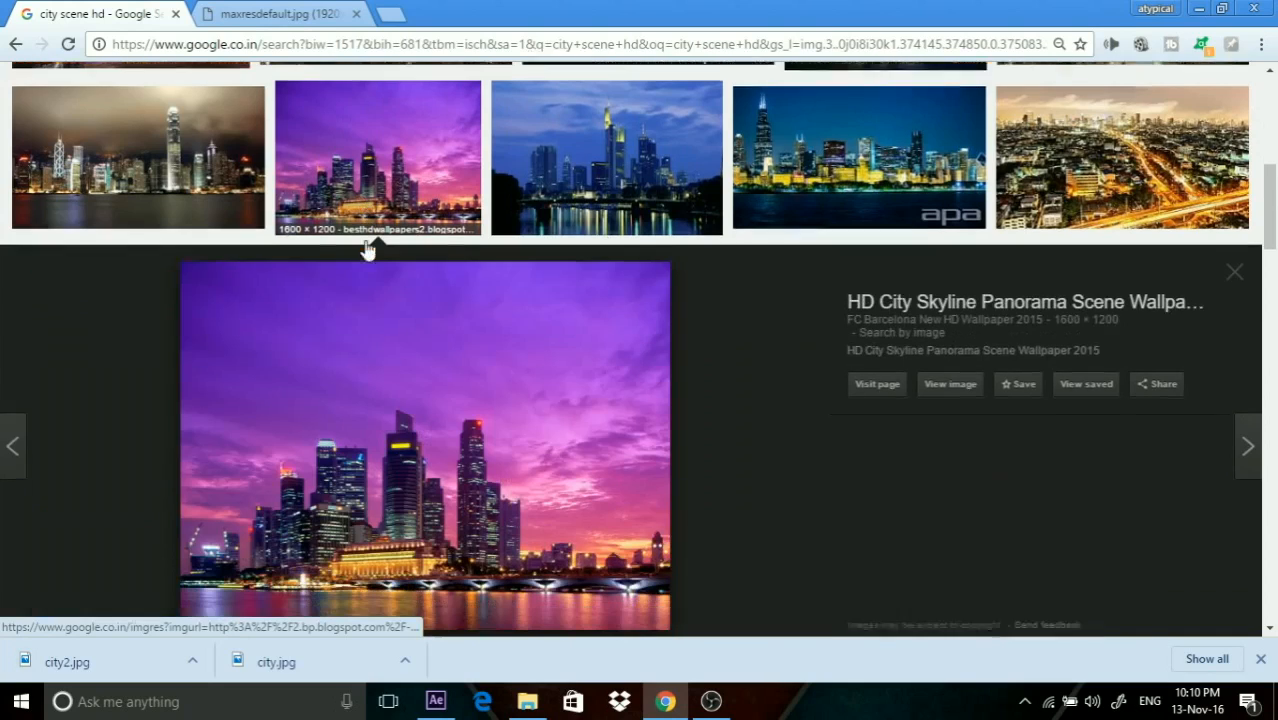
{"action": "scroll", "scroll_direction": "down", "scroll_amount": 3}
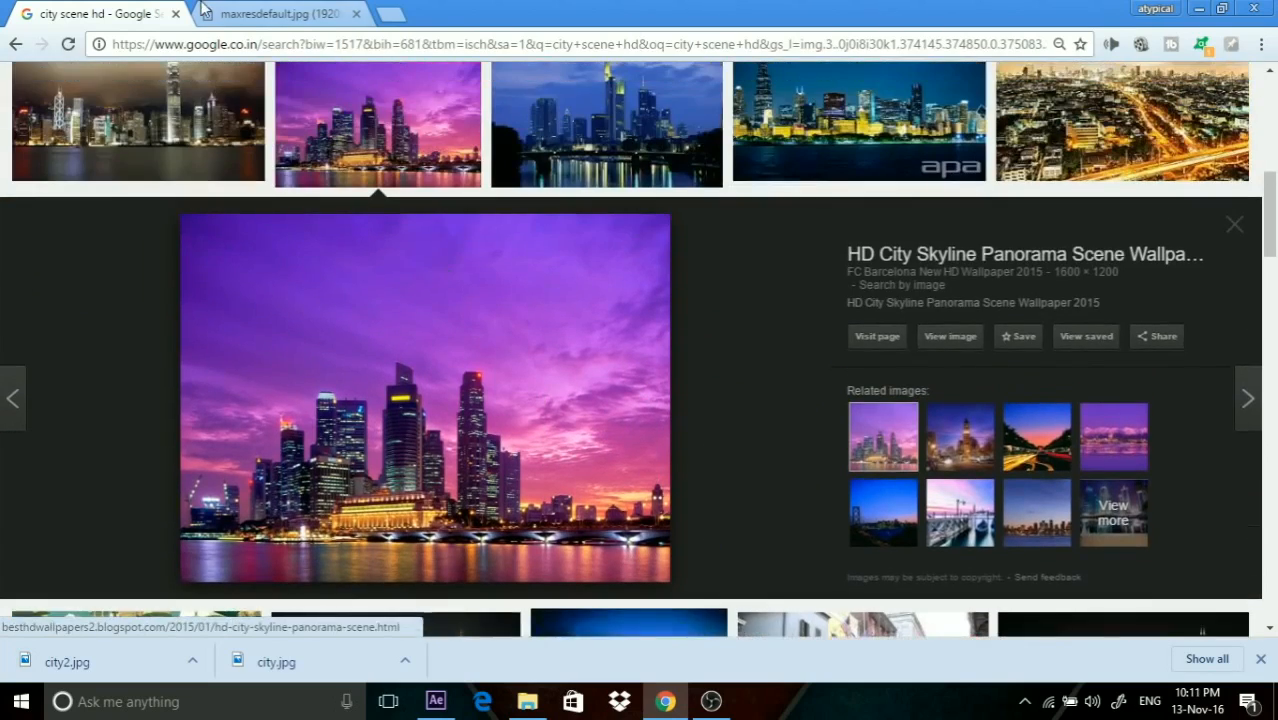
{"action": "left_click", "coordinate": [280, 12]}
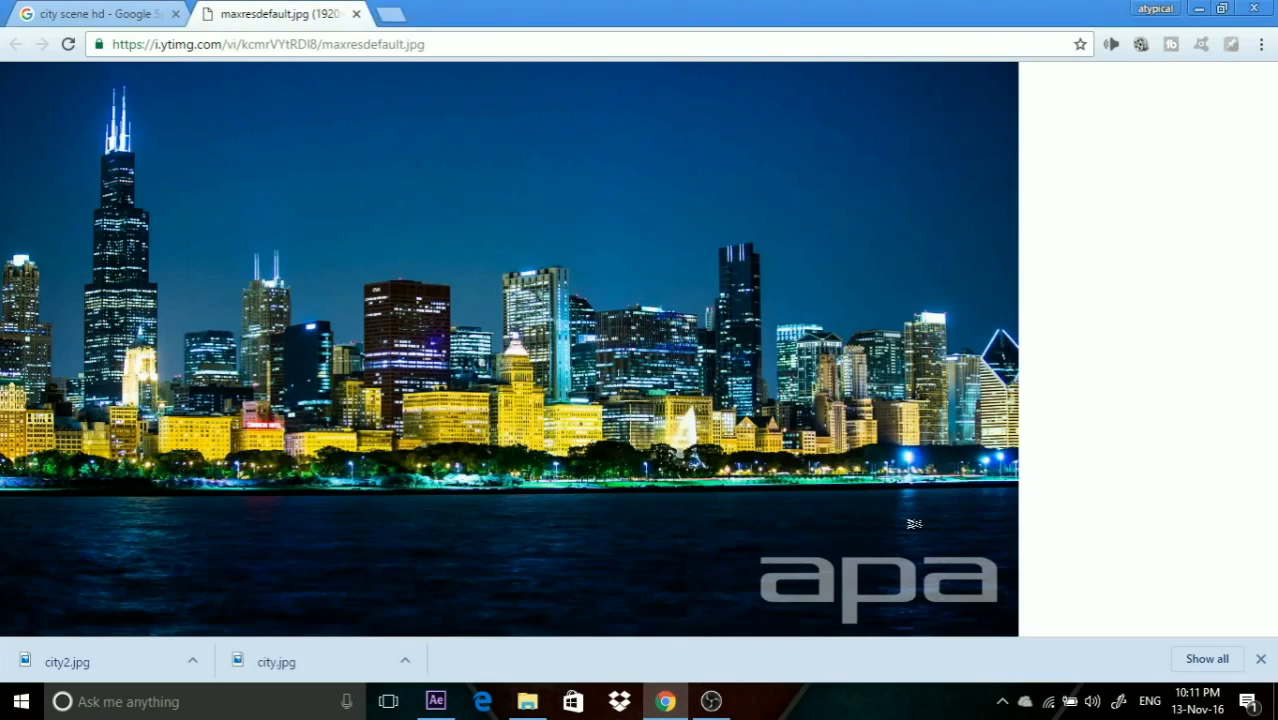
{"action": "mouse_move", "coordinate": [524, 700]}
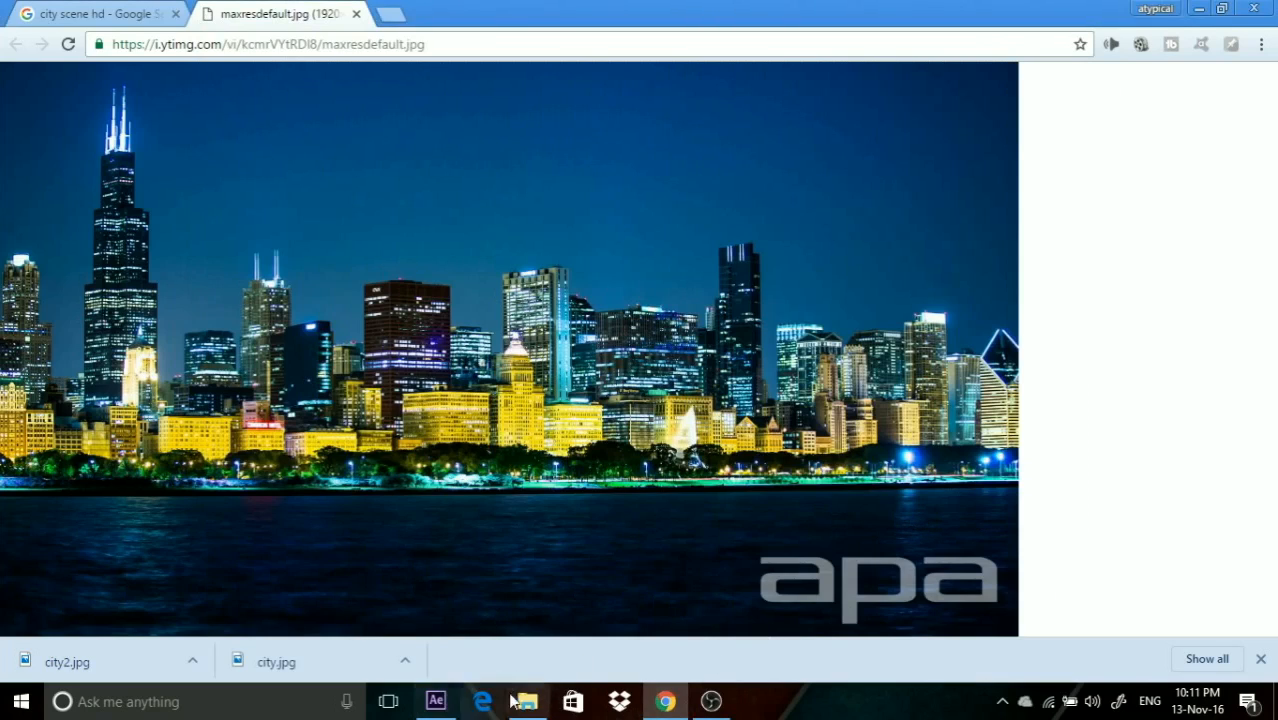
Browse the Local Disk (F:) thumbnails in File Explorer for the city images.
{"action": "left_click", "coordinate": [526, 700]}
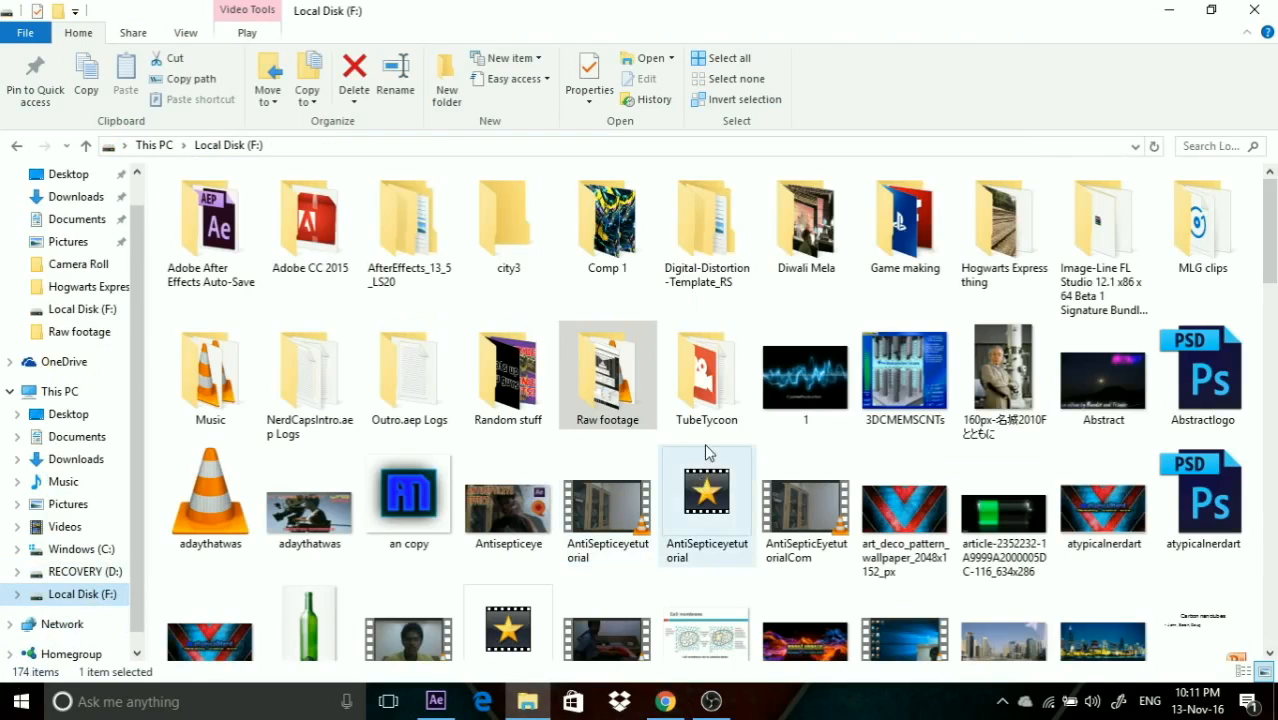
{"action": "scroll", "scroll_direction": "down", "scroll_amount": 3}
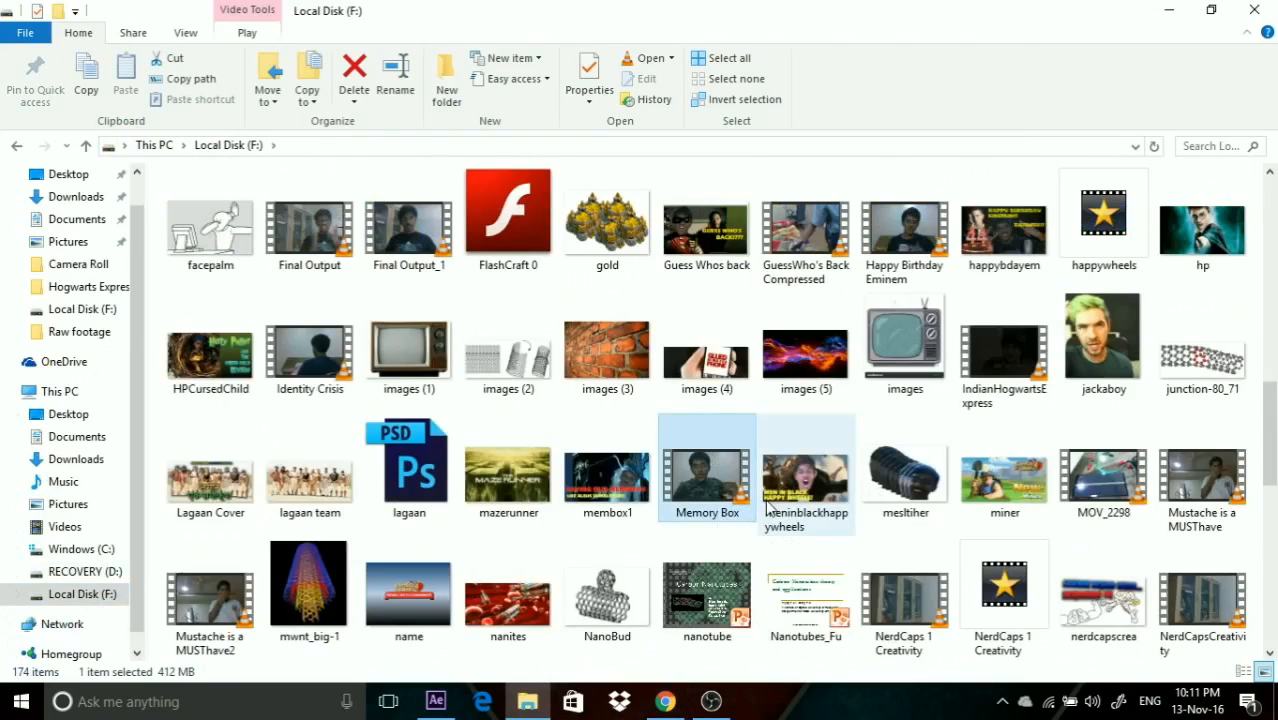
{"action": "scroll", "scroll_direction": "up", "scroll_amount": 3}
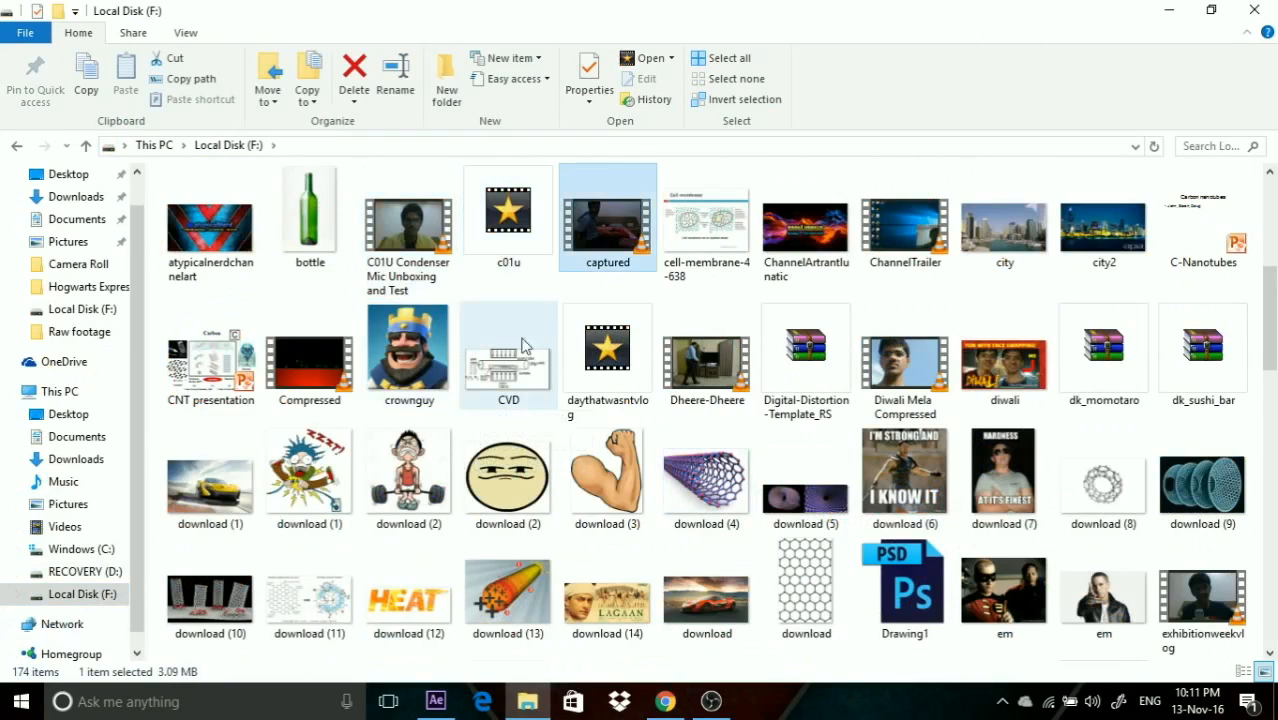
{"action": "left_click", "coordinate": [1104, 216]}
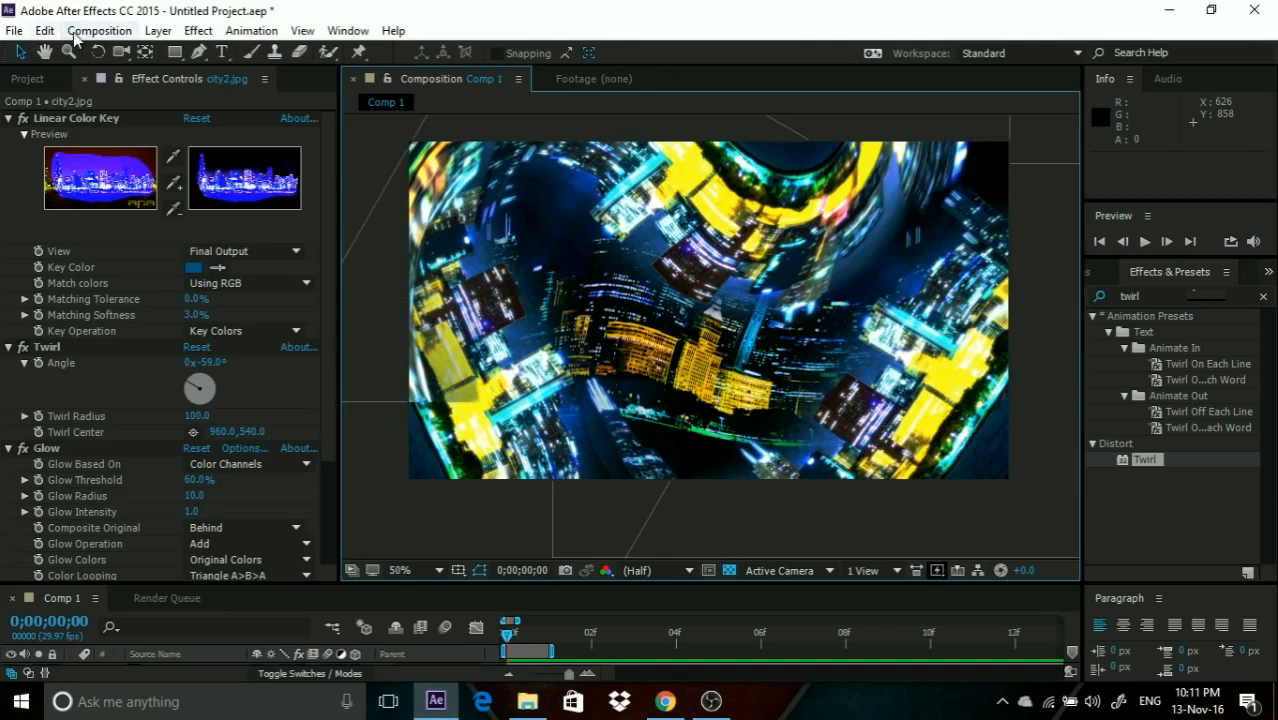
Create a new empty composition with default settings.
{"action": "left_click", "coordinate": [98, 30]}
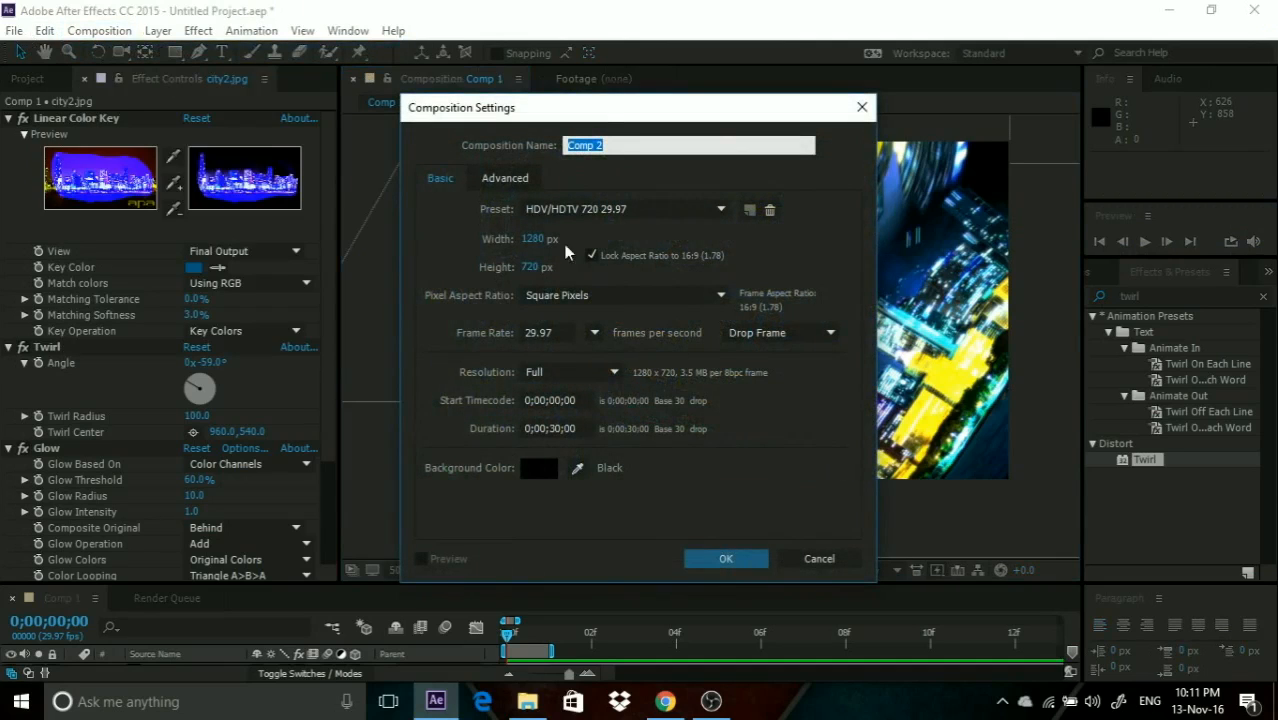
{"action": "left_click", "coordinate": [726, 558]}
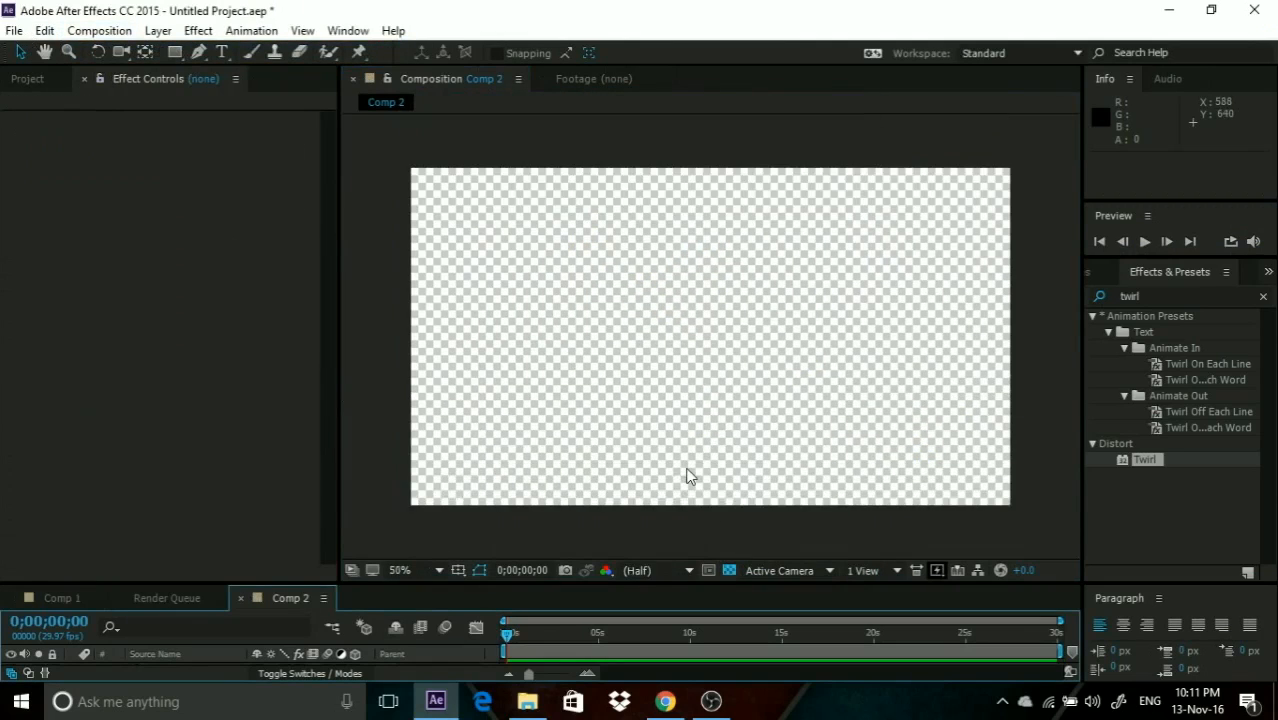
{"action": "mouse_move", "coordinate": [616, 80]}
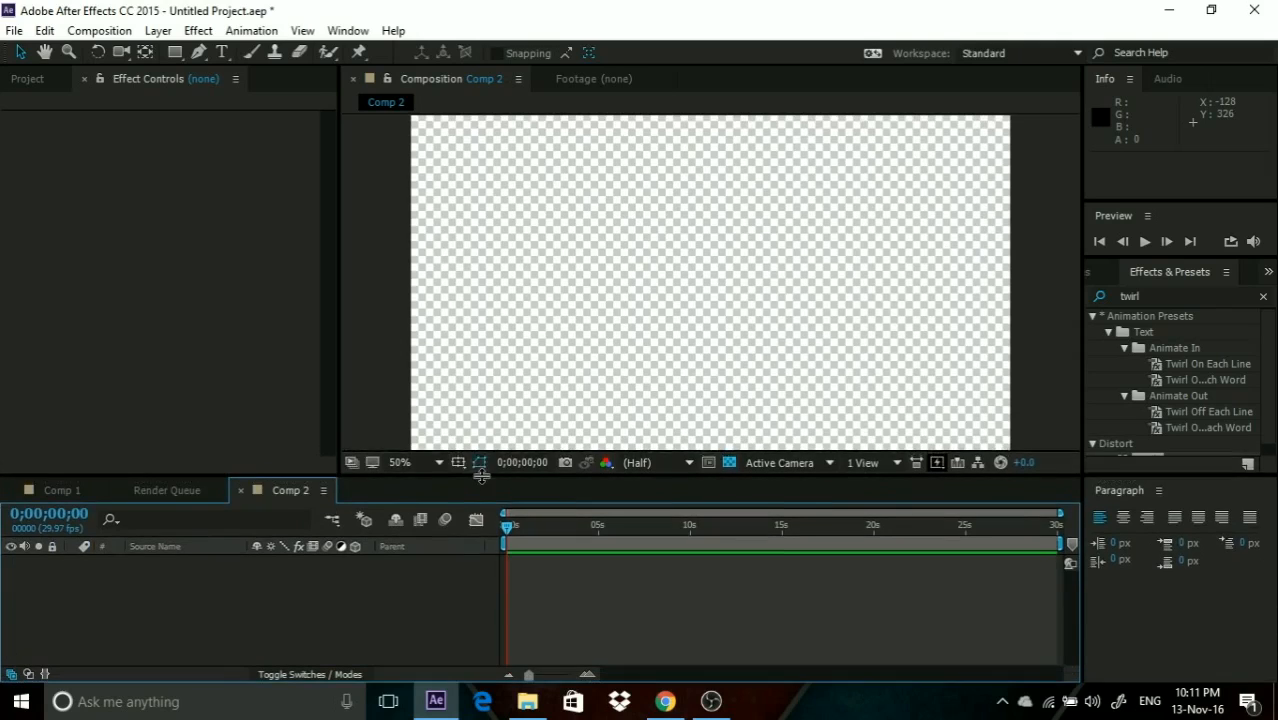
Place city2.jpg into Comp 2 and scale it to fit the frame.
{"action": "left_click", "coordinate": [60, 490]}
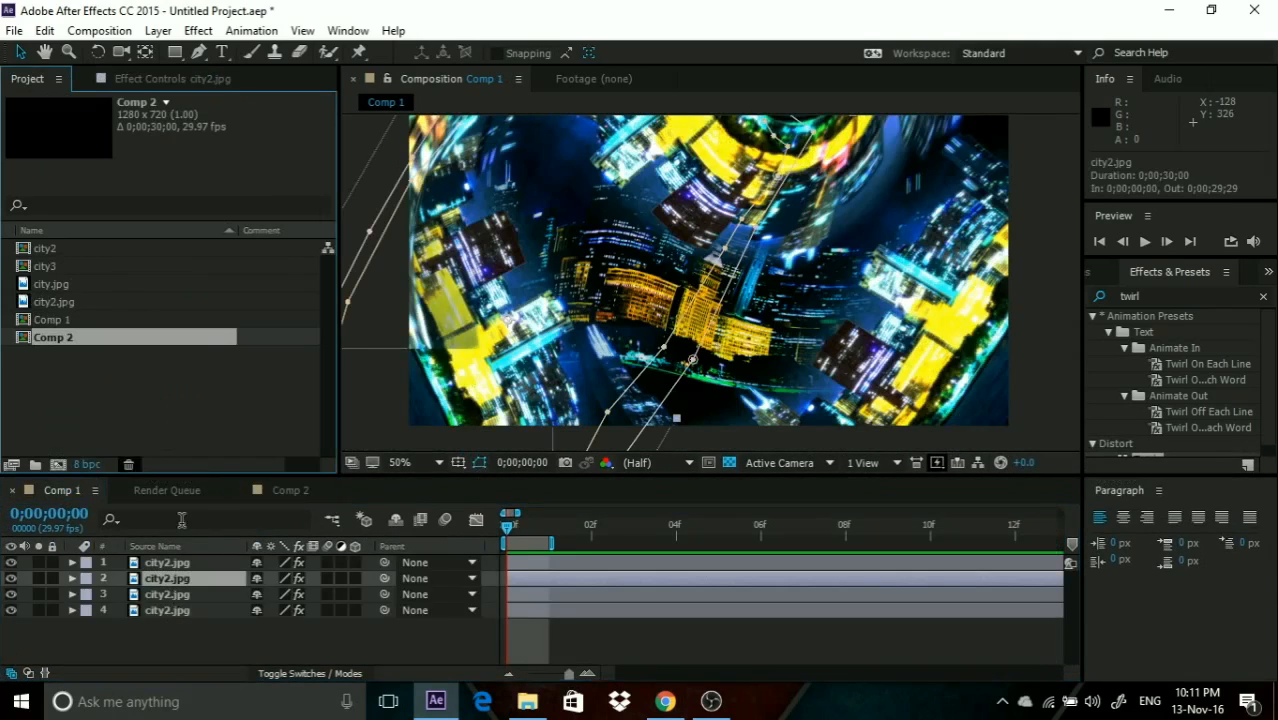
{"action": "left_click", "coordinate": [290, 490]}
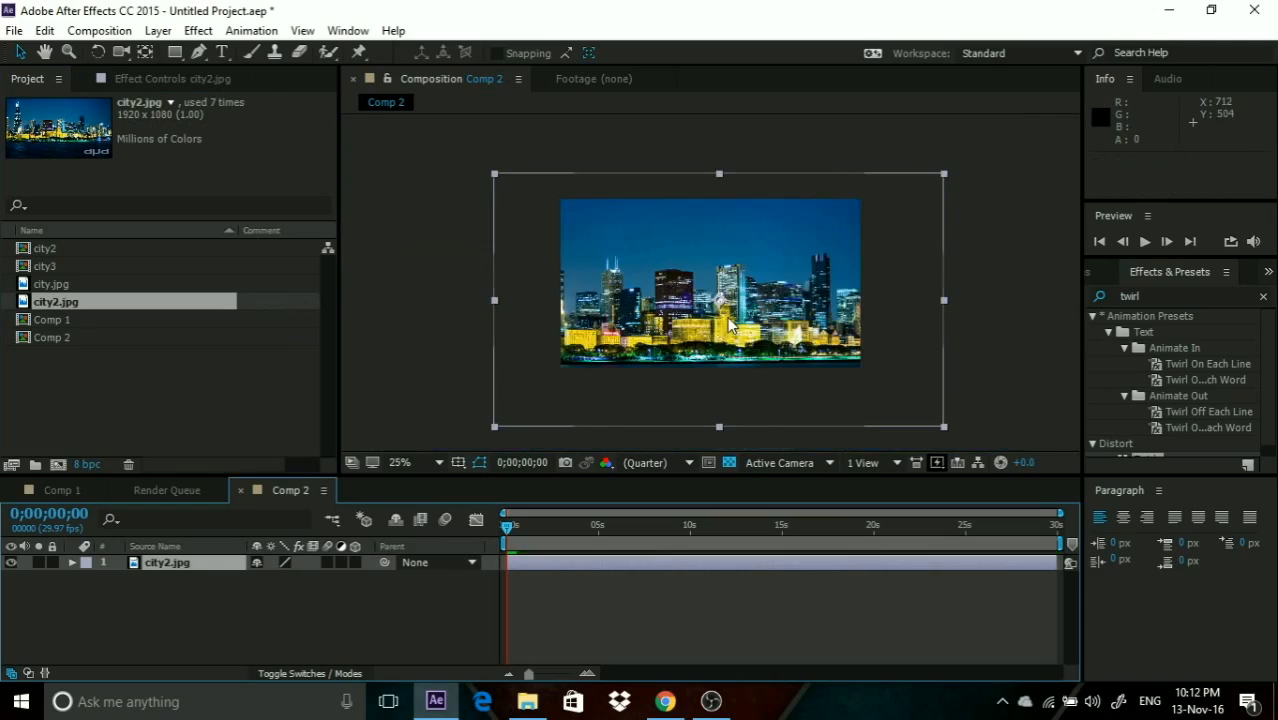
{"action": "left_click_drag", "start_coordinate": [944, 424], "coordinate": [856, 360]}
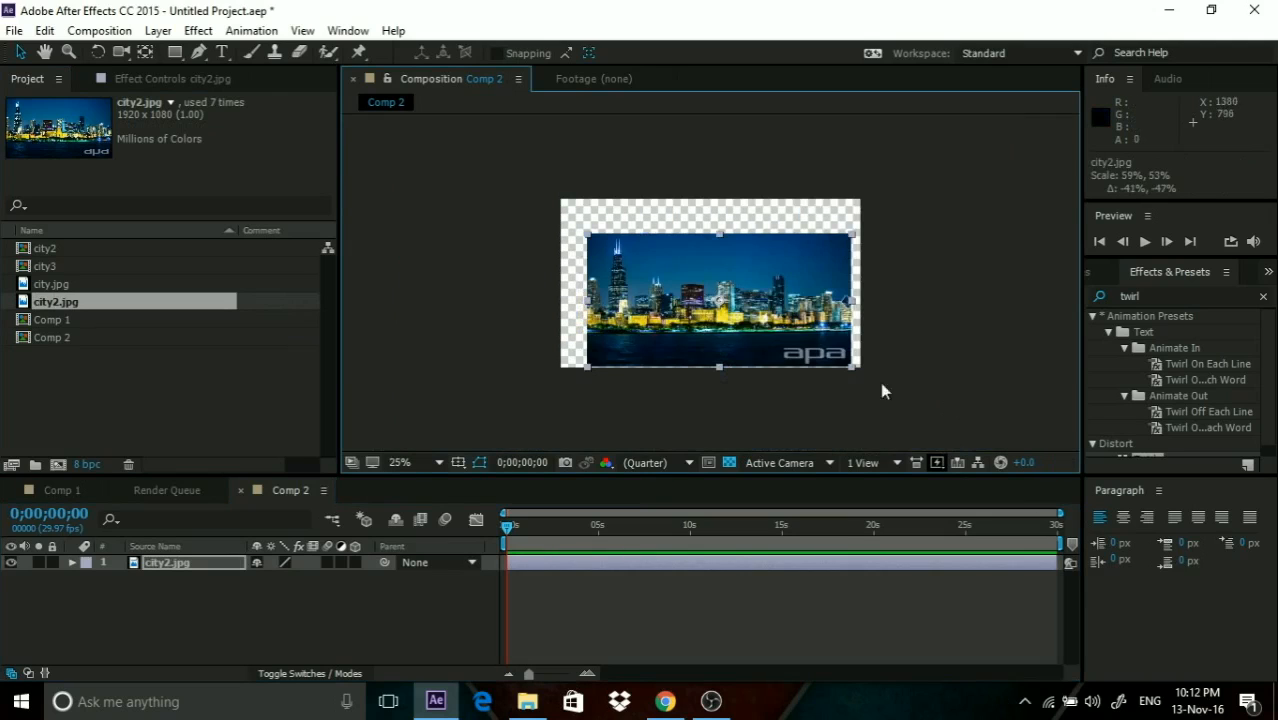
{"action": "left_click", "coordinate": [400, 462]}
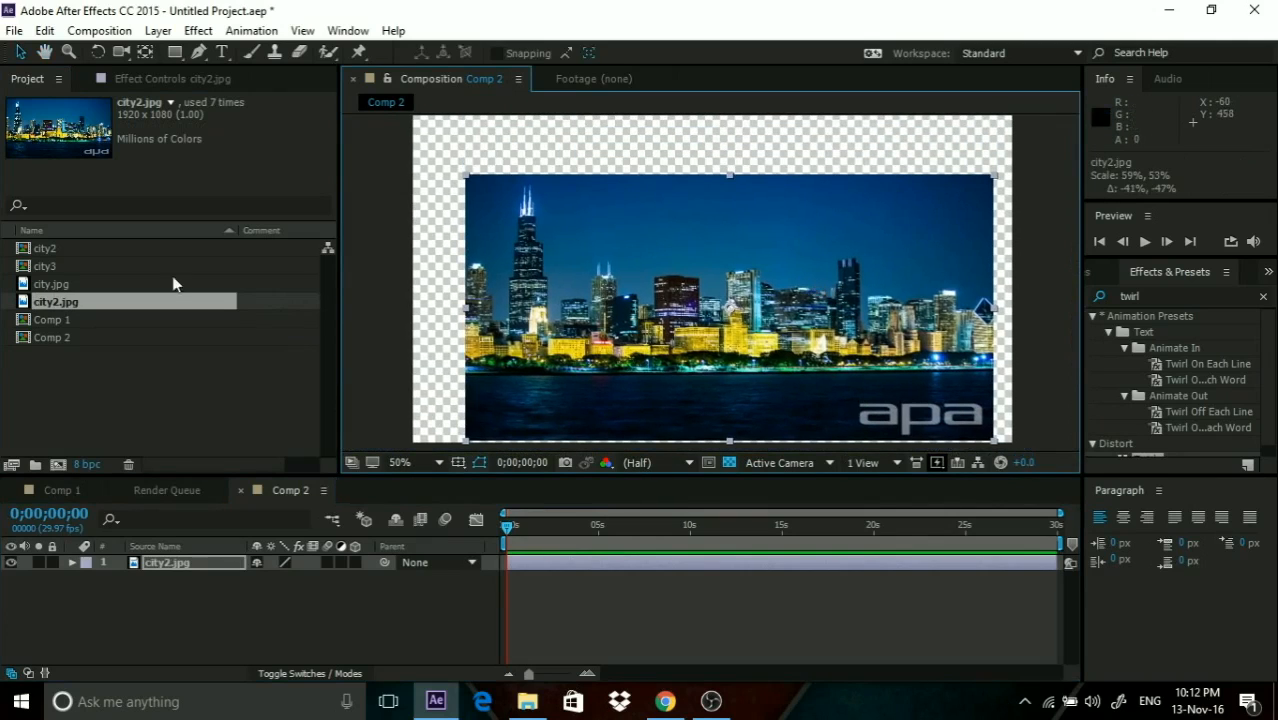
{"action": "left_click", "coordinate": [198, 30]}
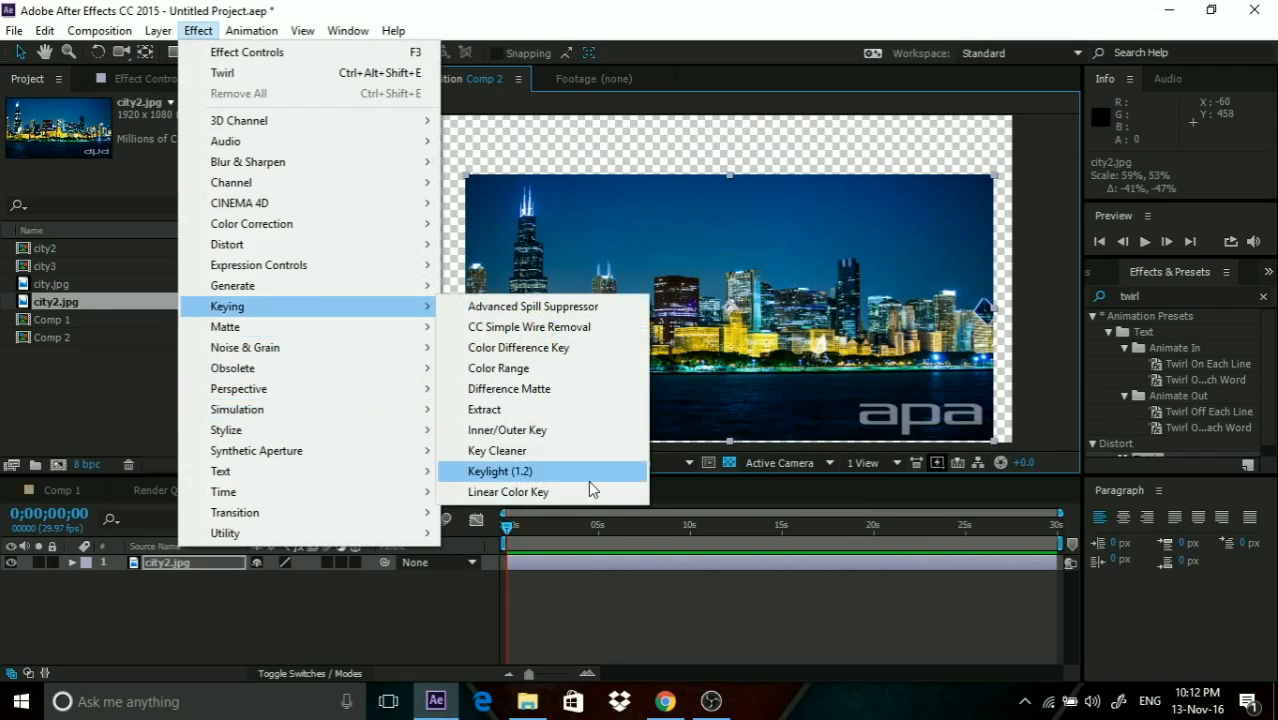
{"action": "left_click", "coordinate": [500, 472]}
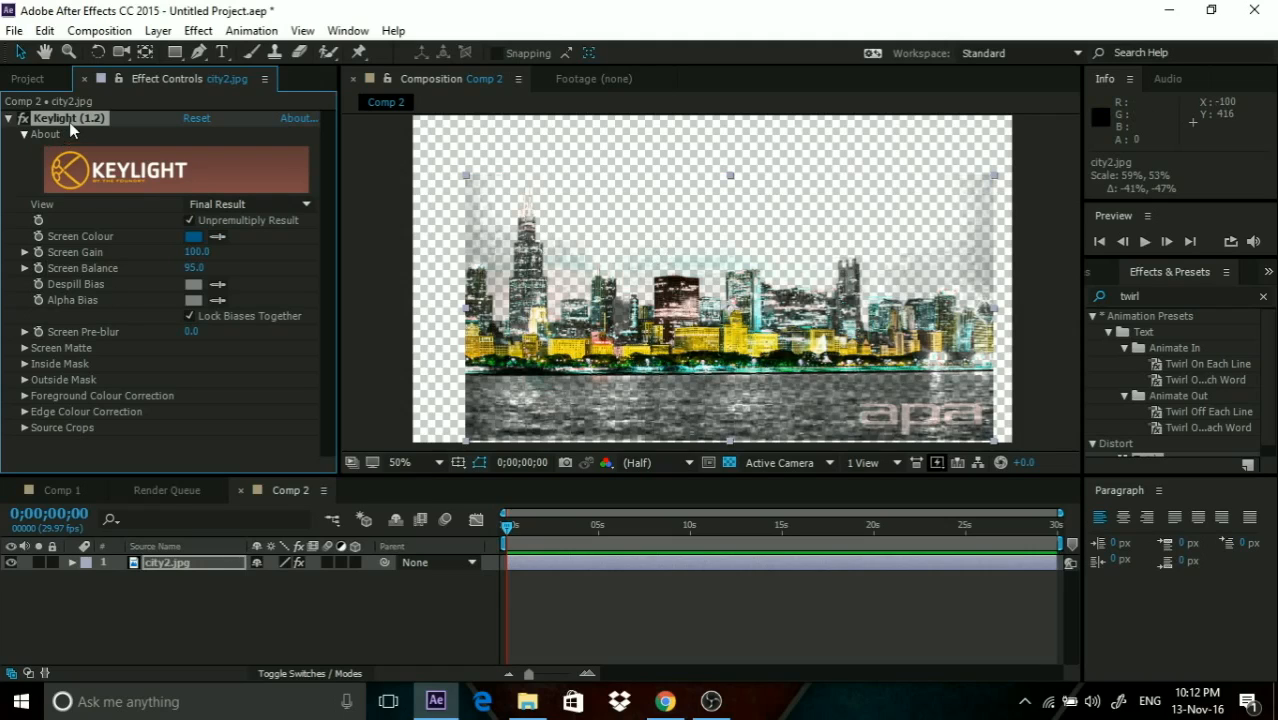
{"action": "left_click", "coordinate": [198, 30]}
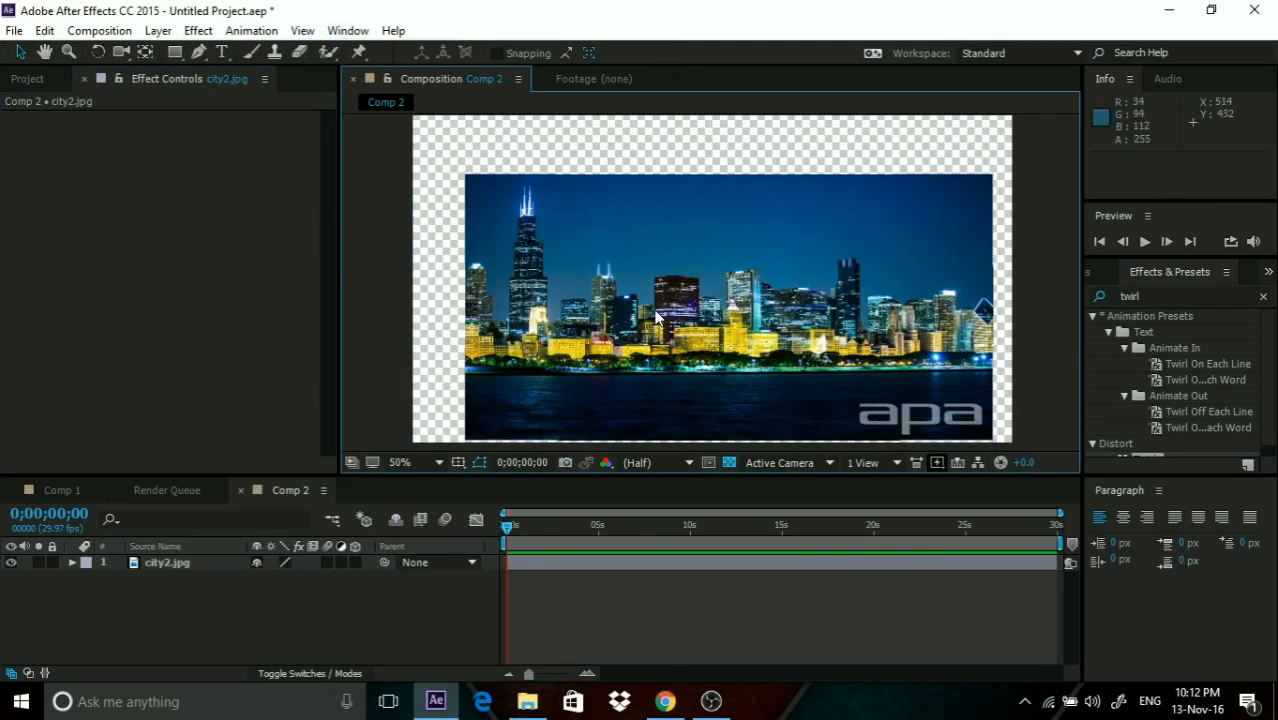
{"action": "left_click", "coordinate": [400, 462]}
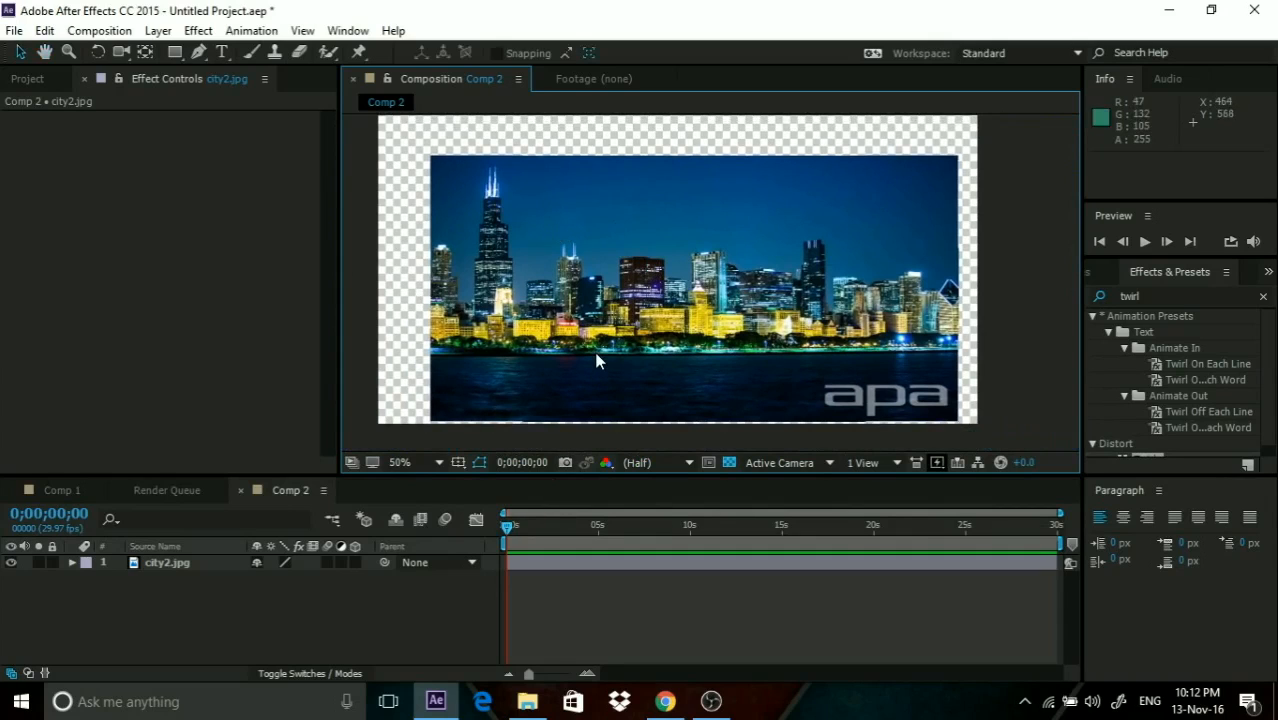
Apply a Linear Color Key to the skyline and adjust its Matching Softness.
{"action": "left_click", "coordinate": [198, 30]}
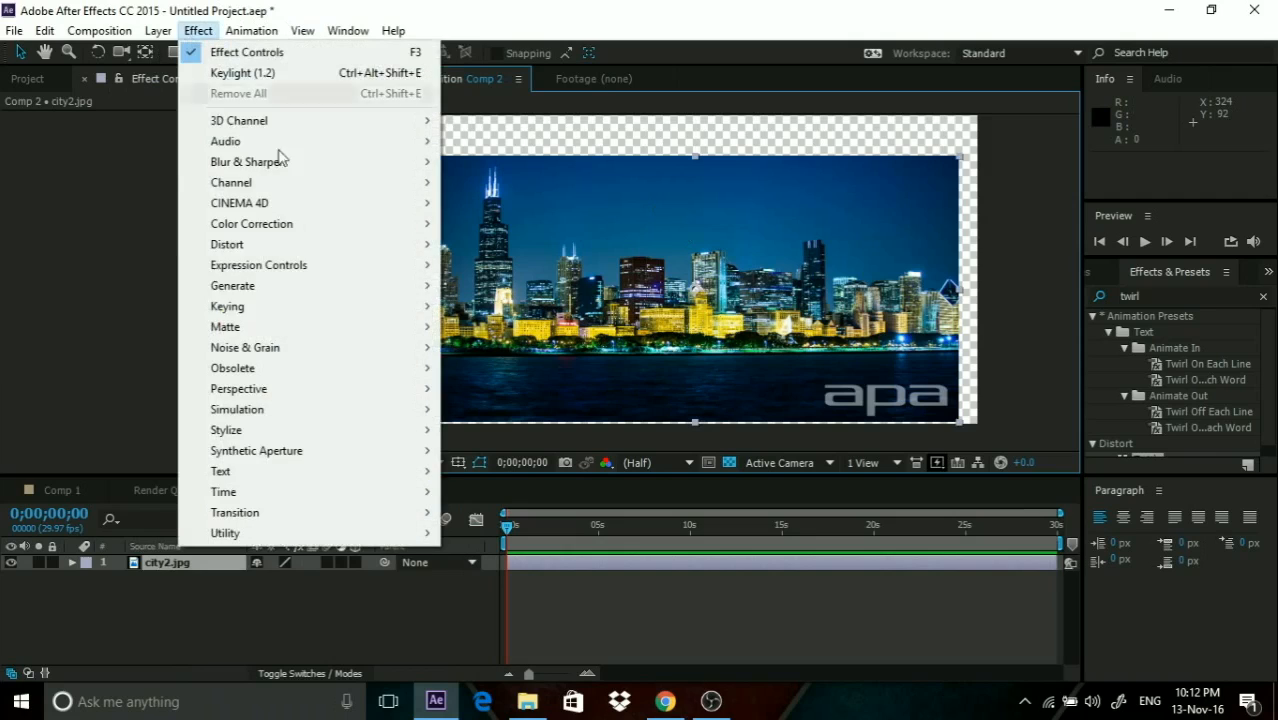
{"action": "mouse_move", "coordinate": [228, 306]}
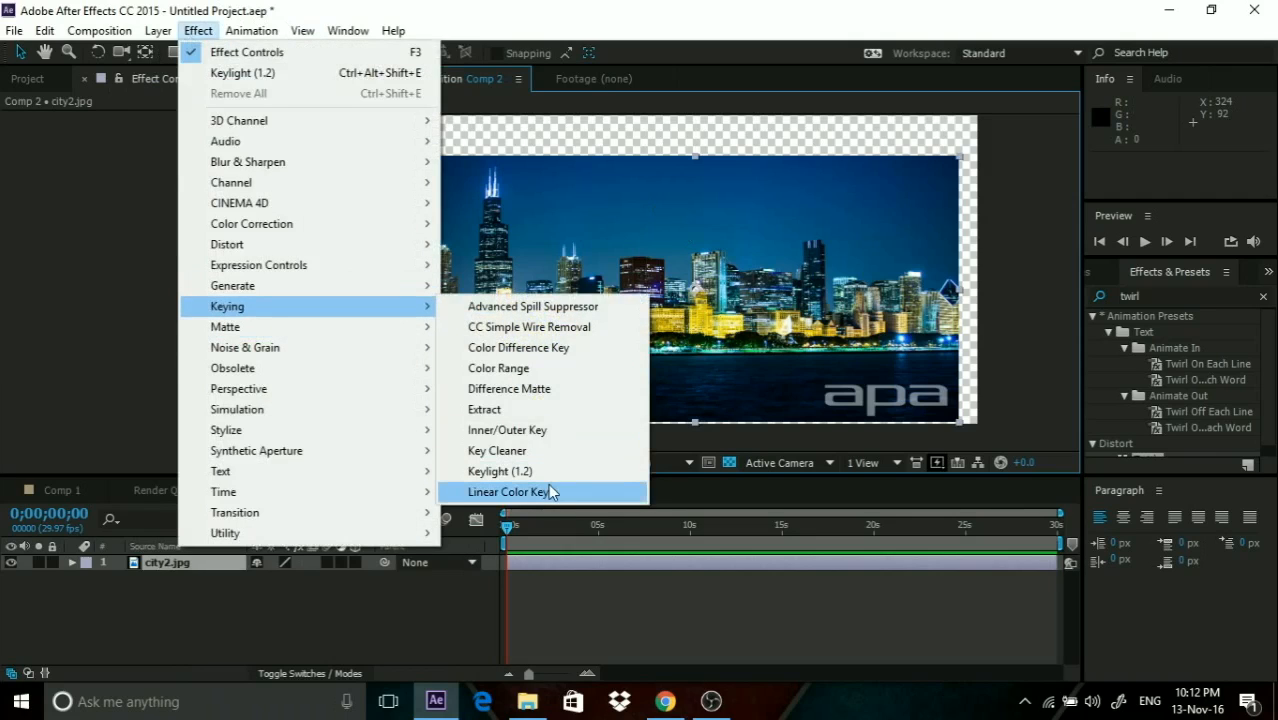
{"action": "left_click", "coordinate": [510, 492]}
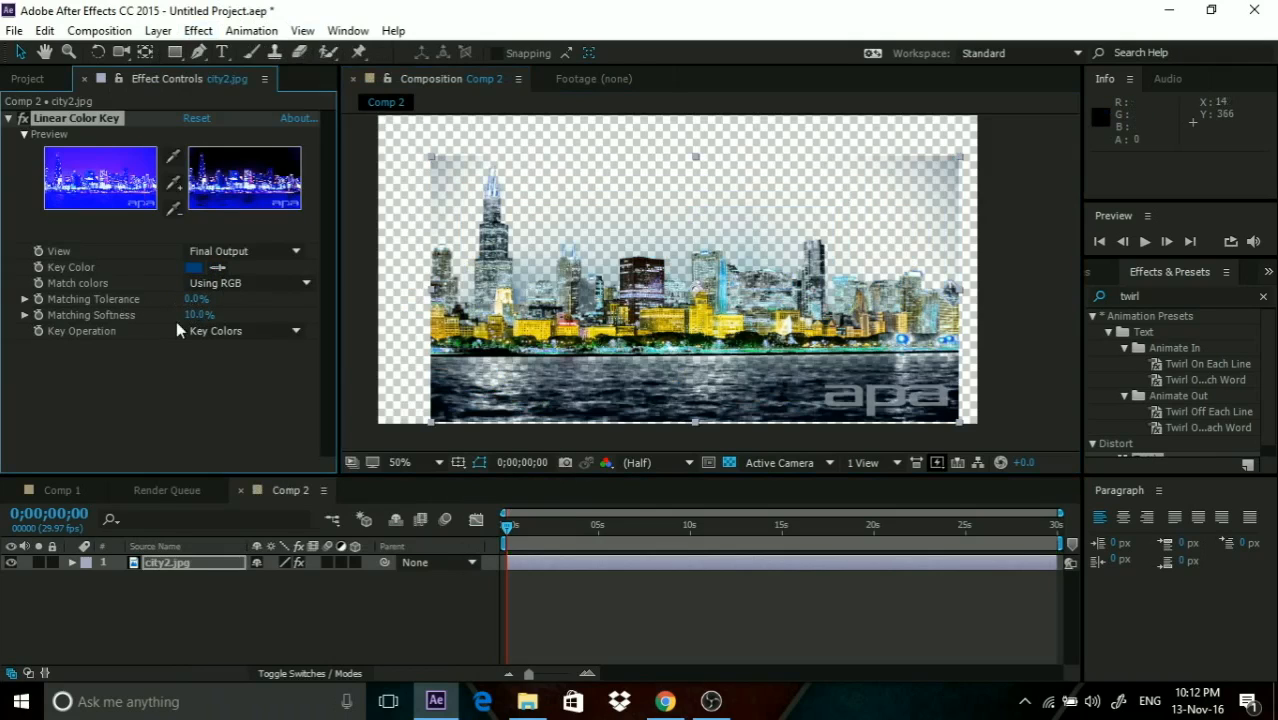
{"action": "left_click", "coordinate": [196, 314]}
{"action": "type", "text": "4"}
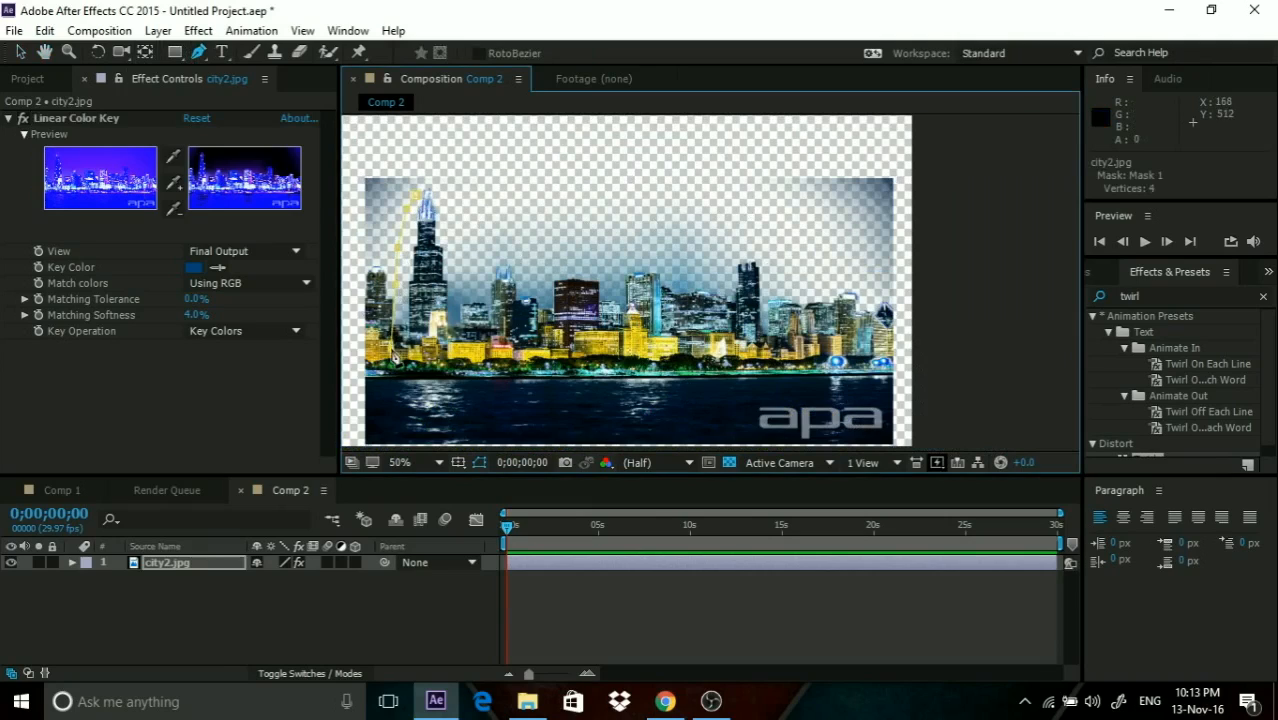
Draw a Pen mask along the waterline under the skyline and reveal its mask properties.
{"action": "left_click", "coordinate": [636, 438]}
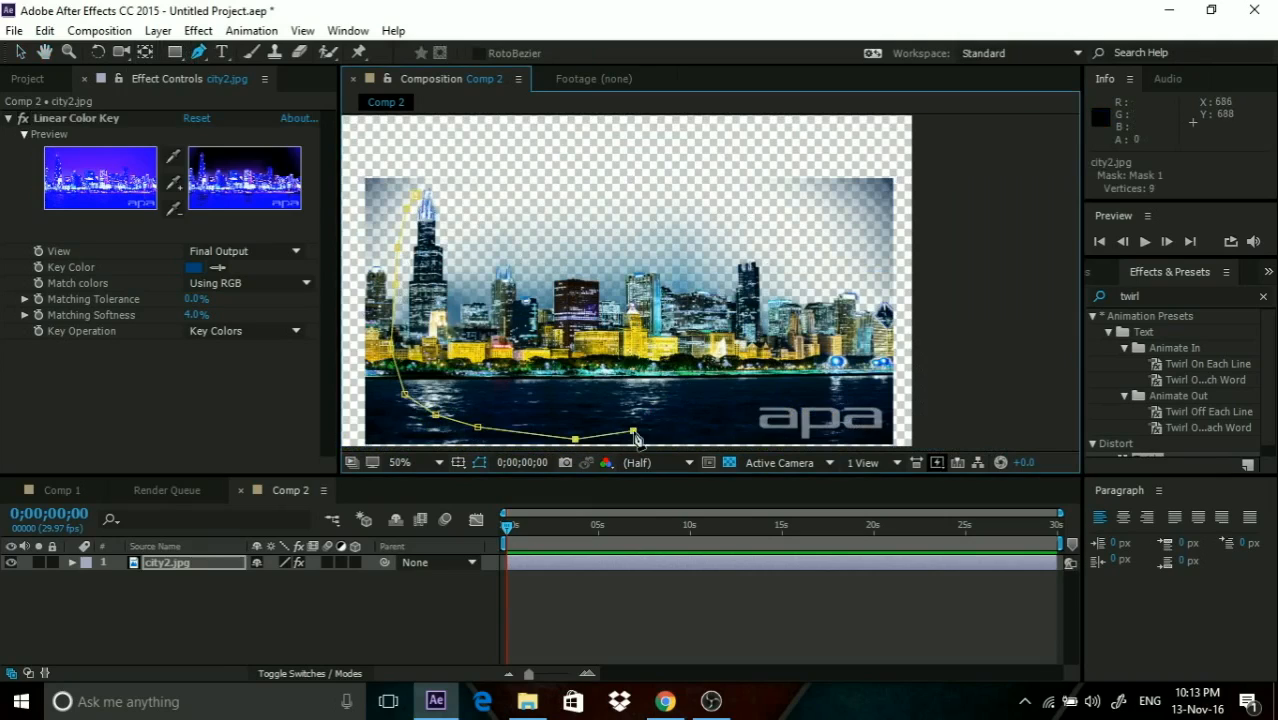
{"action": "left_click", "coordinate": [764, 396]}
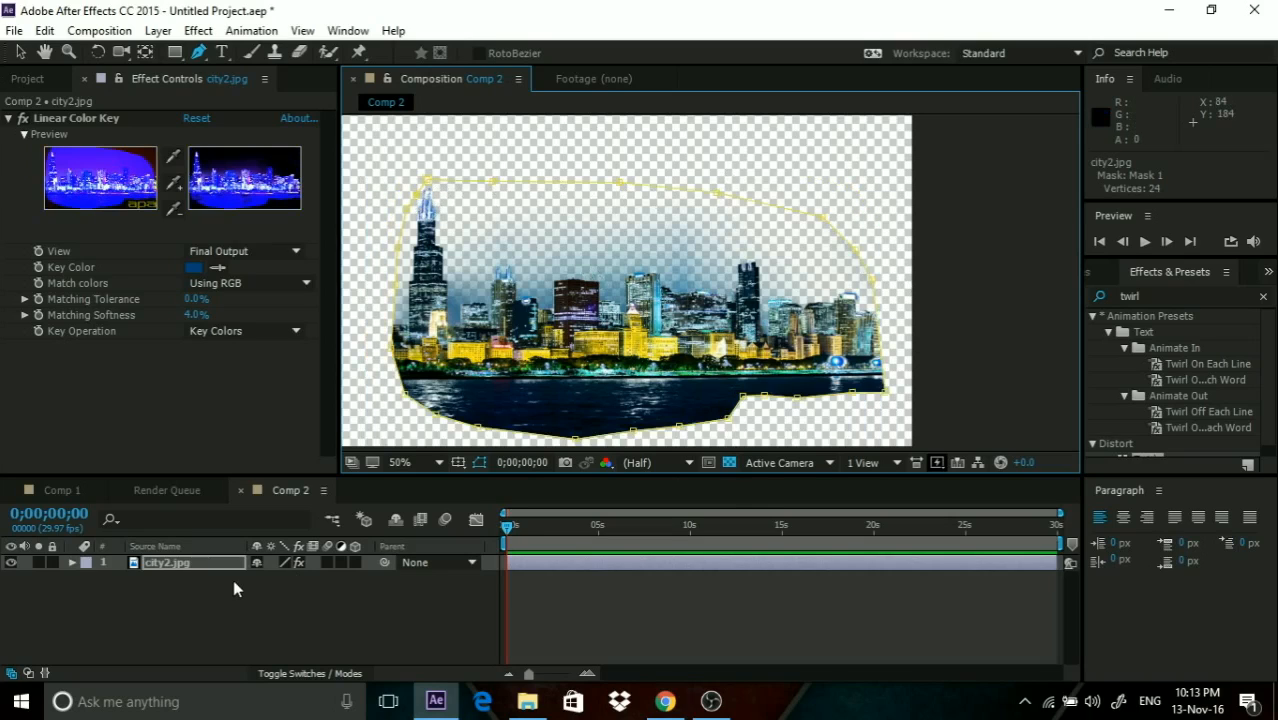
{"action": "left_click", "coordinate": [72, 562]}
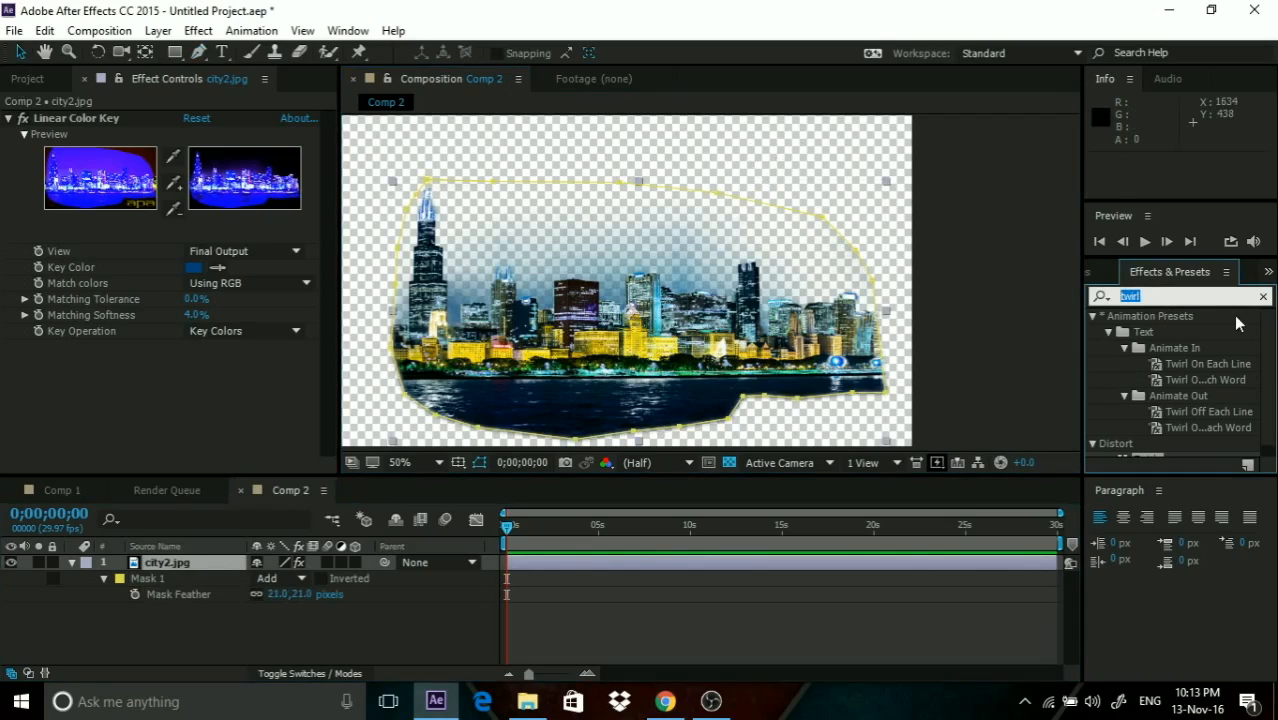
{"action": "mouse_move", "coordinate": [1072, 294]}
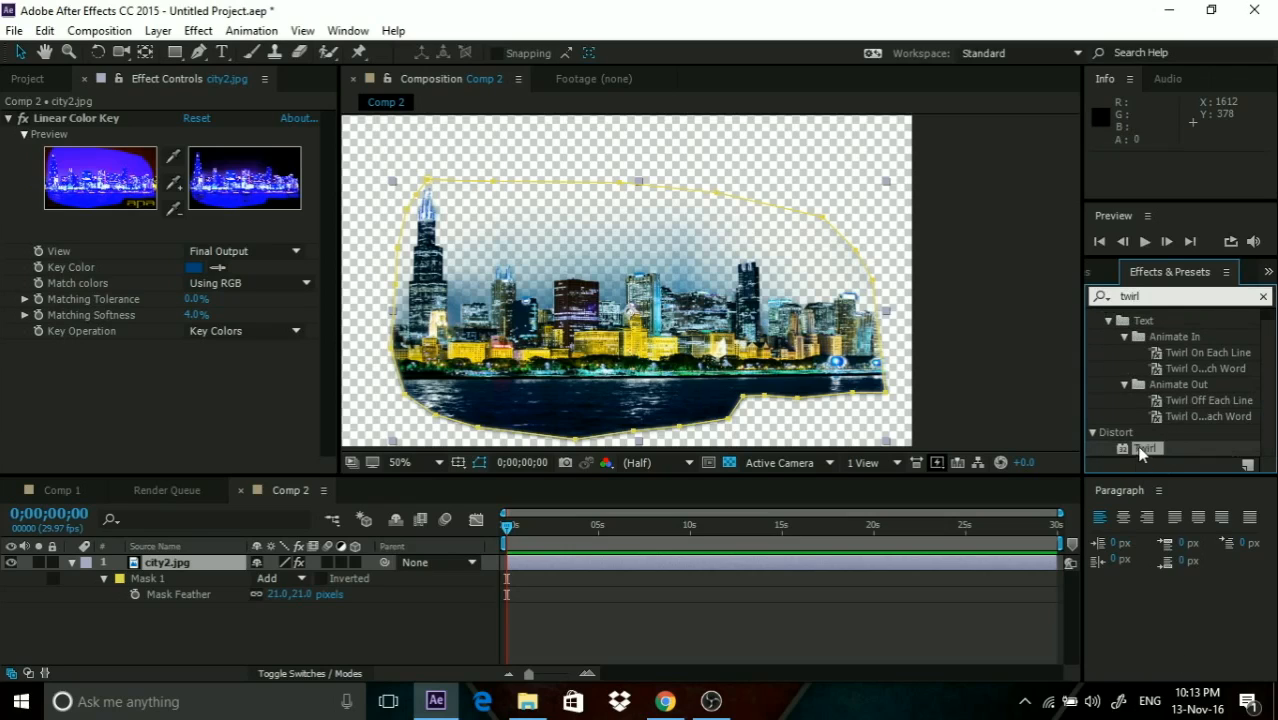
Apply the Twirl preset and dial up its angle to curl the masked skyline tightly.
{"action": "double_click", "coordinate": [1144, 448]}
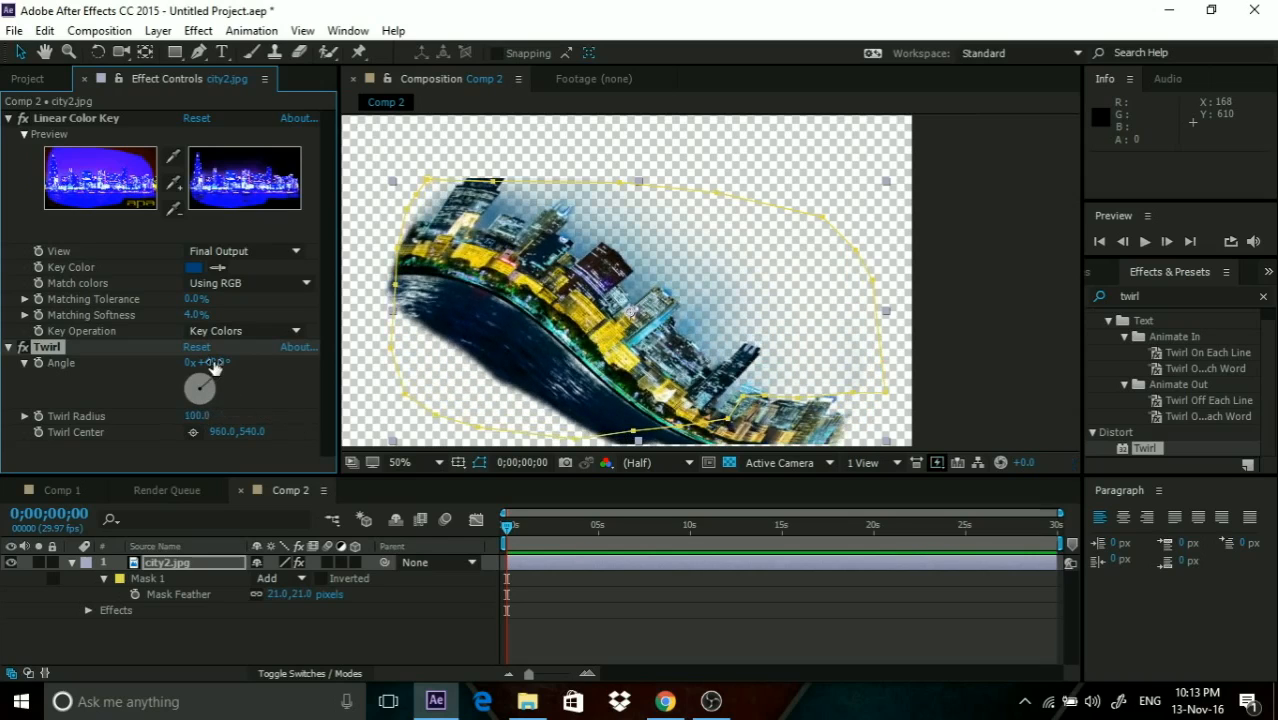
{"action": "left_click_drag", "start_coordinate": [200, 388], "coordinate": [216, 376]}
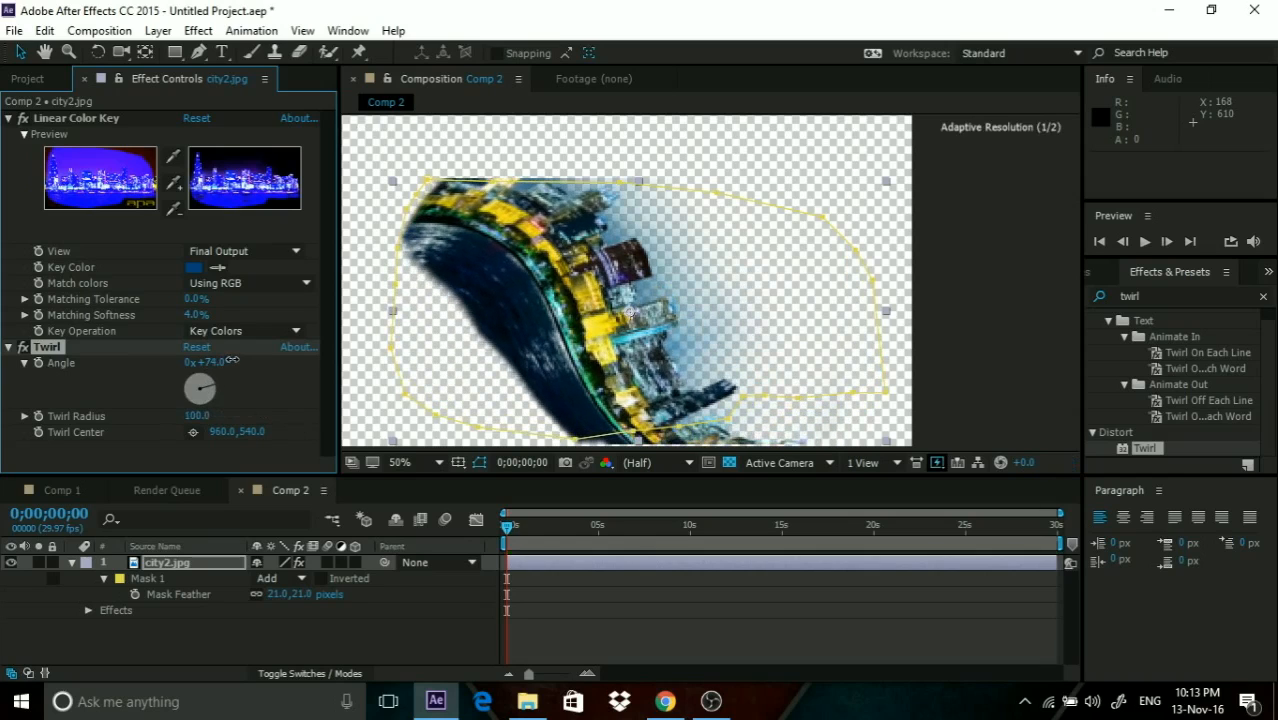
{"action": "left_click_drag", "start_coordinate": [200, 388], "coordinate": [220, 398]}
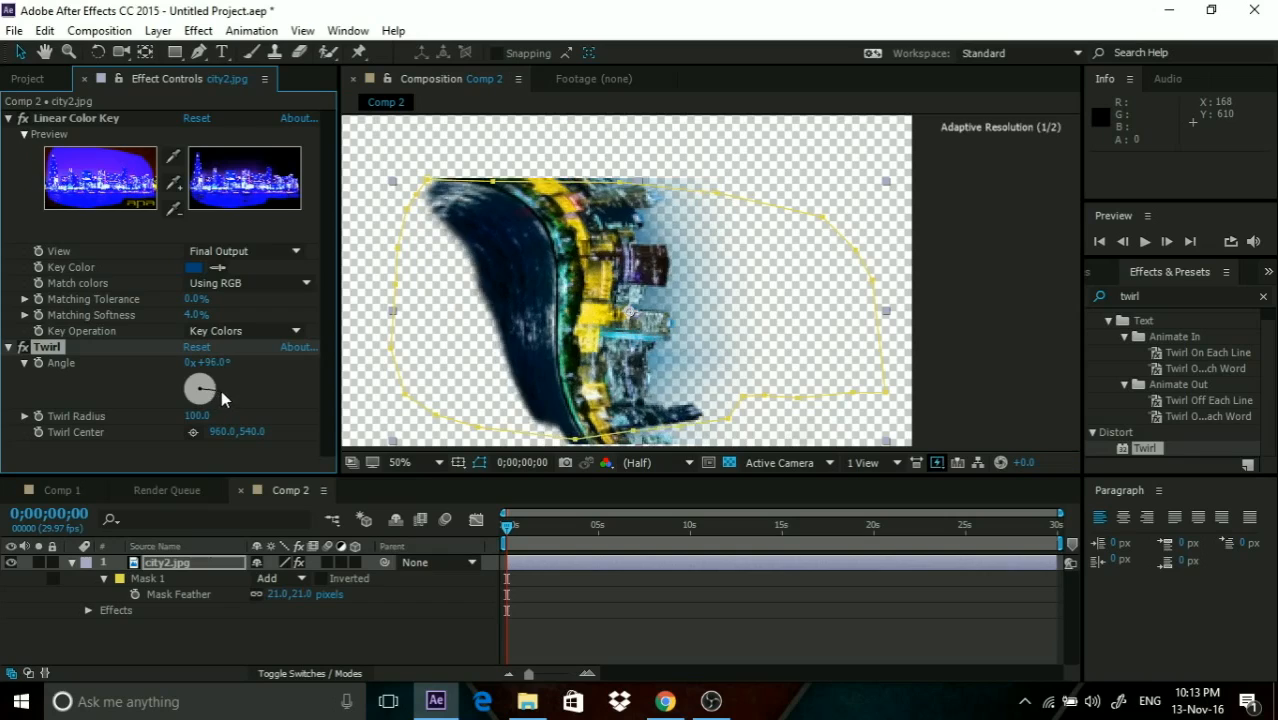
{"action": "left_click_drag", "start_coordinate": [206, 384], "coordinate": [200, 390]}
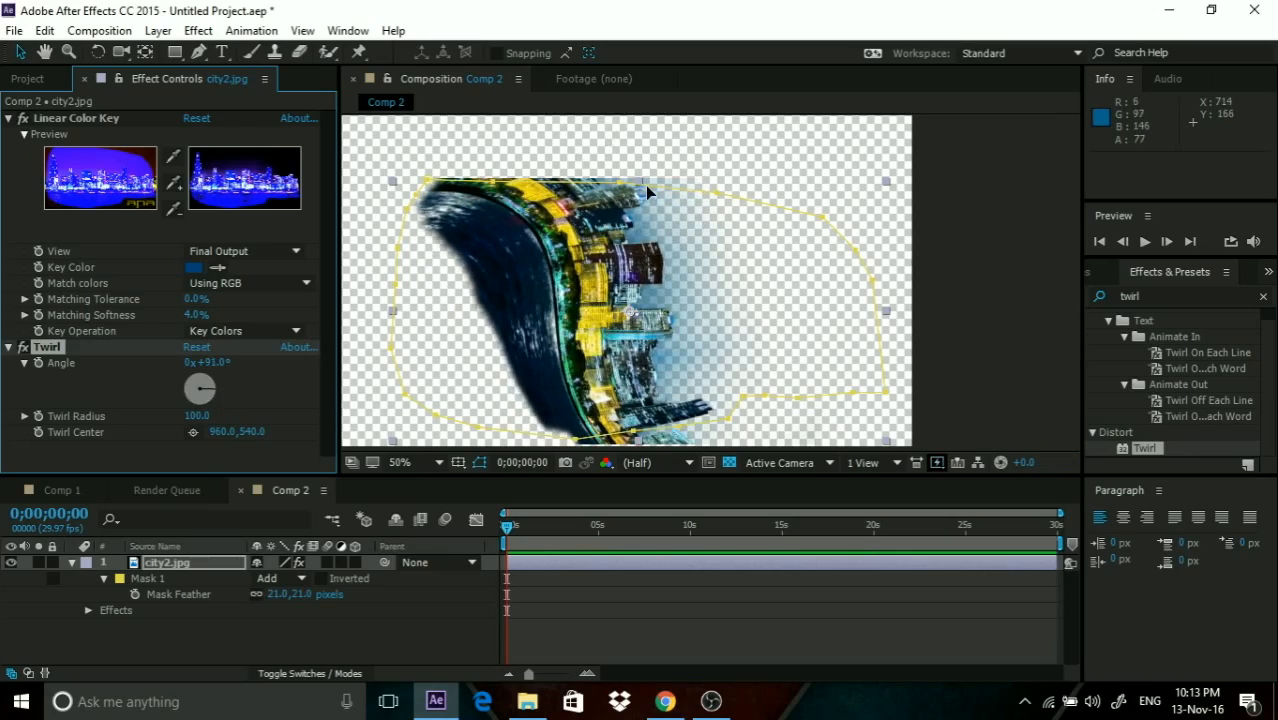
{"action": "mouse_move", "coordinate": [616, 190]}
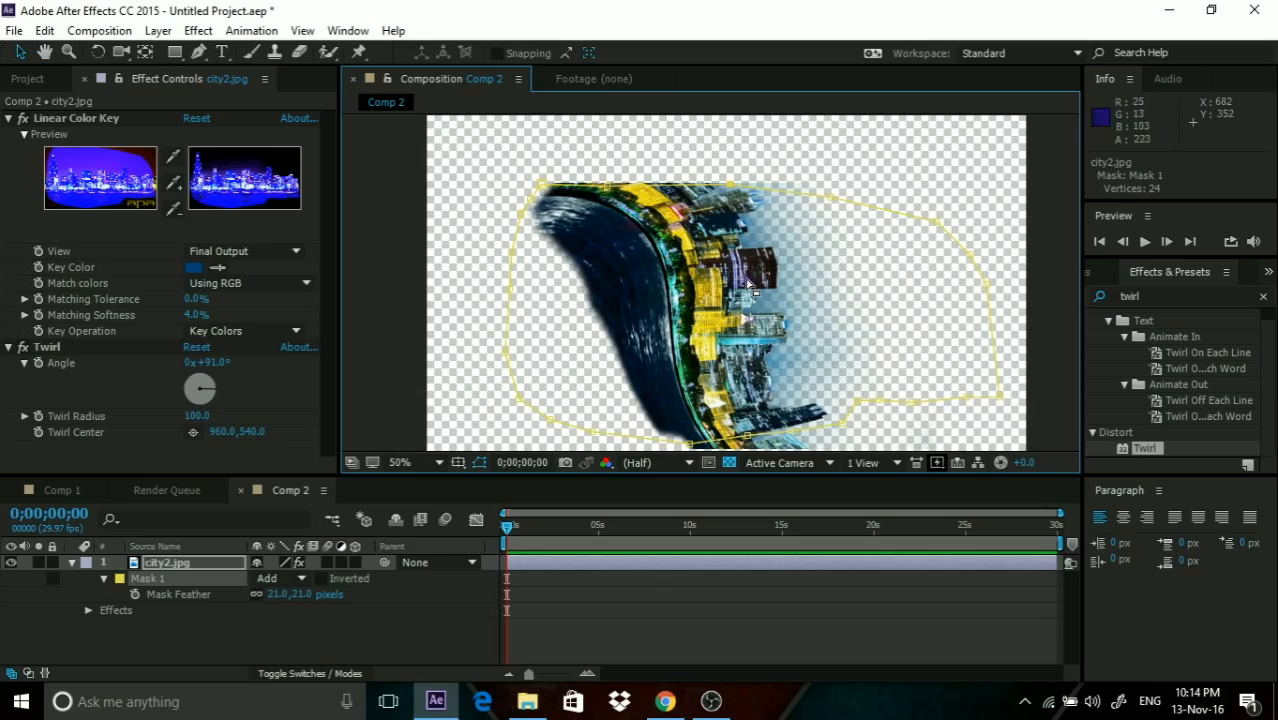
{"action": "left_click_drag", "start_coordinate": [206, 388], "coordinate": [198, 382]}
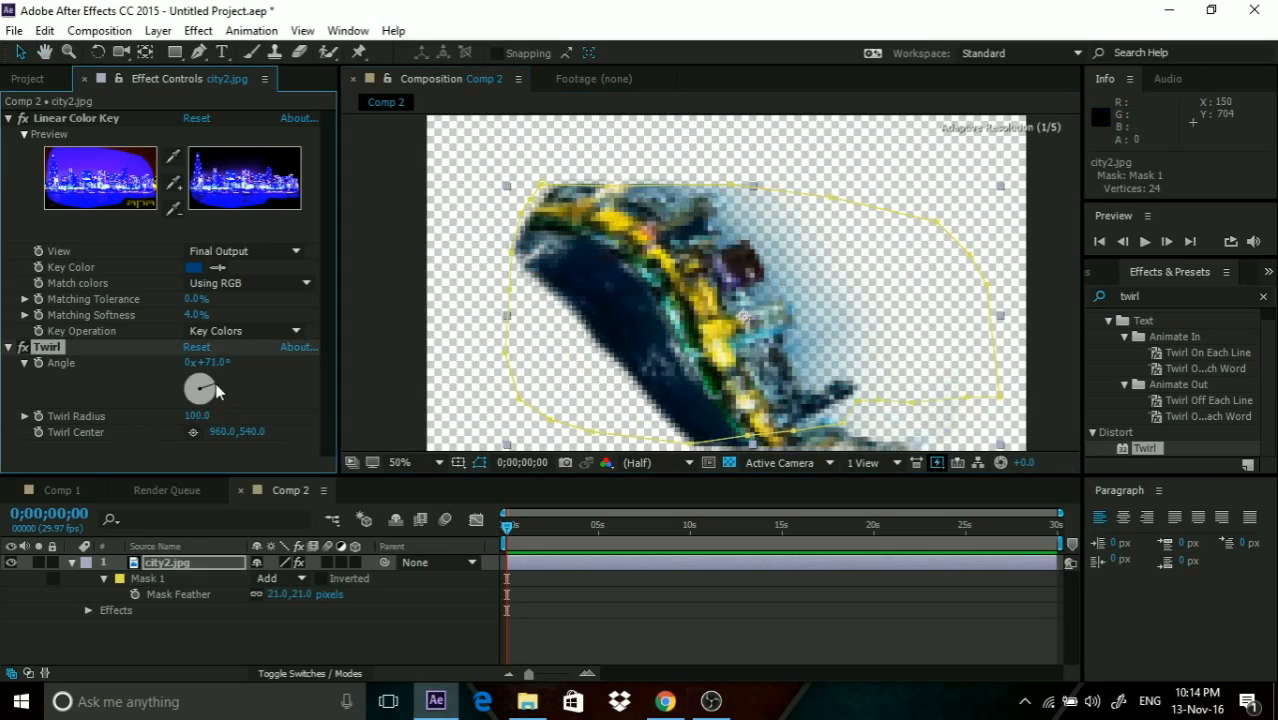
{"action": "left_click_drag", "start_coordinate": [210, 390], "coordinate": [200, 380]}
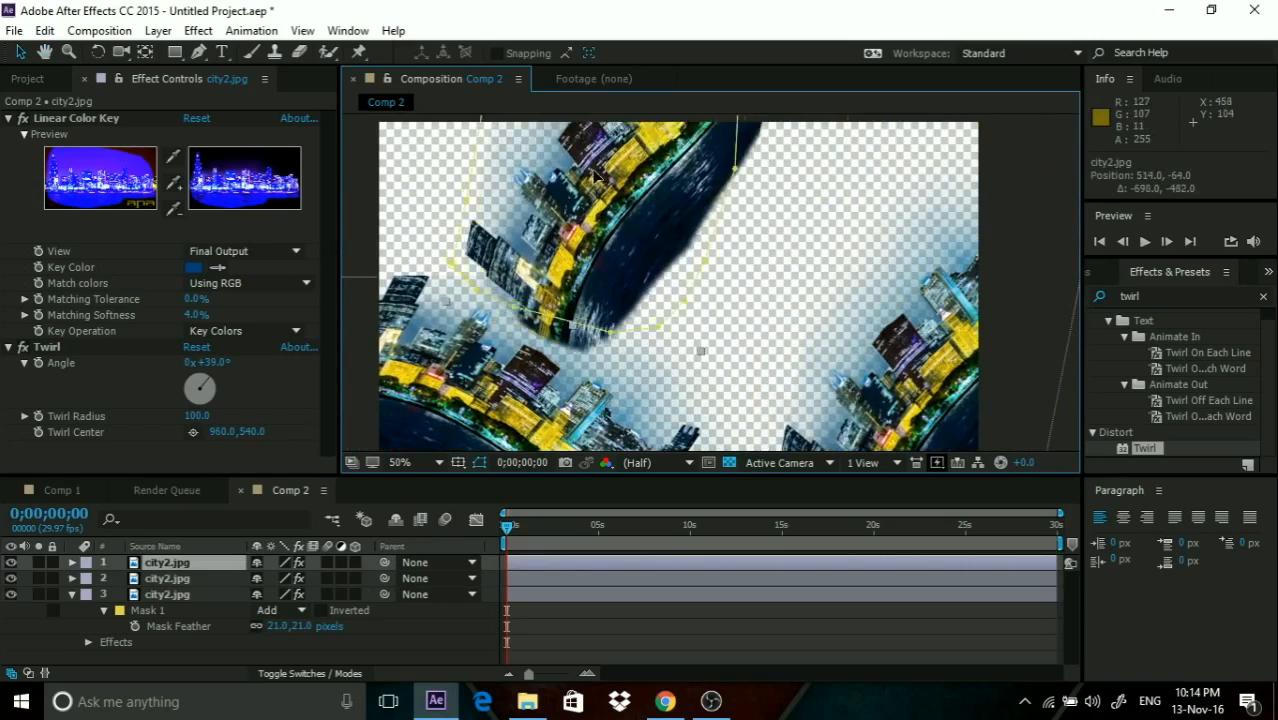
Adjust a skyline copy's twirl angle and reposition it toward a frame corner.
{"action": "left_click", "coordinate": [400, 462]}
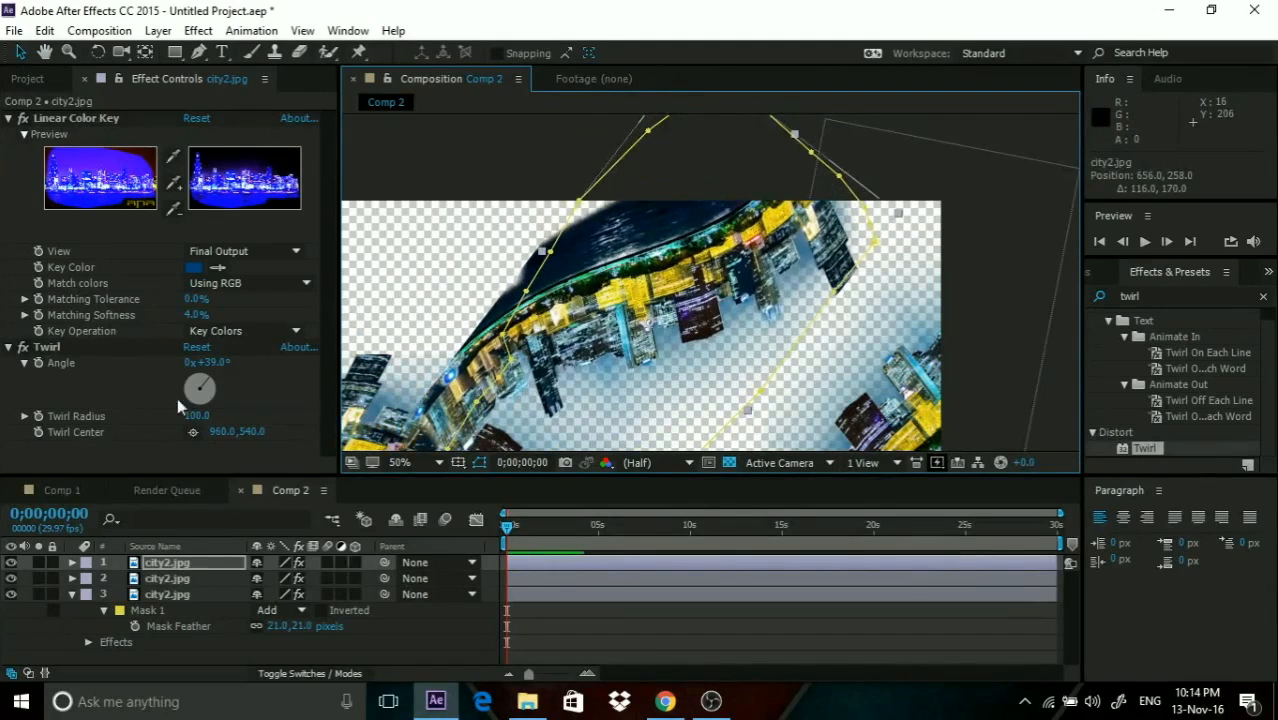
{"action": "left_click_drag", "start_coordinate": [200, 376], "coordinate": [210, 396]}
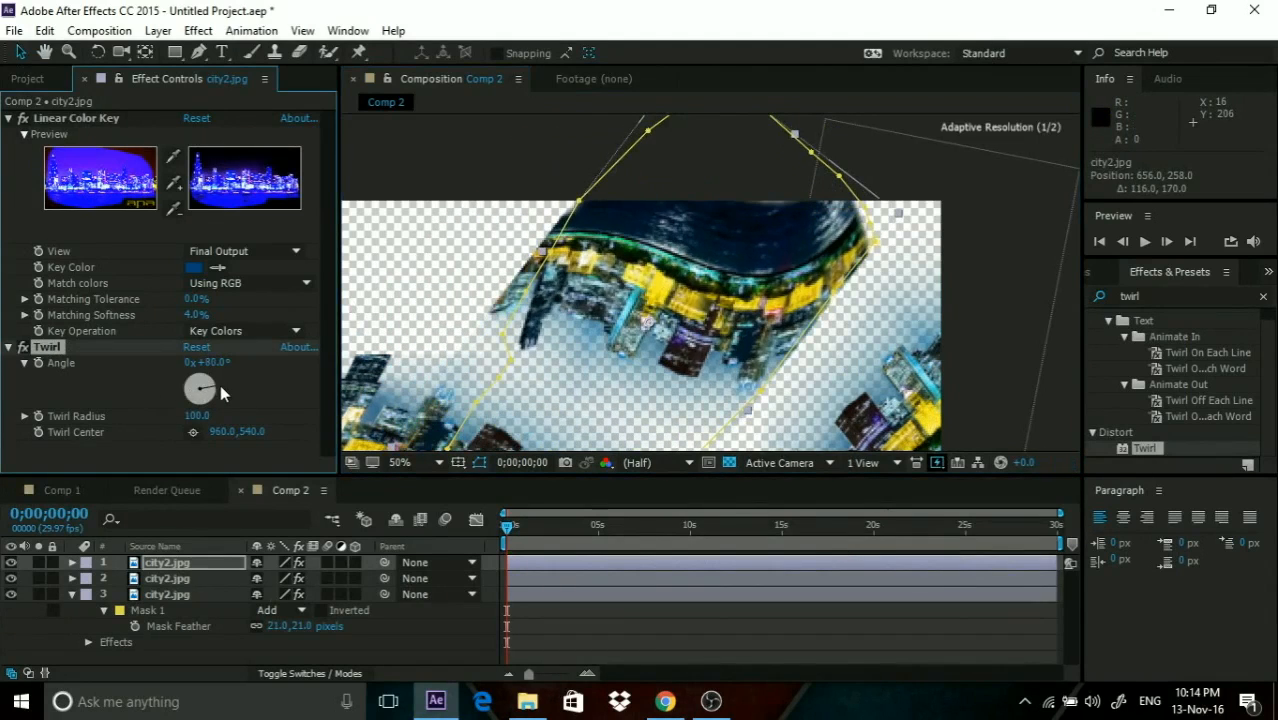
{"action": "left_click_drag", "start_coordinate": [200, 388], "coordinate": [230, 400]}
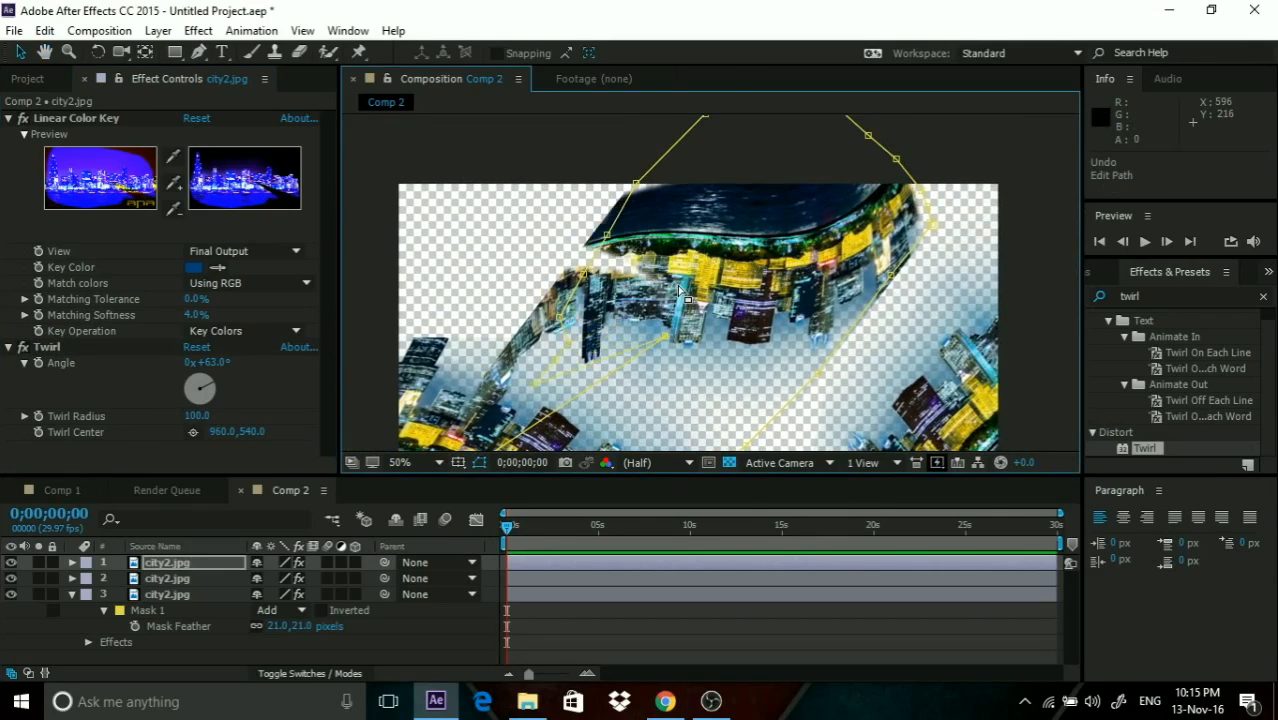
{"action": "left_click_drag", "start_coordinate": [206, 376], "coordinate": [198, 384]}
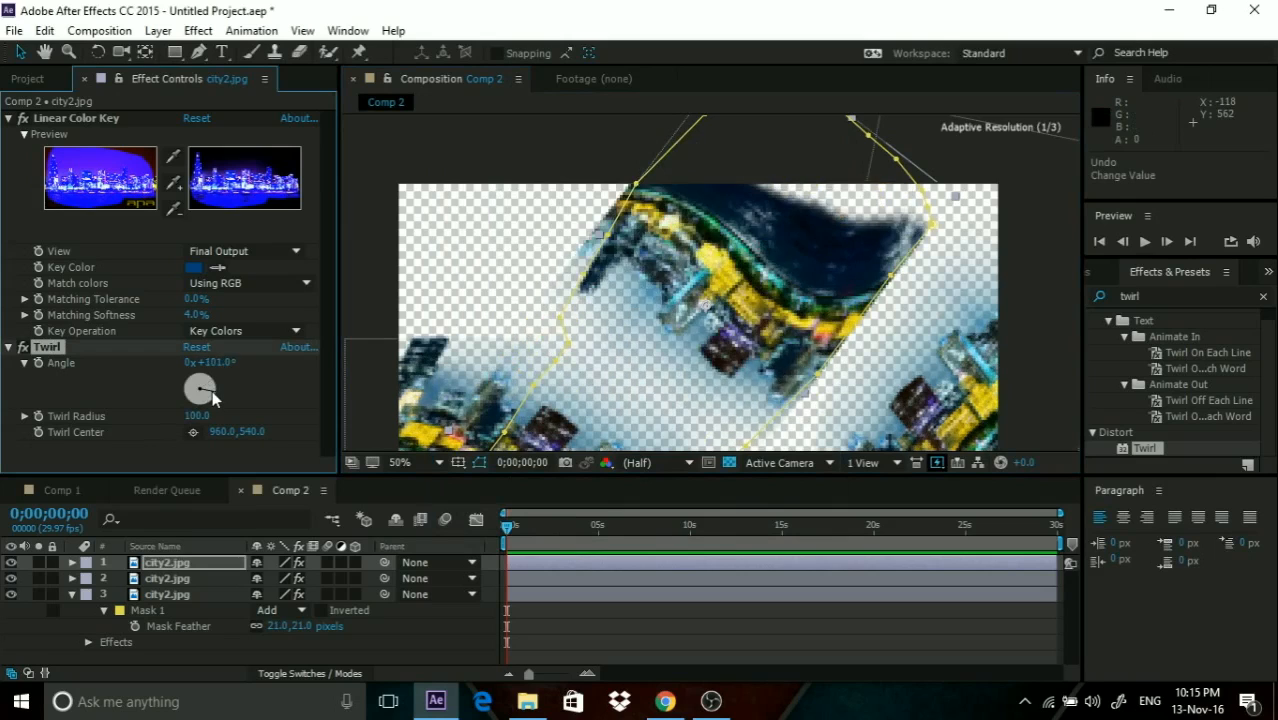
{"action": "left_click_drag", "start_coordinate": [206, 396], "coordinate": [196, 390]}
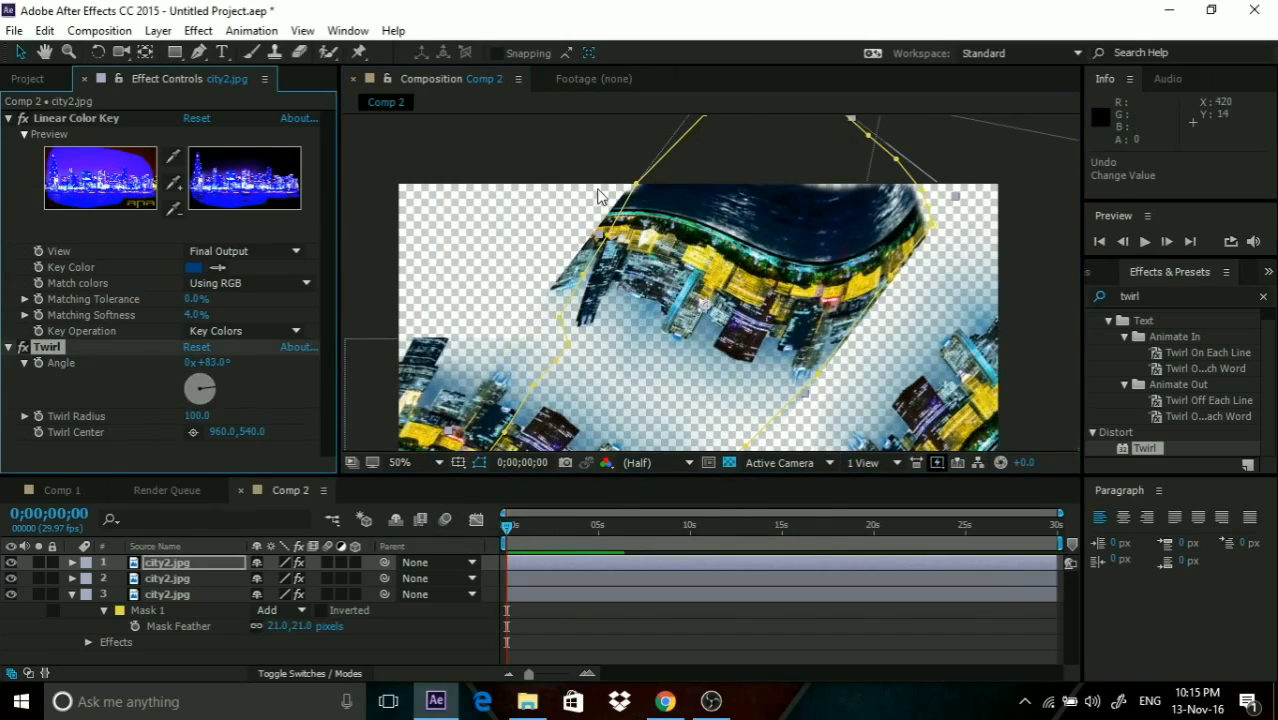
Review the copies' layer outlines around the frame at different zoom levels.
{"action": "left_click", "coordinate": [400, 462]}
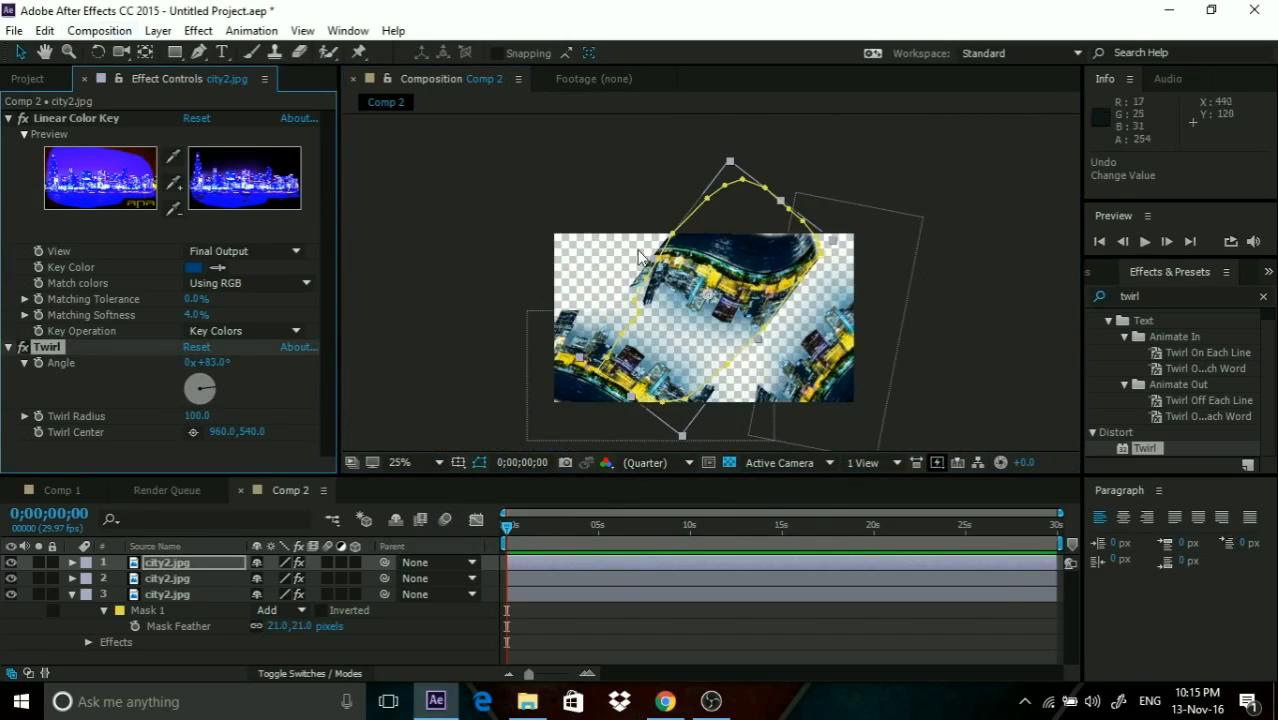
{"action": "left_click", "coordinate": [400, 462]}
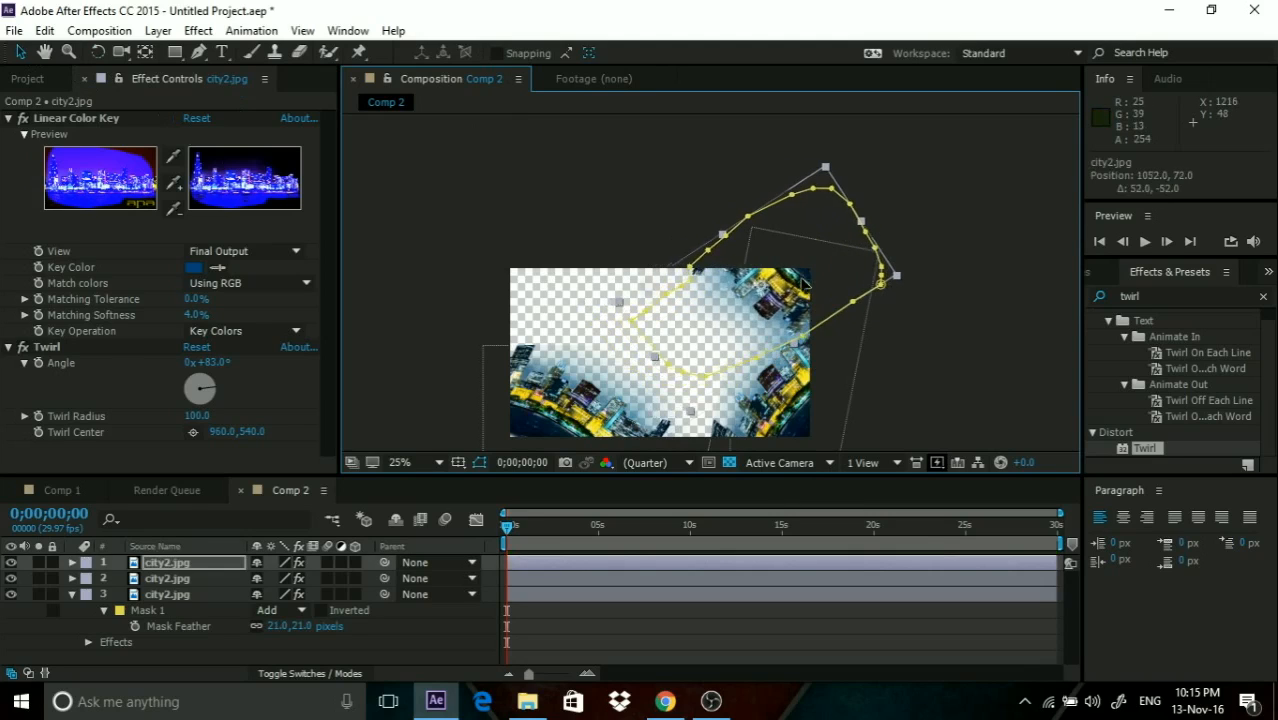
{"action": "left_click", "coordinate": [400, 462]}
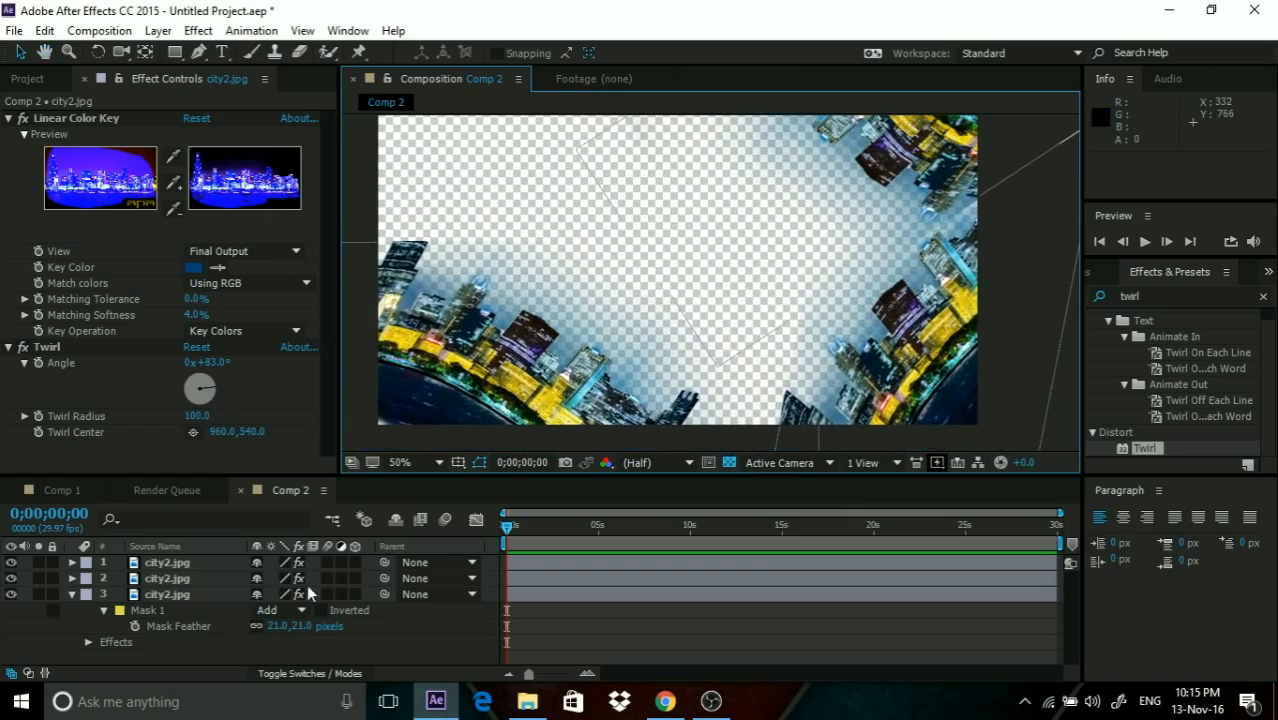
{"action": "left_click", "coordinate": [72, 594]}
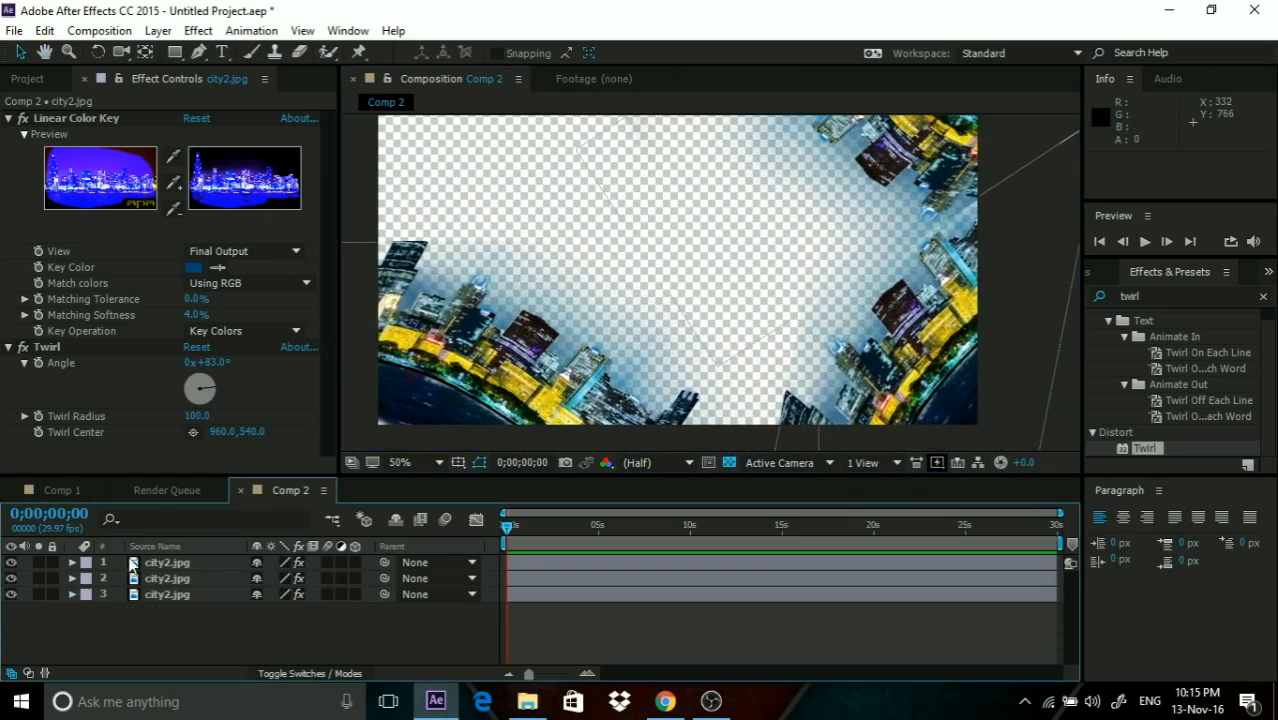
Duplicate city2.jpg as an unkeyed full-frame background at the bottom of the stack.
{"action": "left_click", "coordinate": [28, 78]}
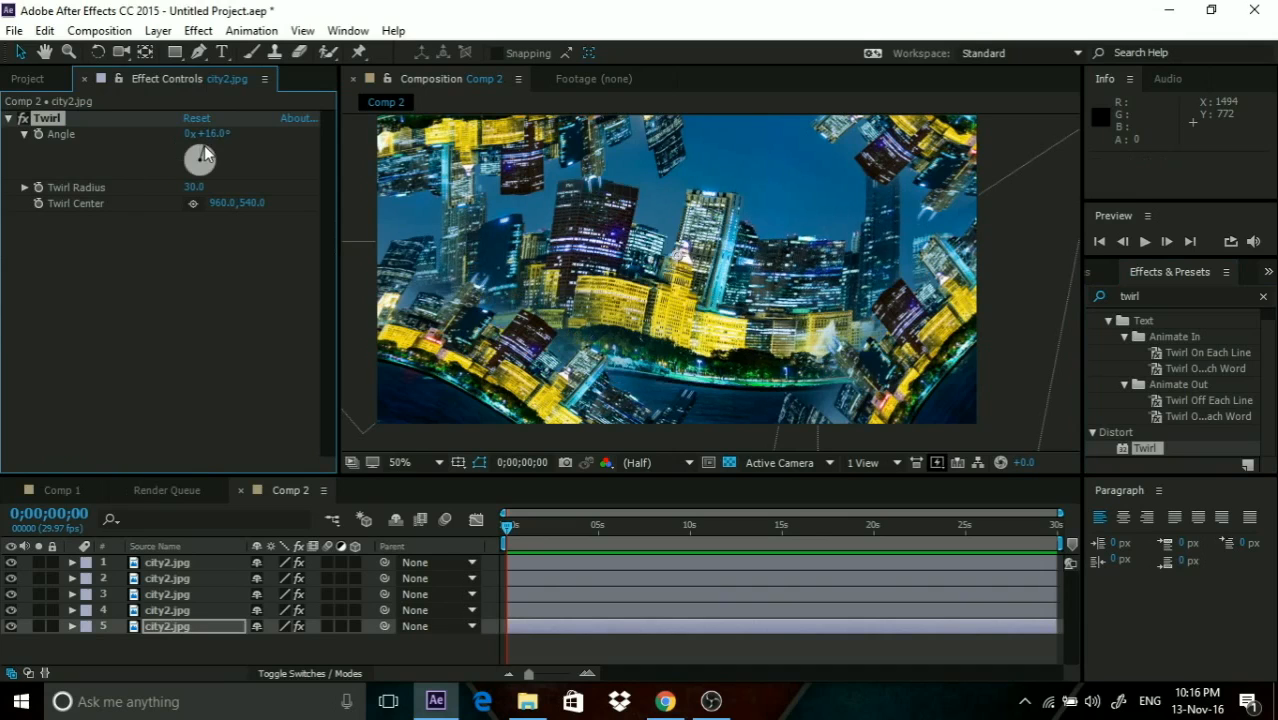
{"action": "mouse_move", "coordinate": [840, 330]}
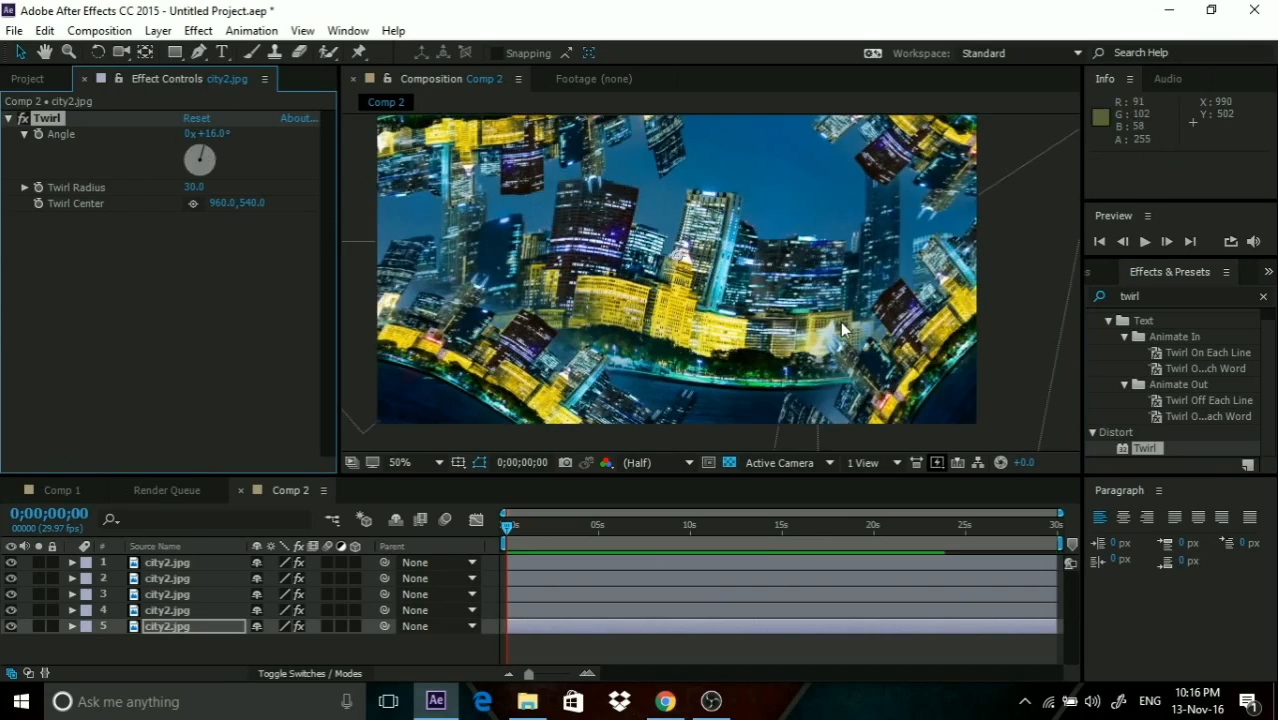
{"action": "mouse_move", "coordinate": [210, 24]}
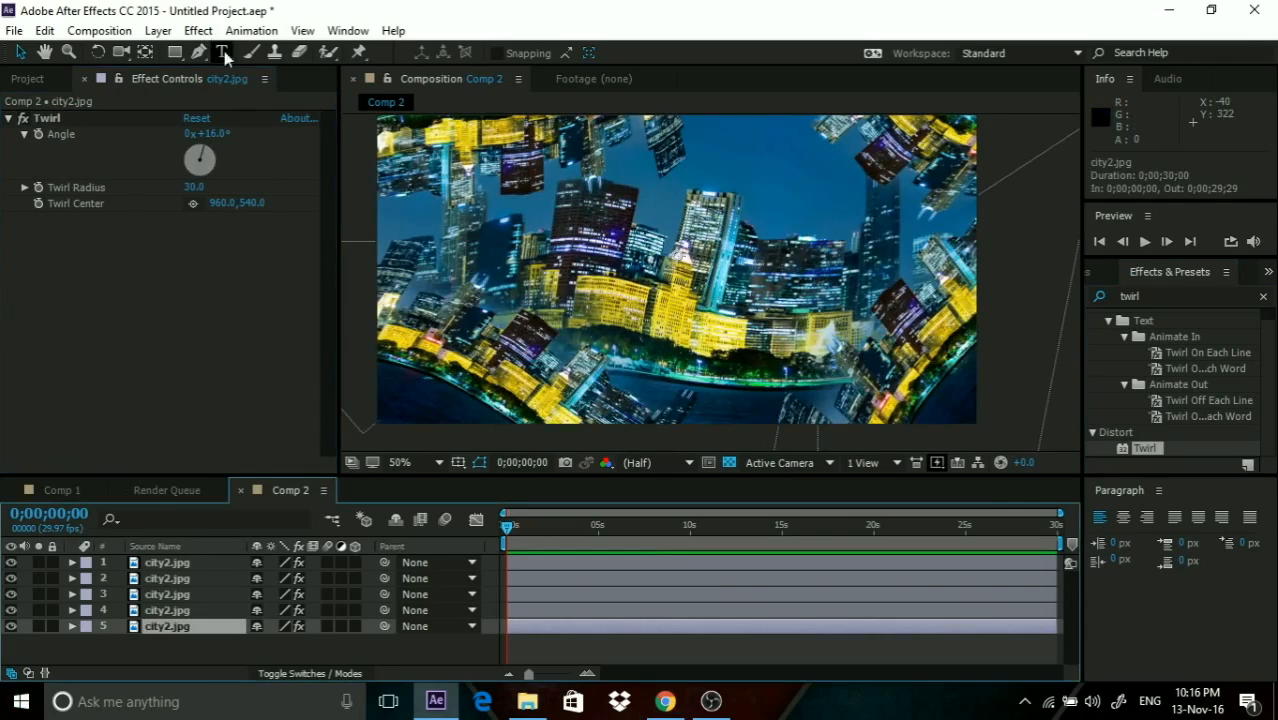
Add a Curves effect to the background copy and pull the curve down to darken it.
{"action": "left_click", "coordinate": [196, 30]}
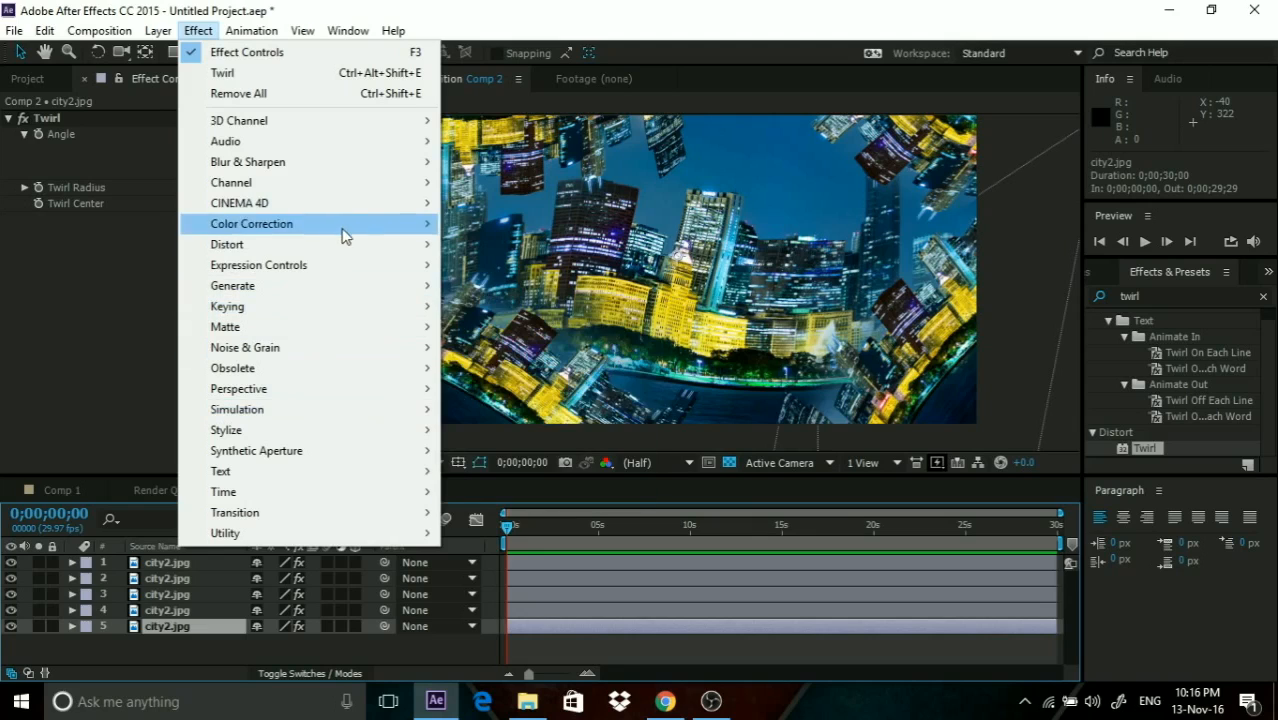
{"action": "mouse_move", "coordinate": [330, 264]}
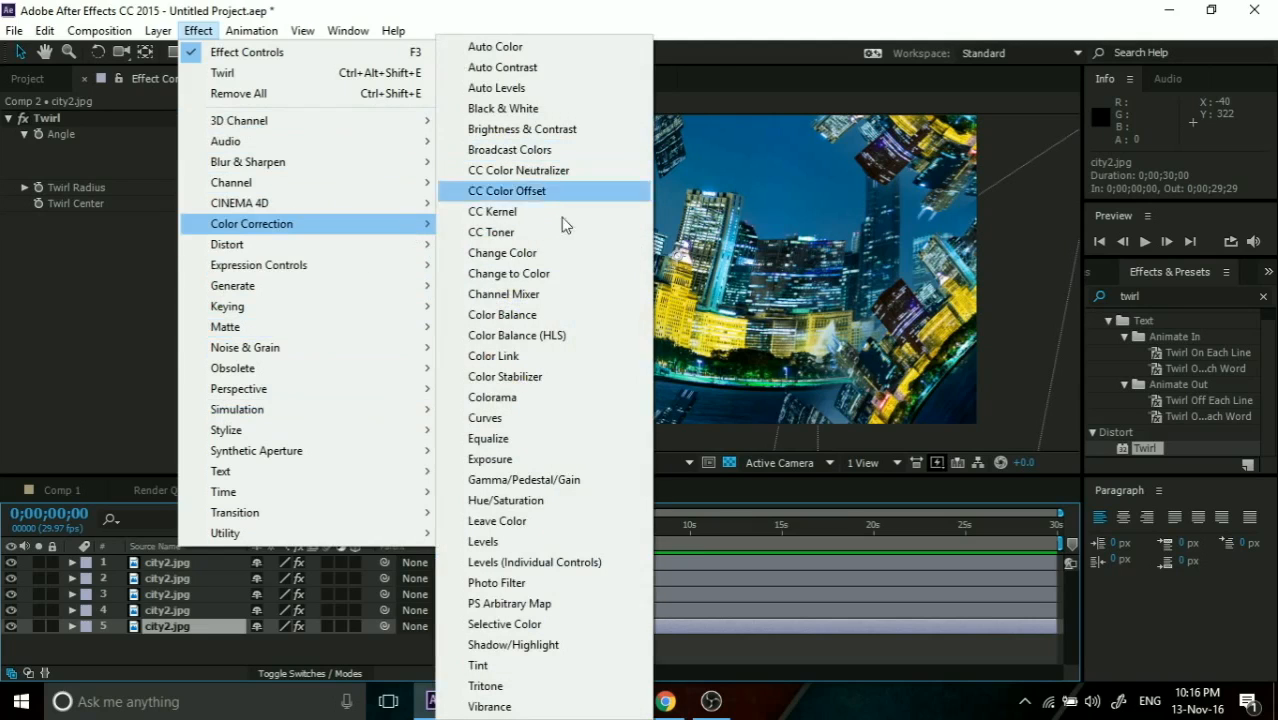
{"action": "left_click", "coordinate": [484, 418]}
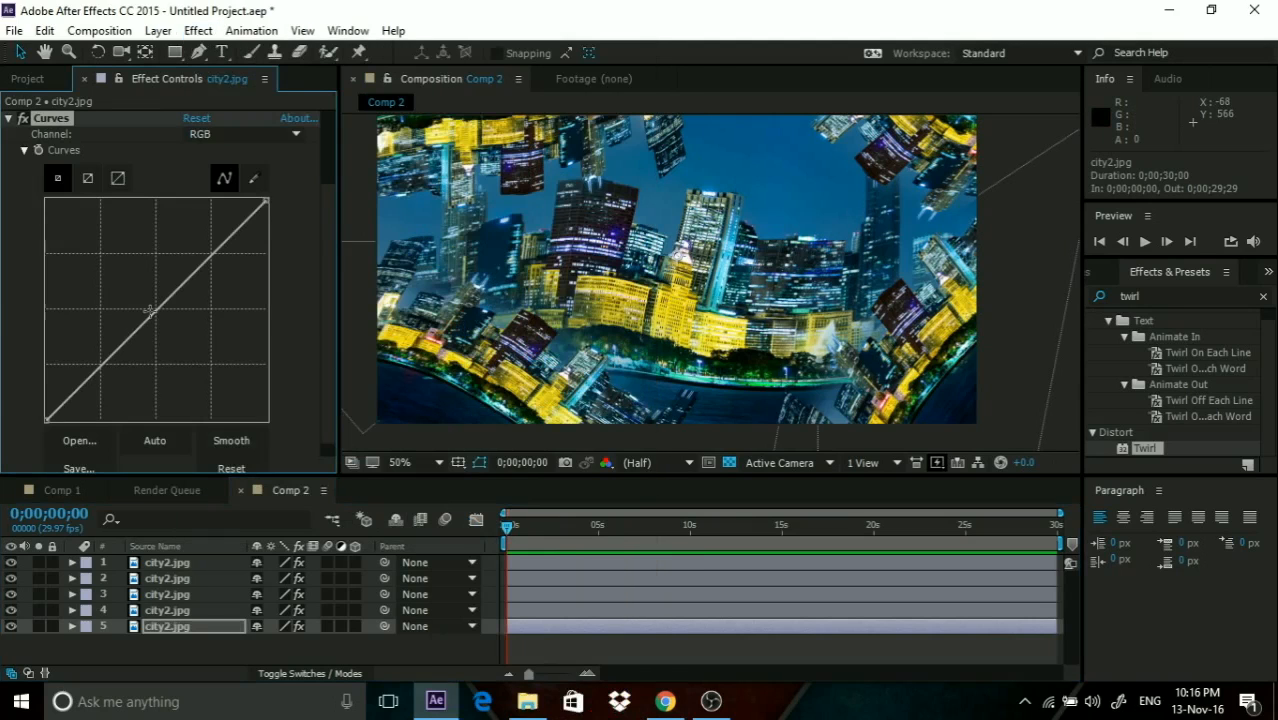
{"action": "left_click_drag", "start_coordinate": [150, 310], "coordinate": [190, 376]}
{"action": "type", "text": "glow"}
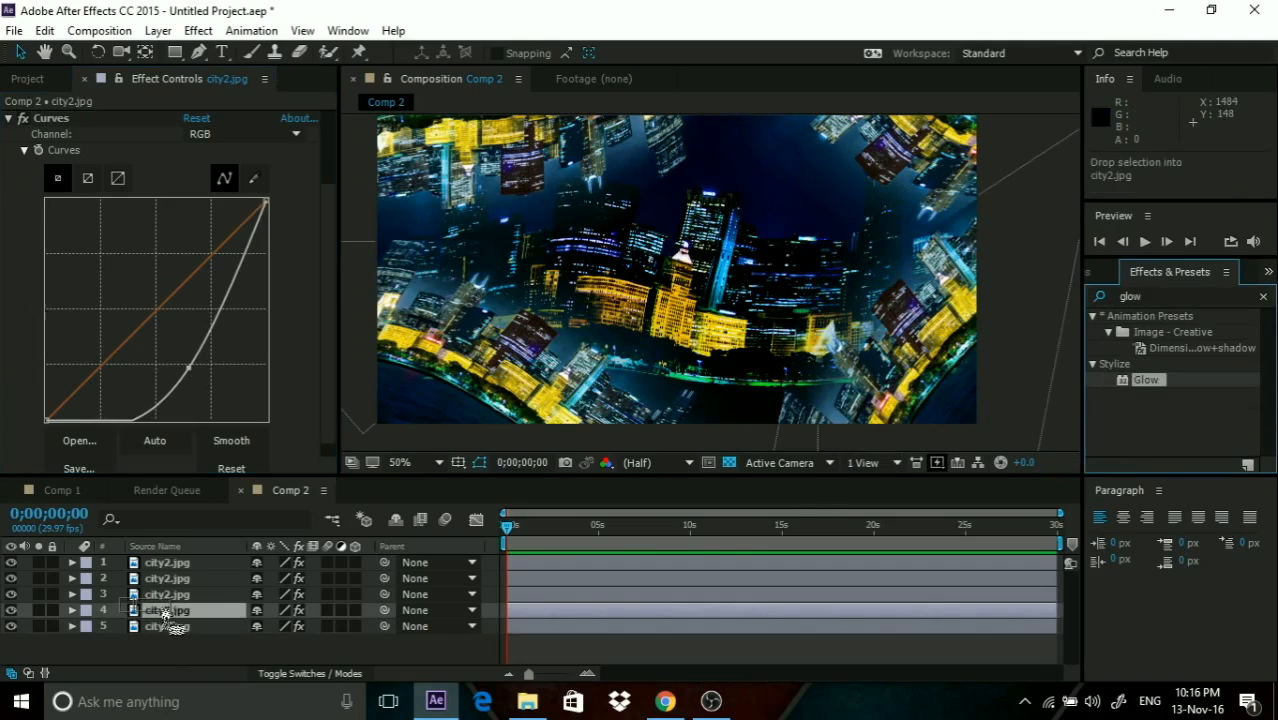
Apply a Glow effect to a selected warped skyline copy.
{"action": "double_click", "coordinate": [1148, 380]}
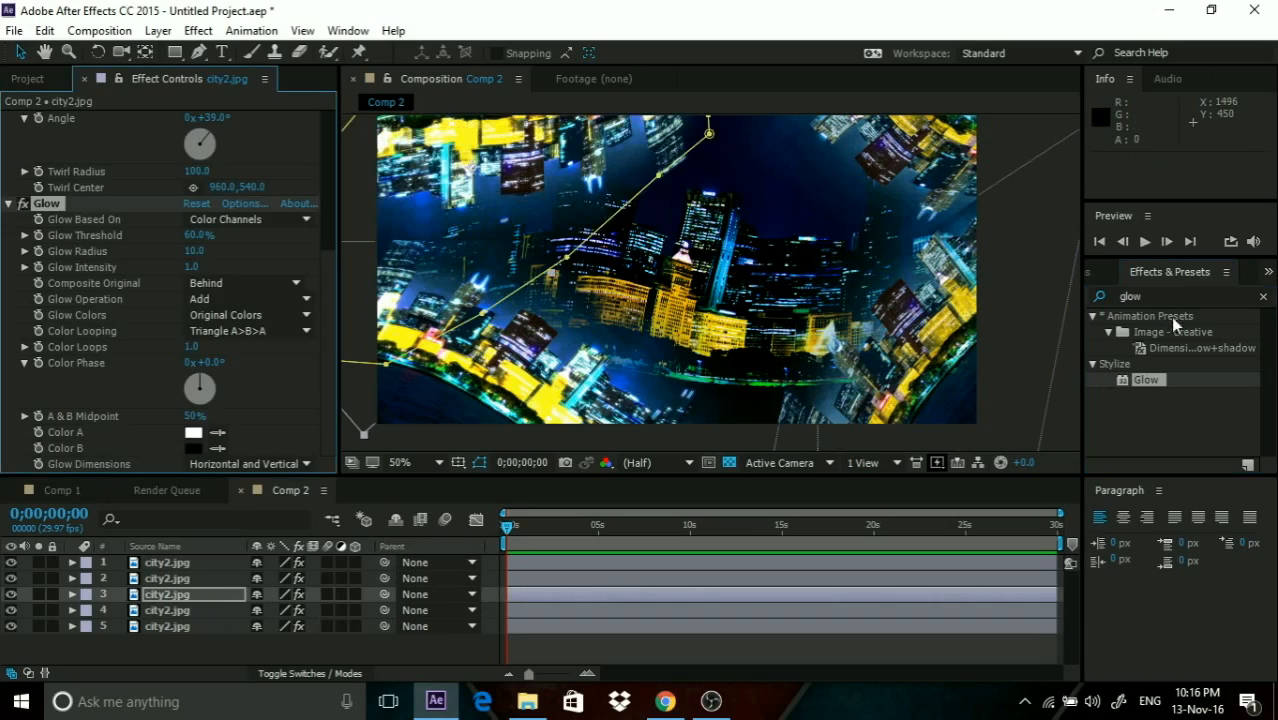
{"action": "left_click", "coordinate": [168, 578]}
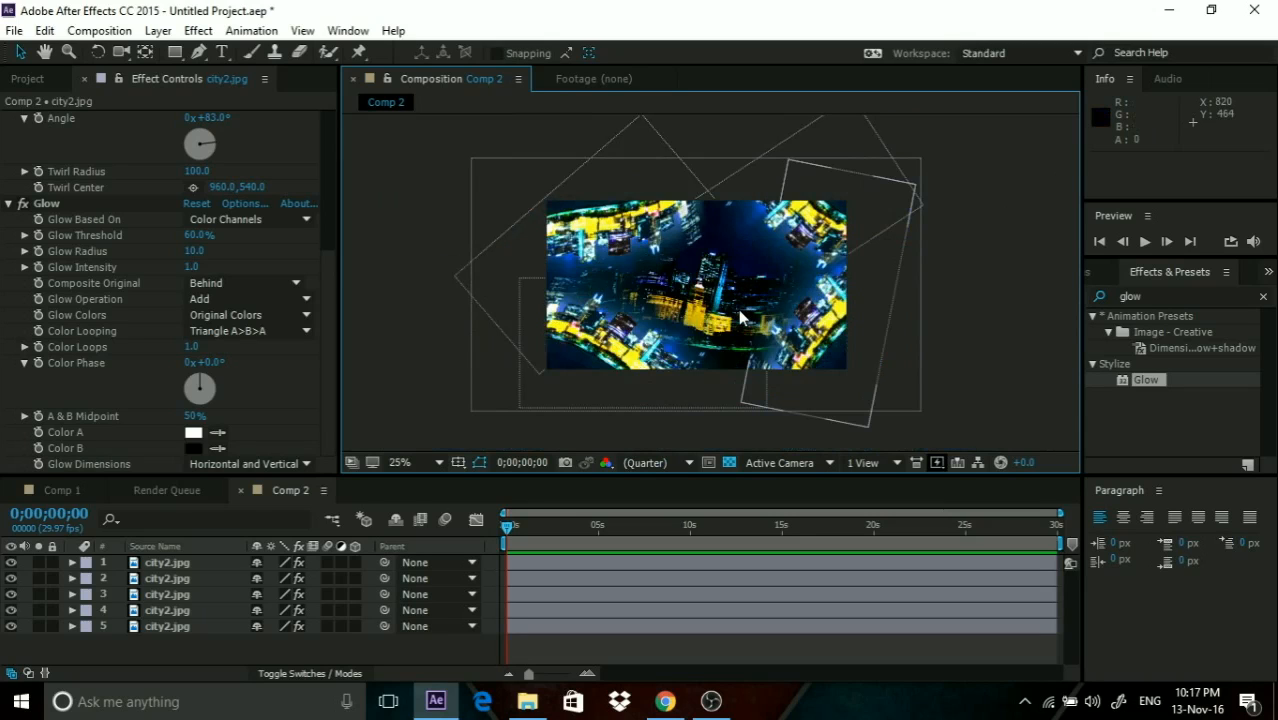
Inspect the glowing composite at full and half size and compare Comp 1 with Comp 2.
{"action": "left_click", "coordinate": [400, 462]}
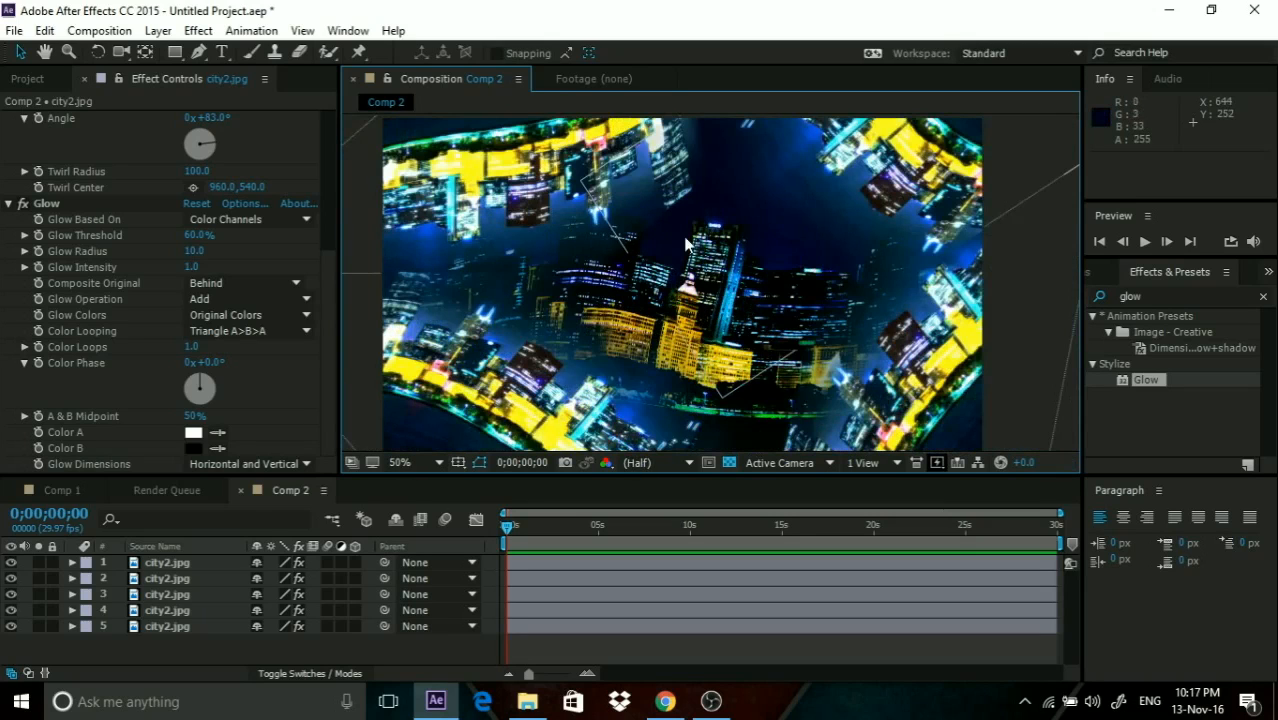
{"action": "left_click", "coordinate": [400, 462]}
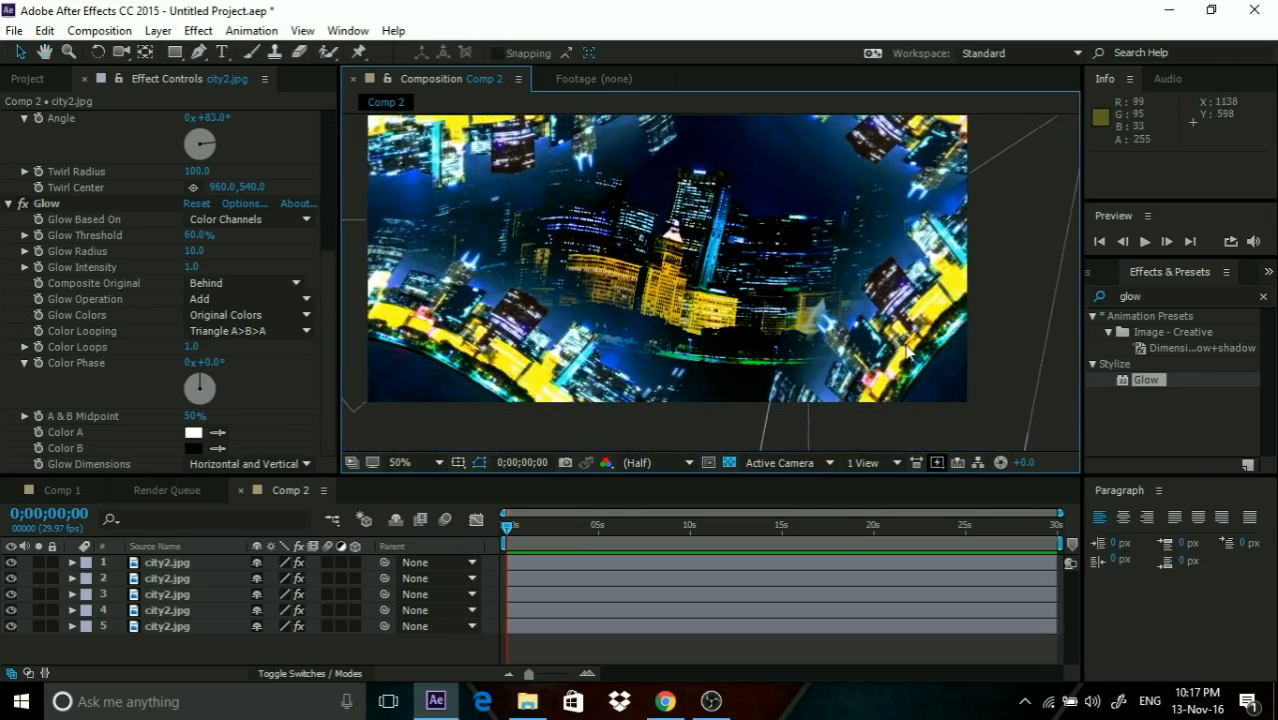
{"action": "left_click", "coordinate": [400, 460]}
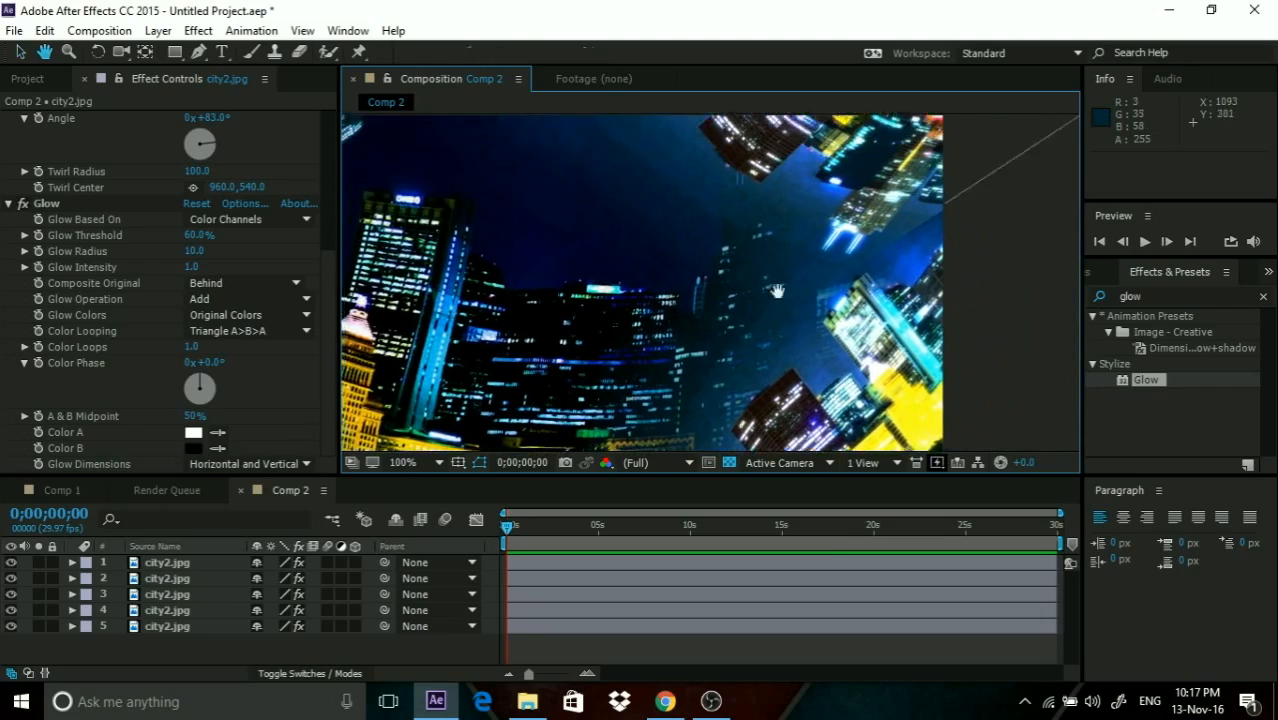
{"action": "left_click", "coordinate": [410, 462]}
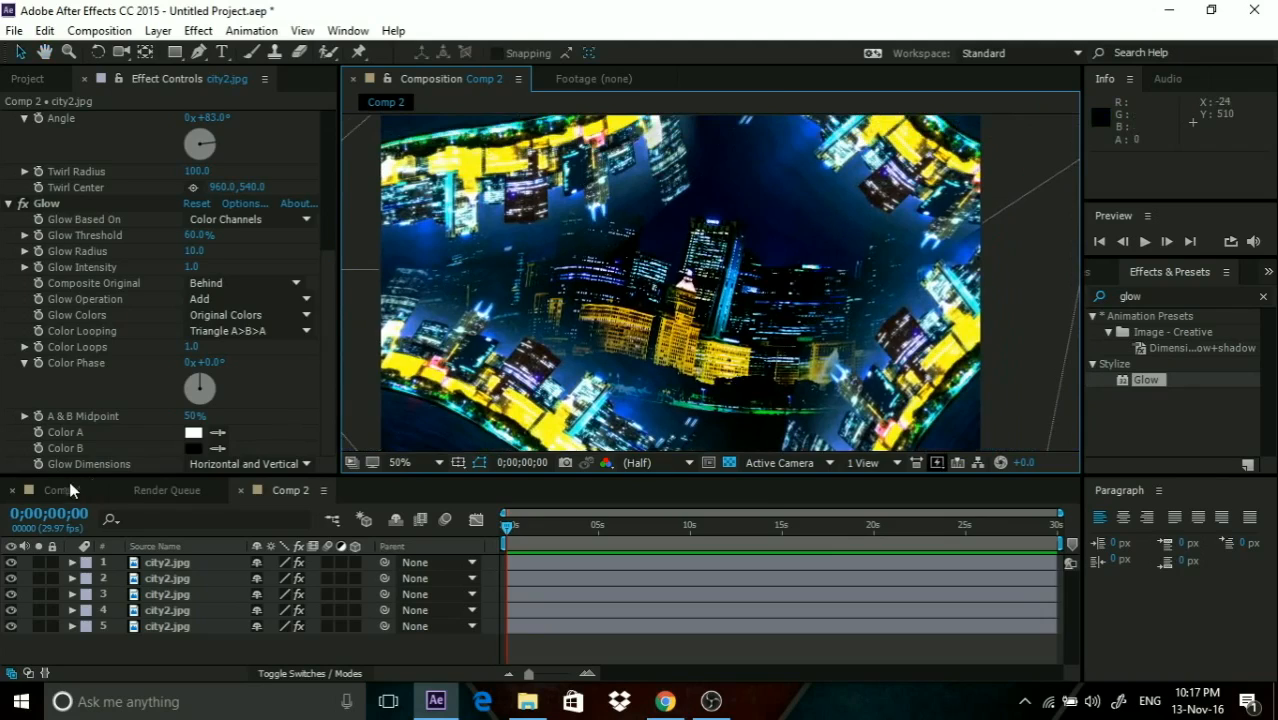
{"action": "left_click", "coordinate": [62, 490]}
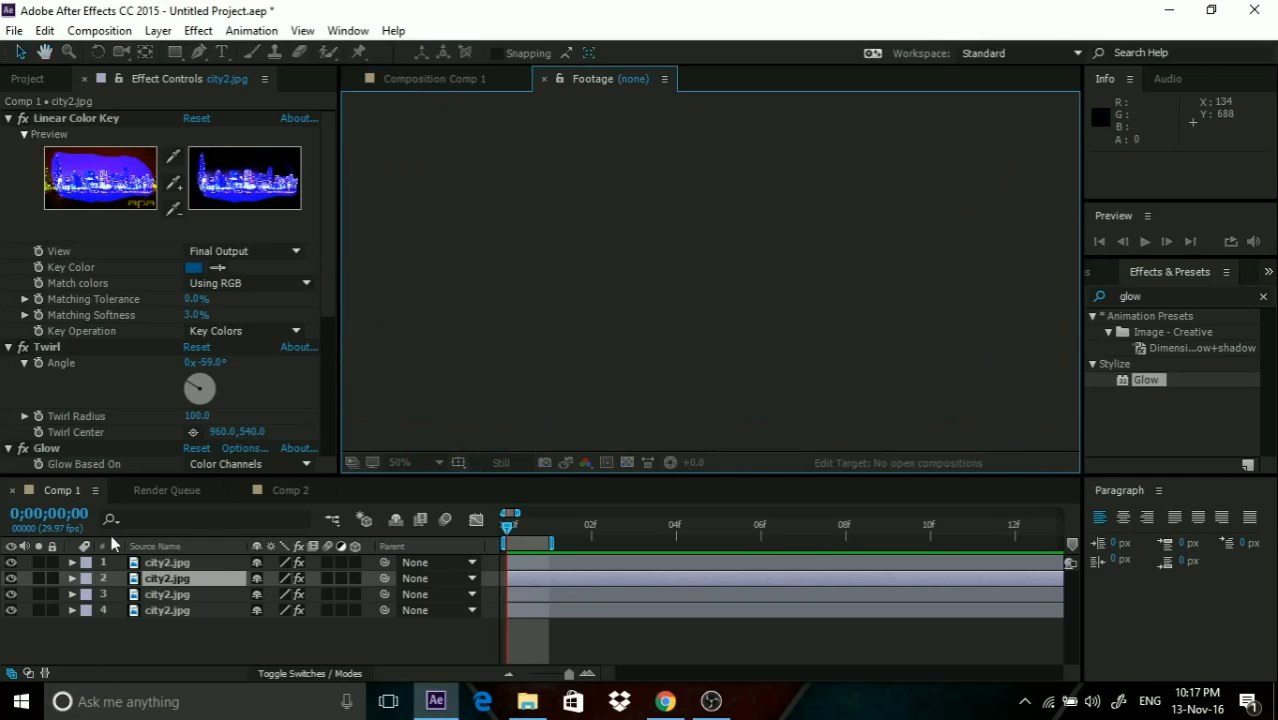
{"action": "left_click", "coordinate": [290, 490]}
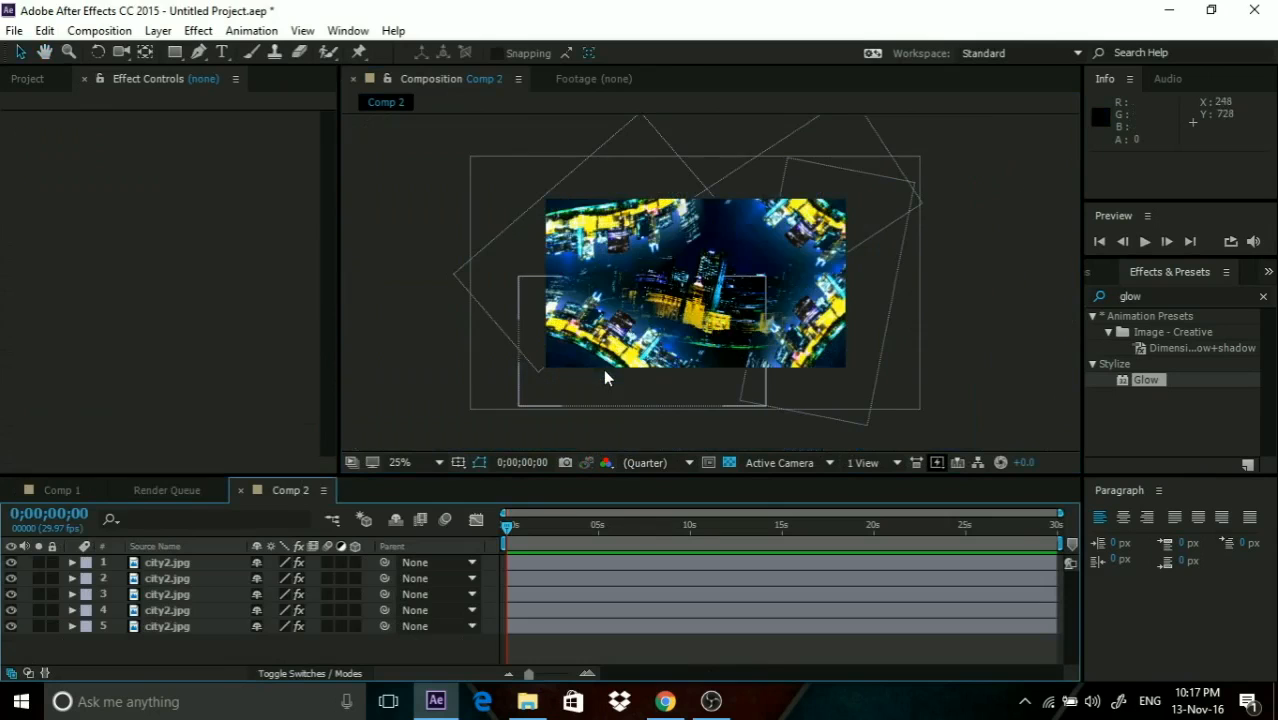
{"action": "left_click", "coordinate": [400, 462]}
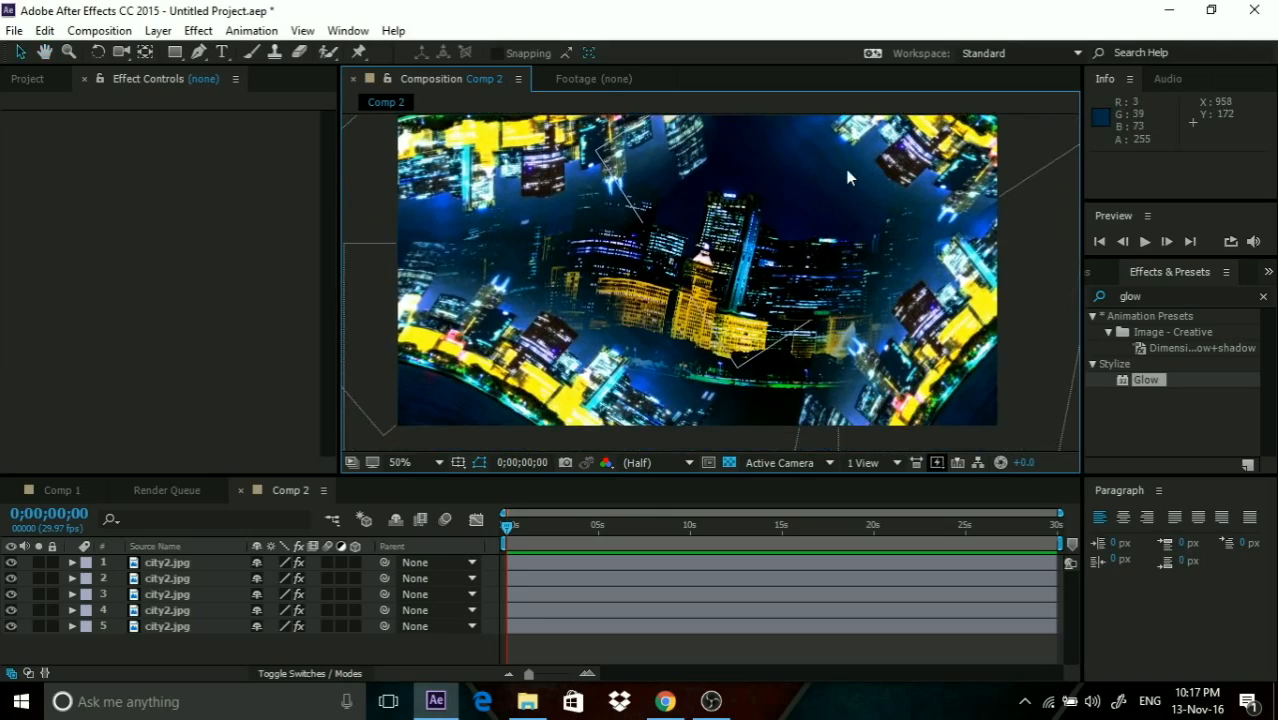
{"action": "mouse_move", "coordinate": [846, 176]}
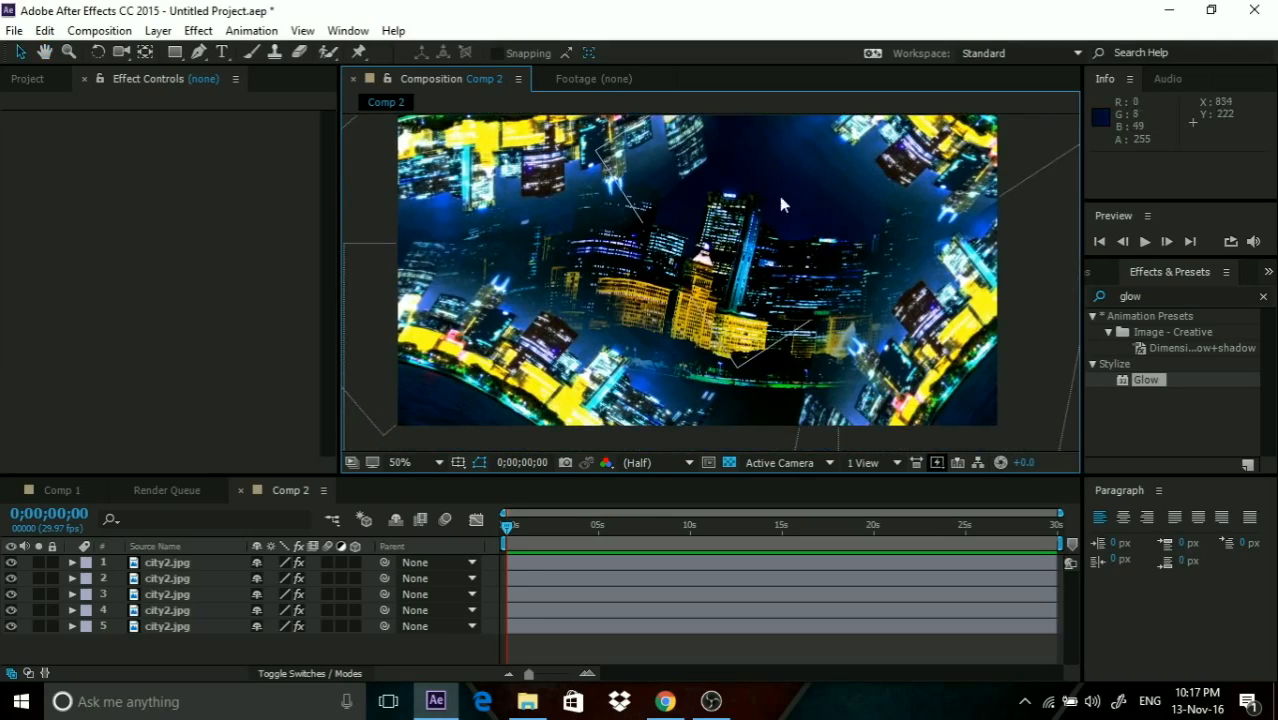
{"action": "mouse_move", "coordinate": [1036, 358]}
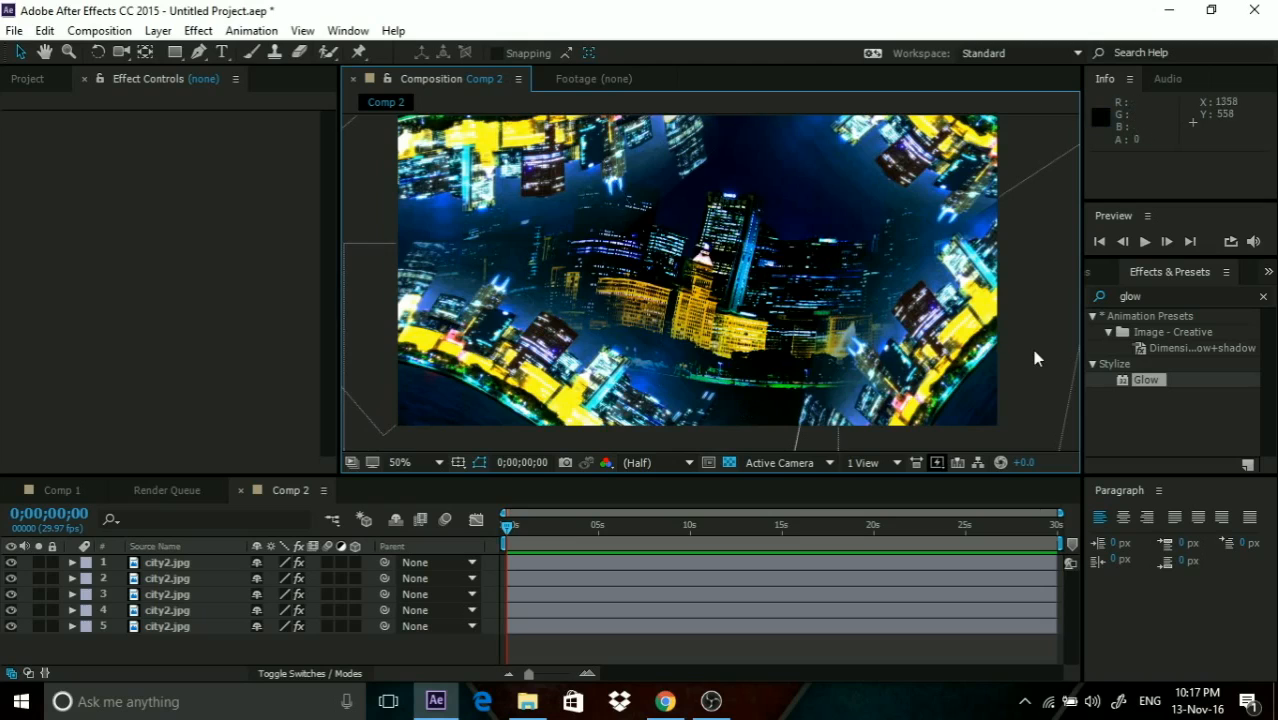
{"action": "mouse_move", "coordinate": [1002, 368]}
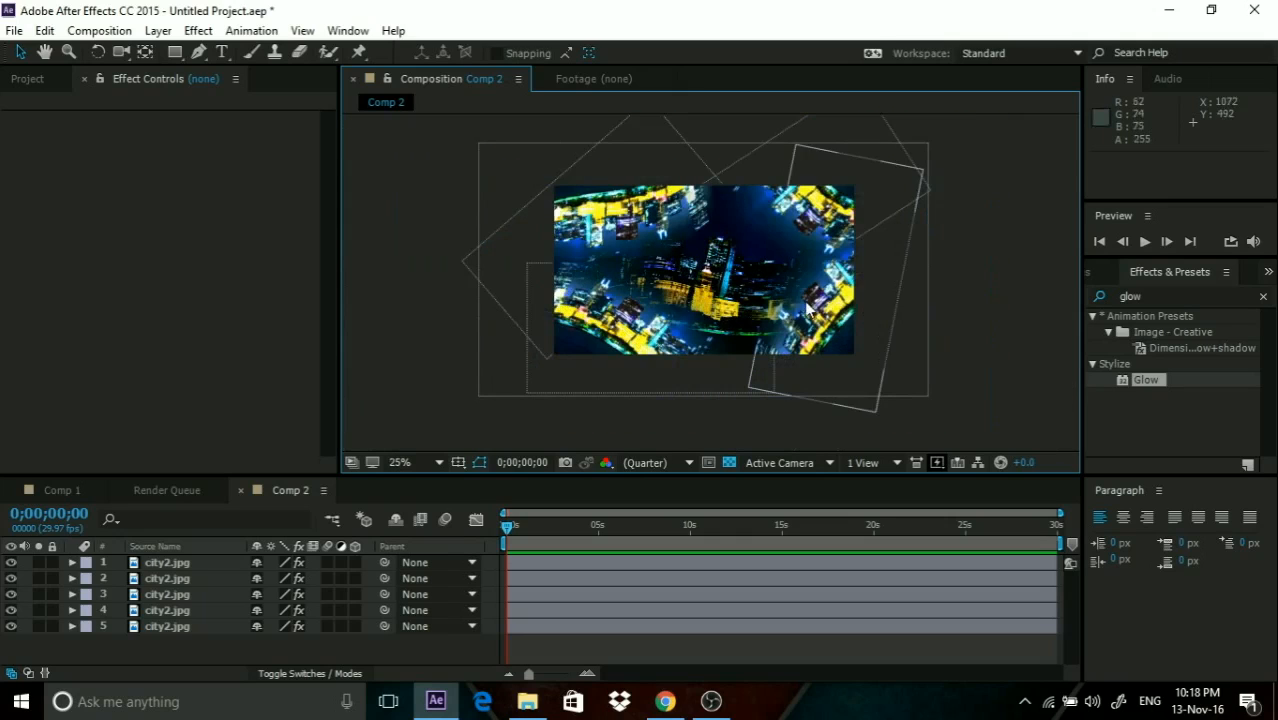
{"action": "left_click", "coordinate": [400, 462]}
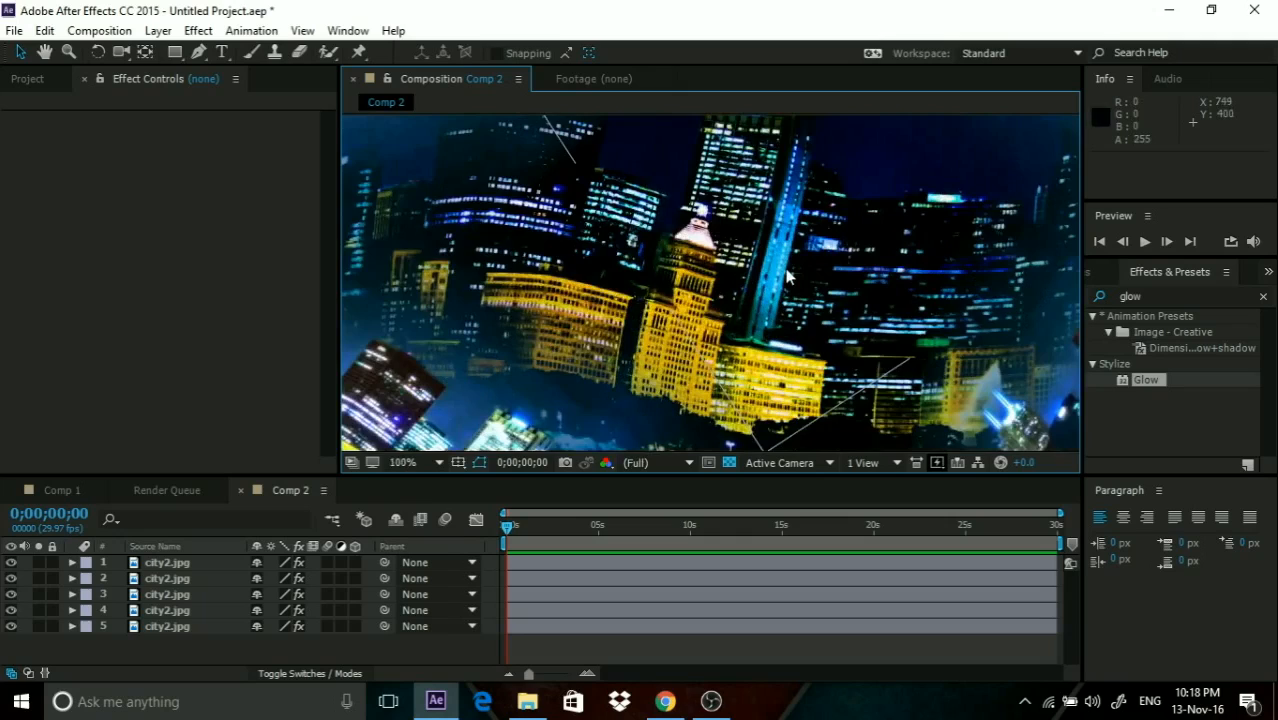
{"action": "left_click", "coordinate": [404, 462]}
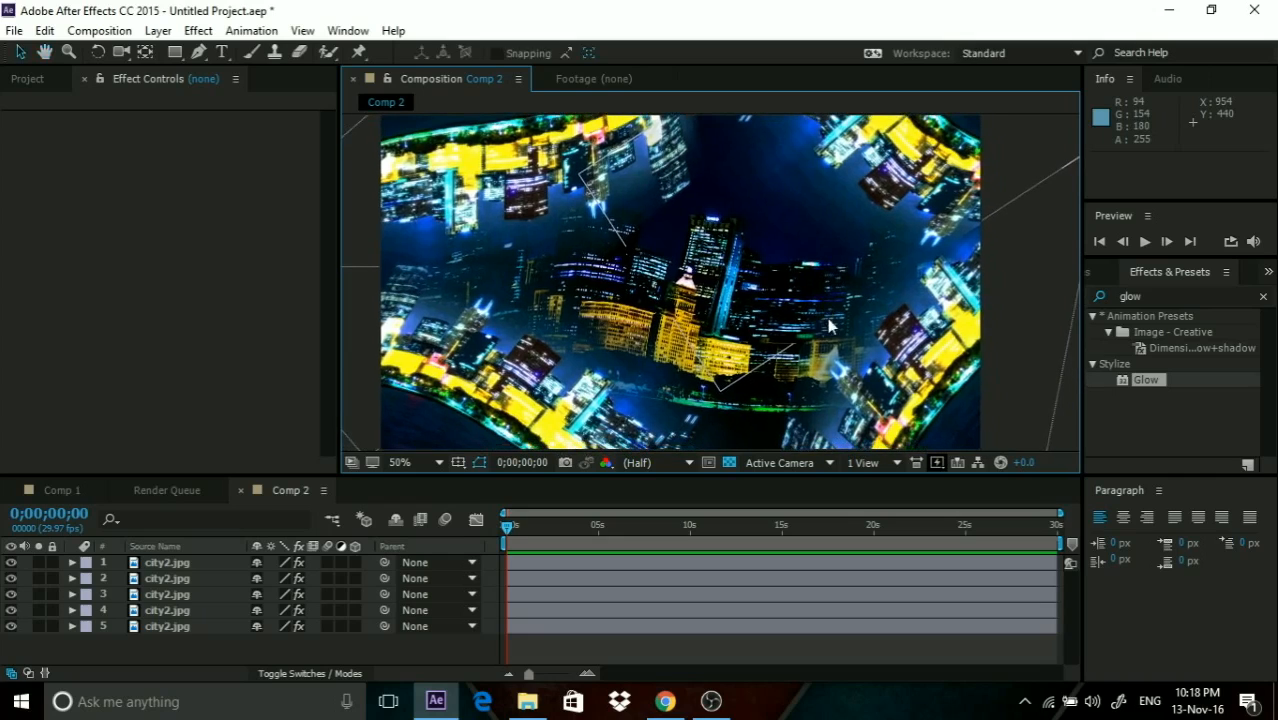
{"action": "mouse_move", "coordinate": [790, 338]}
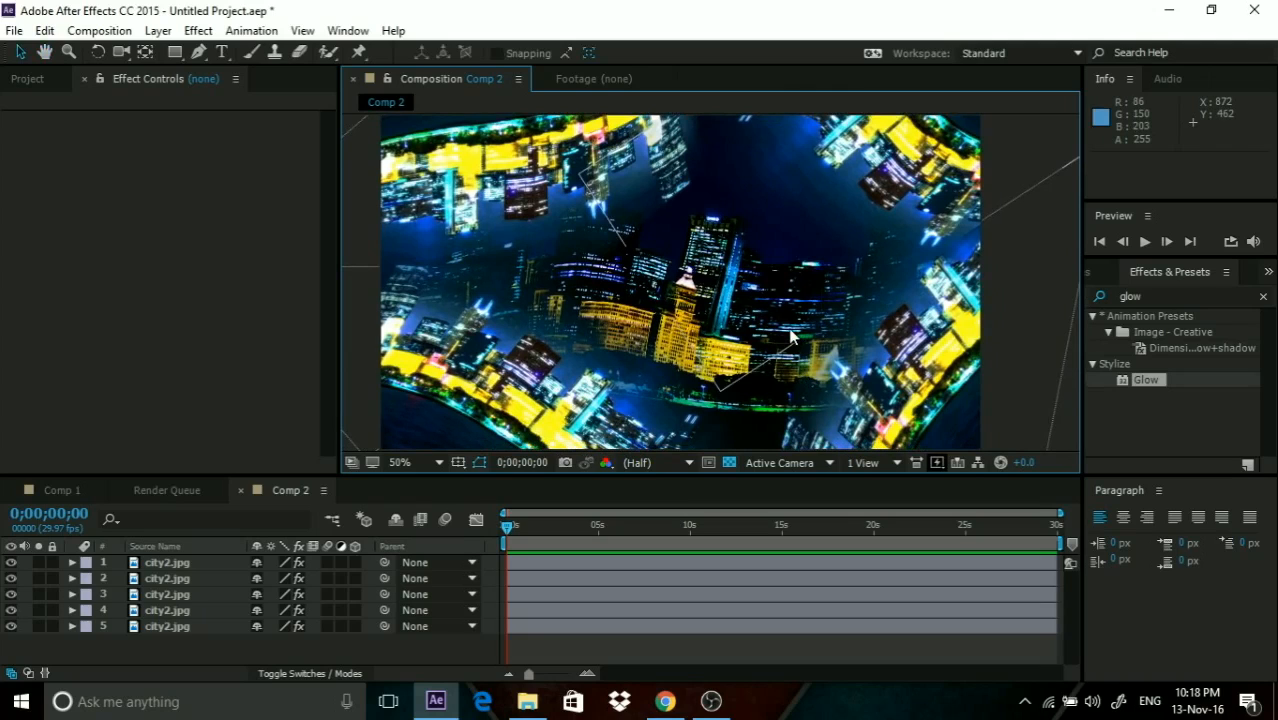
{"action": "mouse_move", "coordinate": [528, 234]}
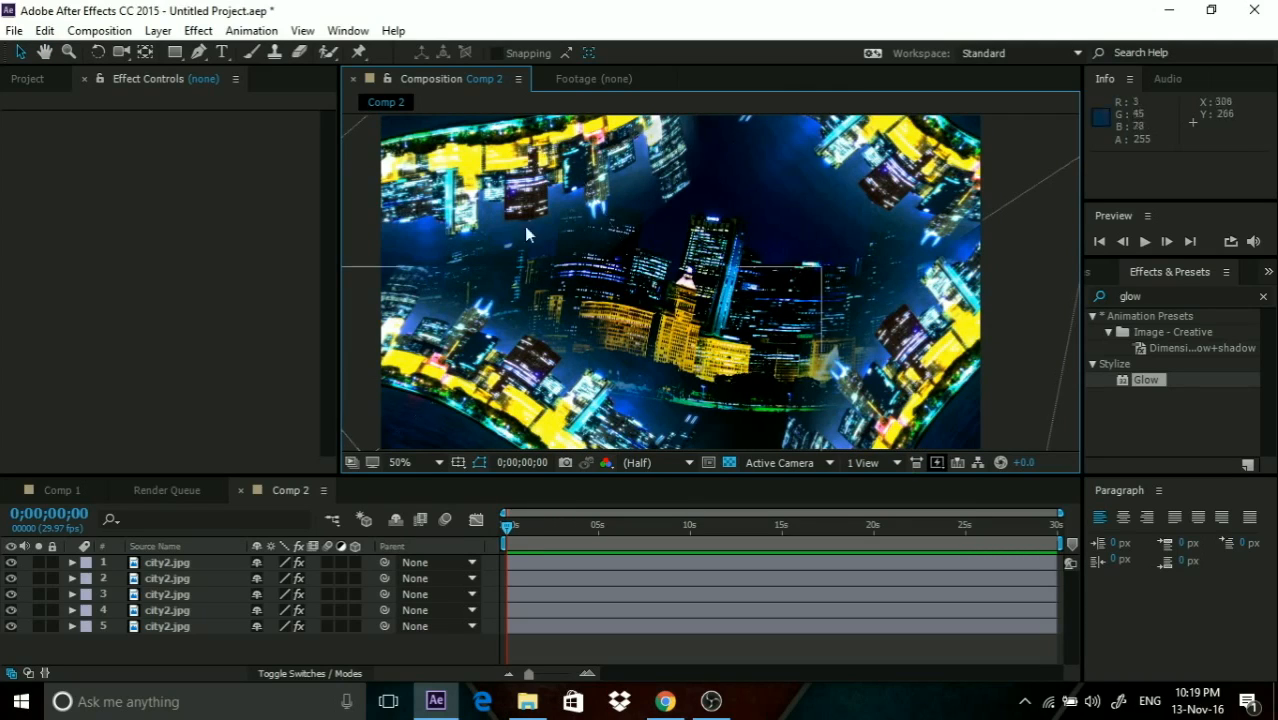